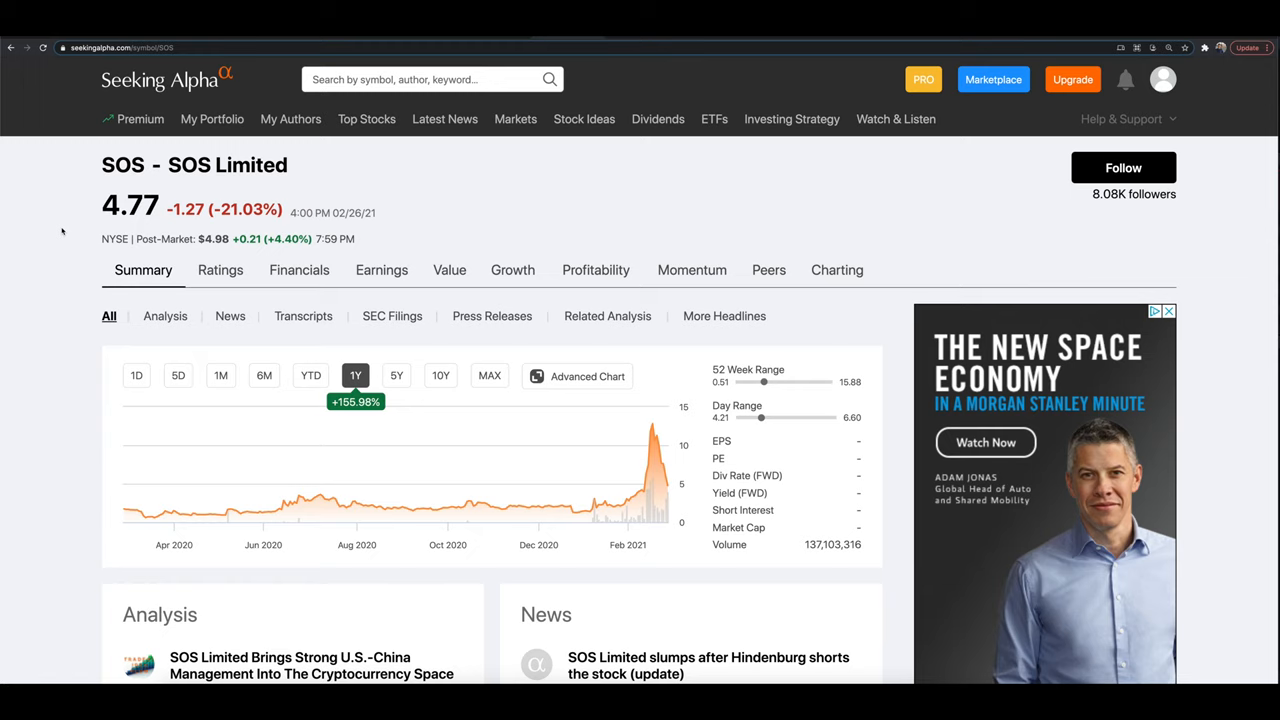
pyautogui.moveTo(96, 170)
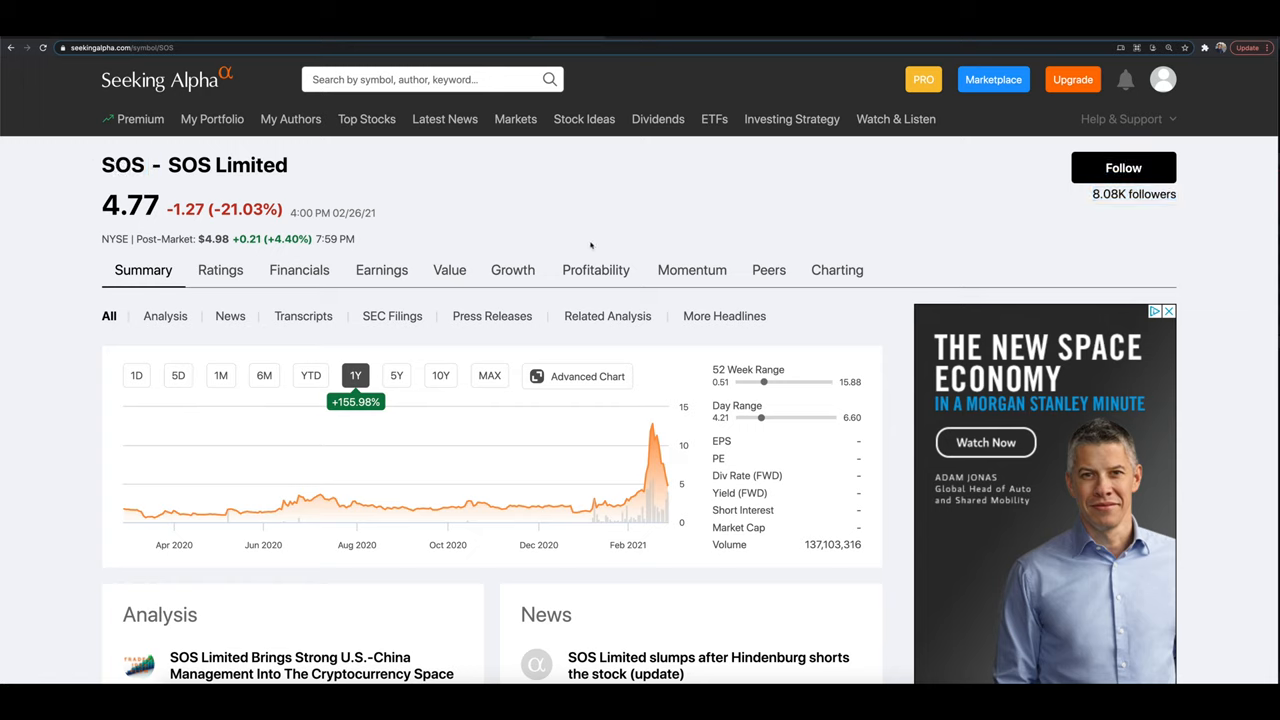
pyautogui.moveTo(462, 254)
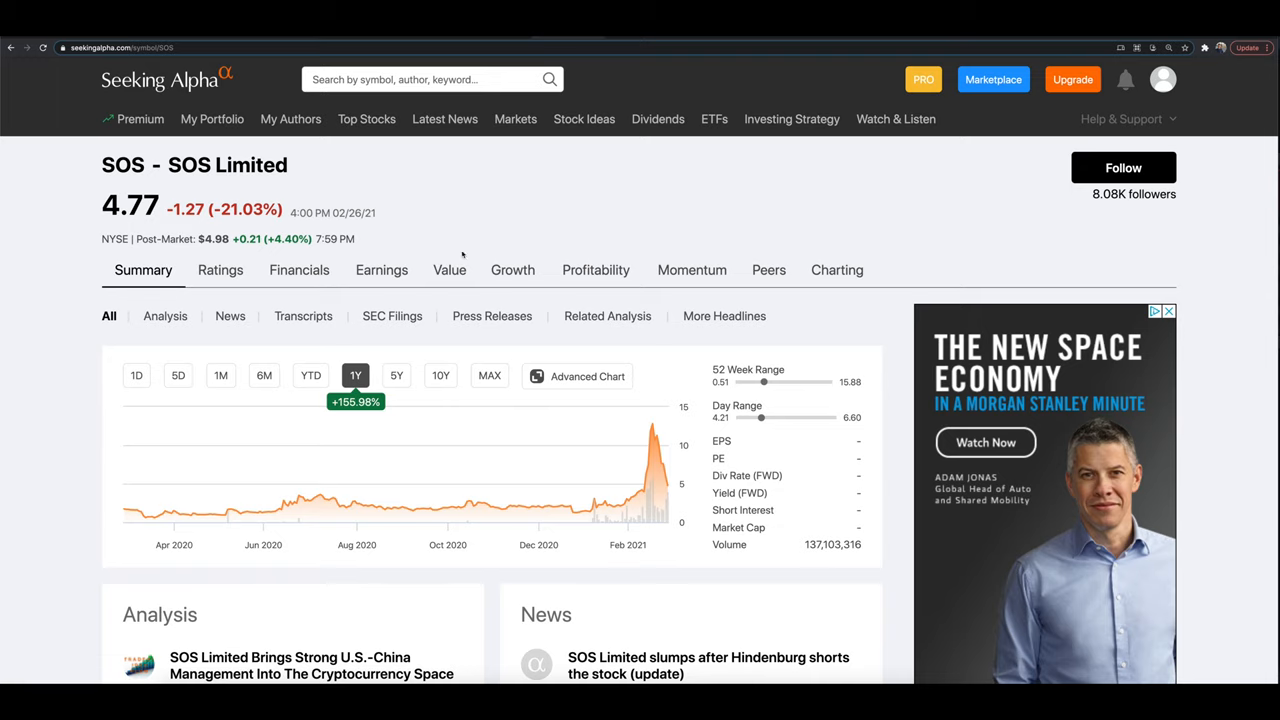
pyautogui.moveTo(536, 40)
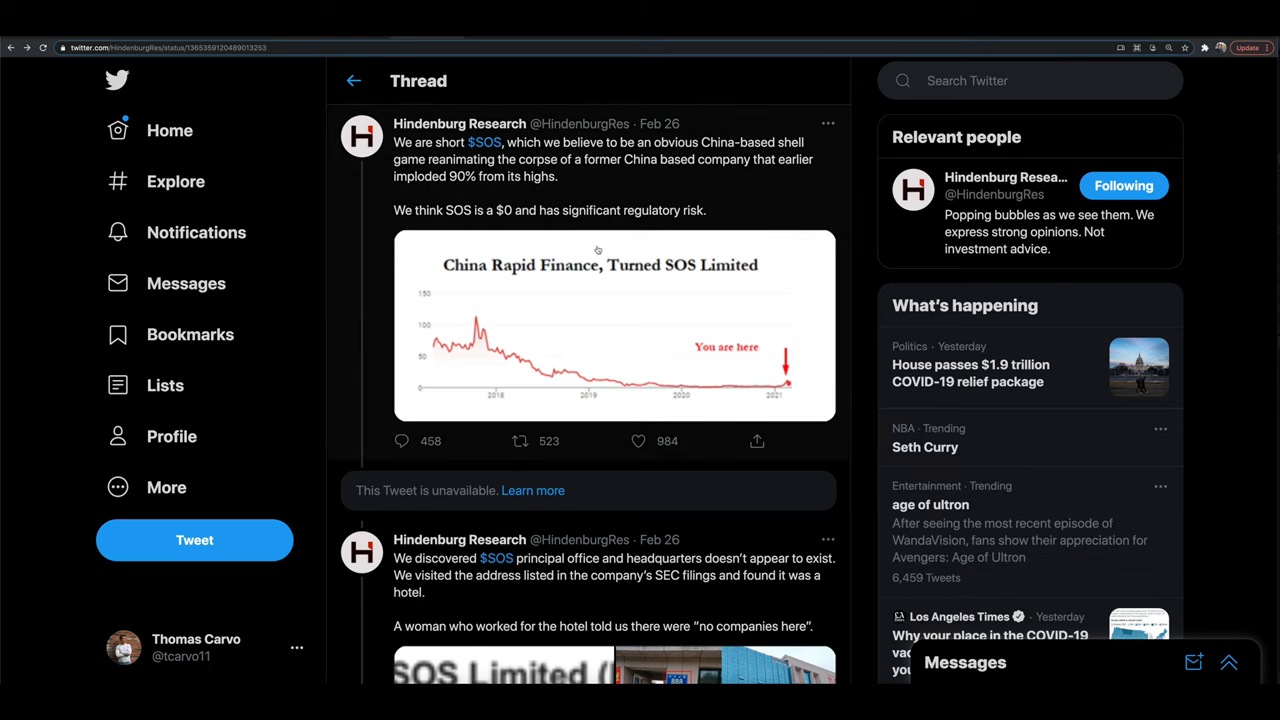
pyautogui.moveTo(564, 262)
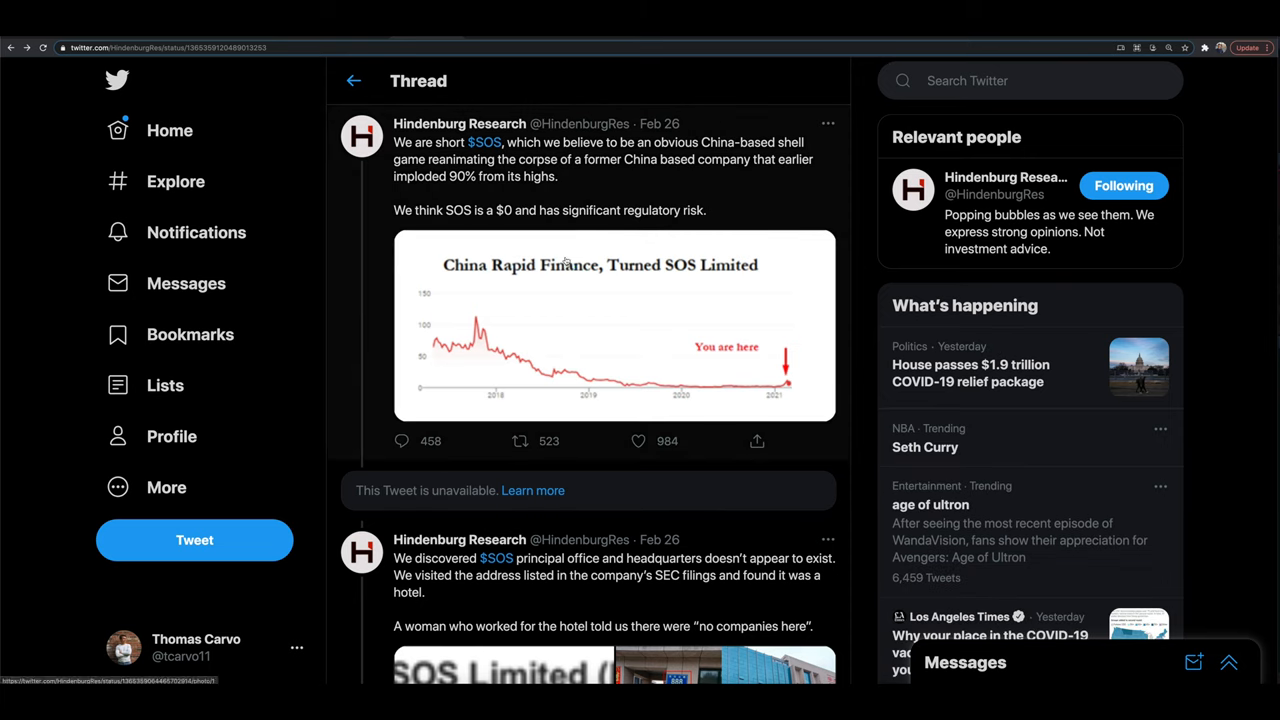
pyautogui.moveTo(396, 218)
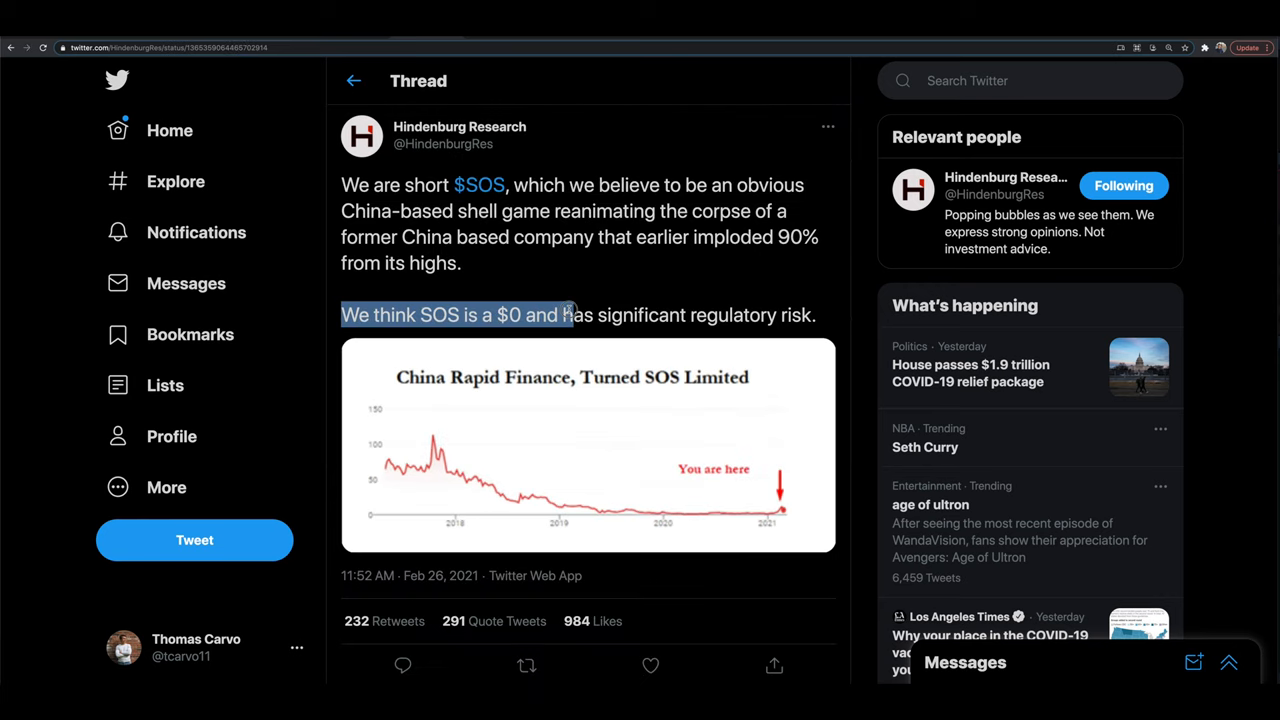
# Highlight Hindenburg's claim that SOS is worth $0 and read down the thread to the headquarters claim
pyautogui.moveTo(570, 314); pyautogui.dragTo(800, 314)
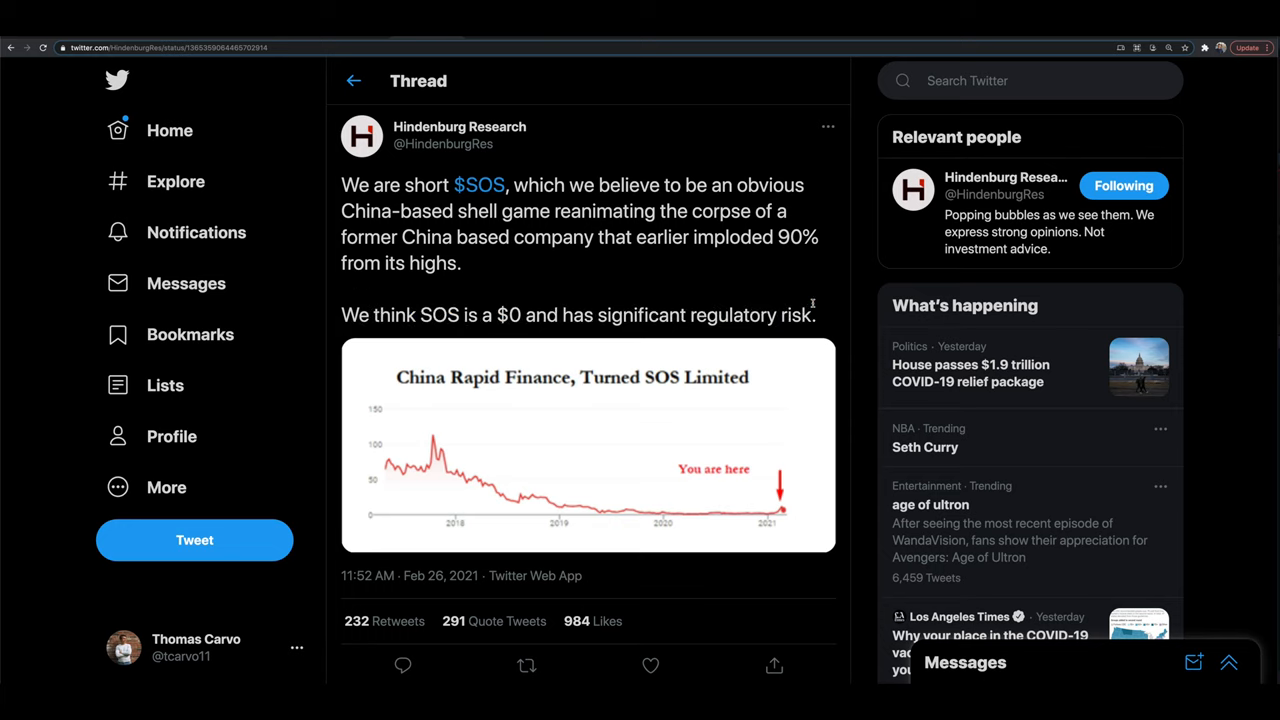
pyautogui.scroll(-3)
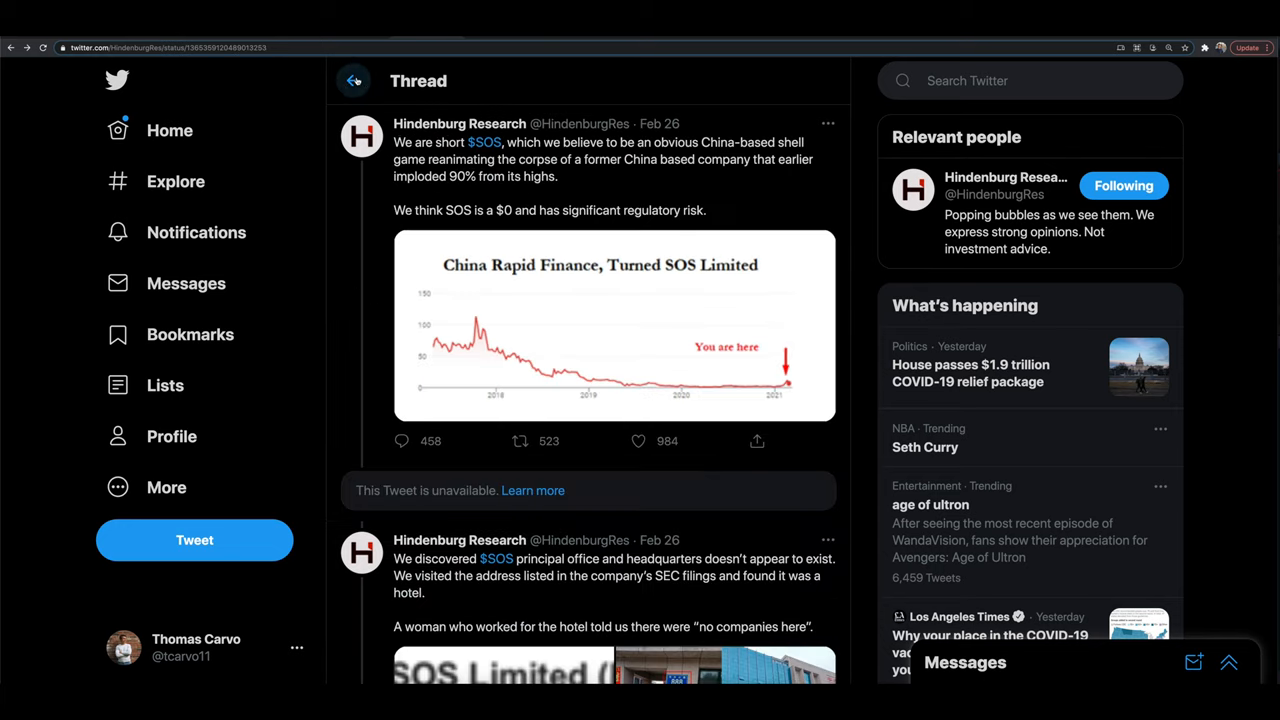
pyautogui.scroll(-3)
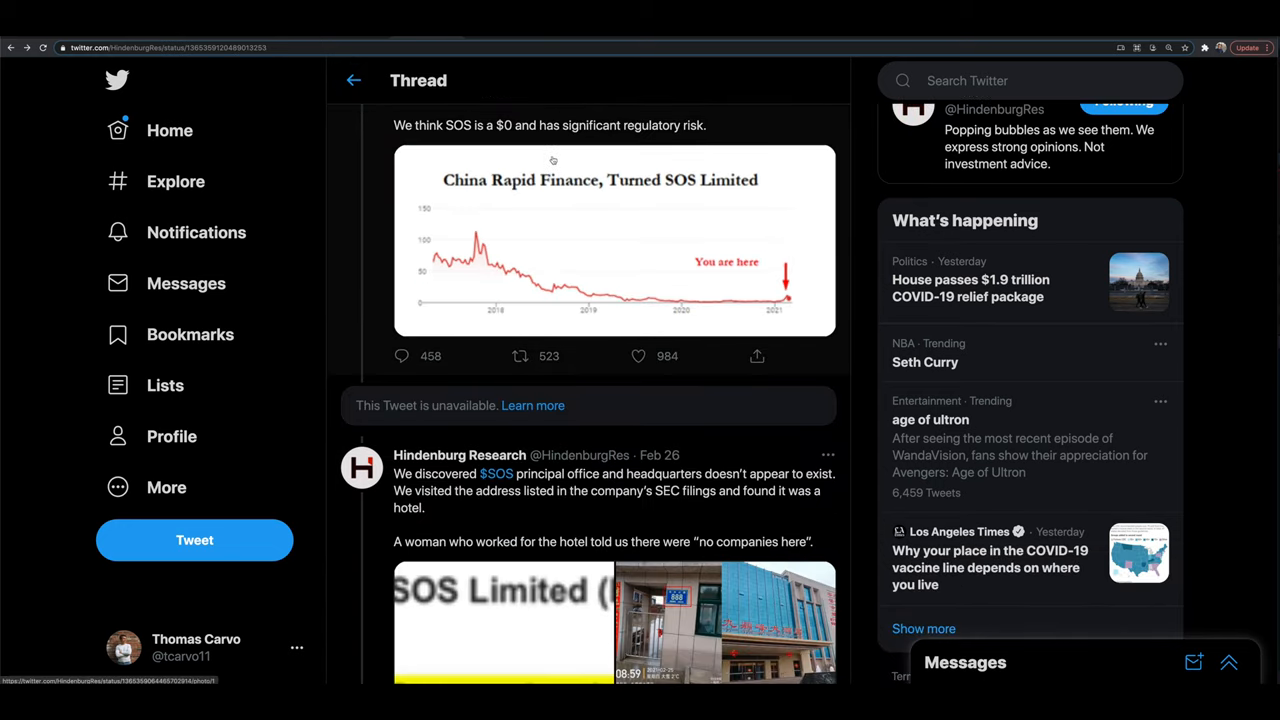
pyautogui.scroll(-3)
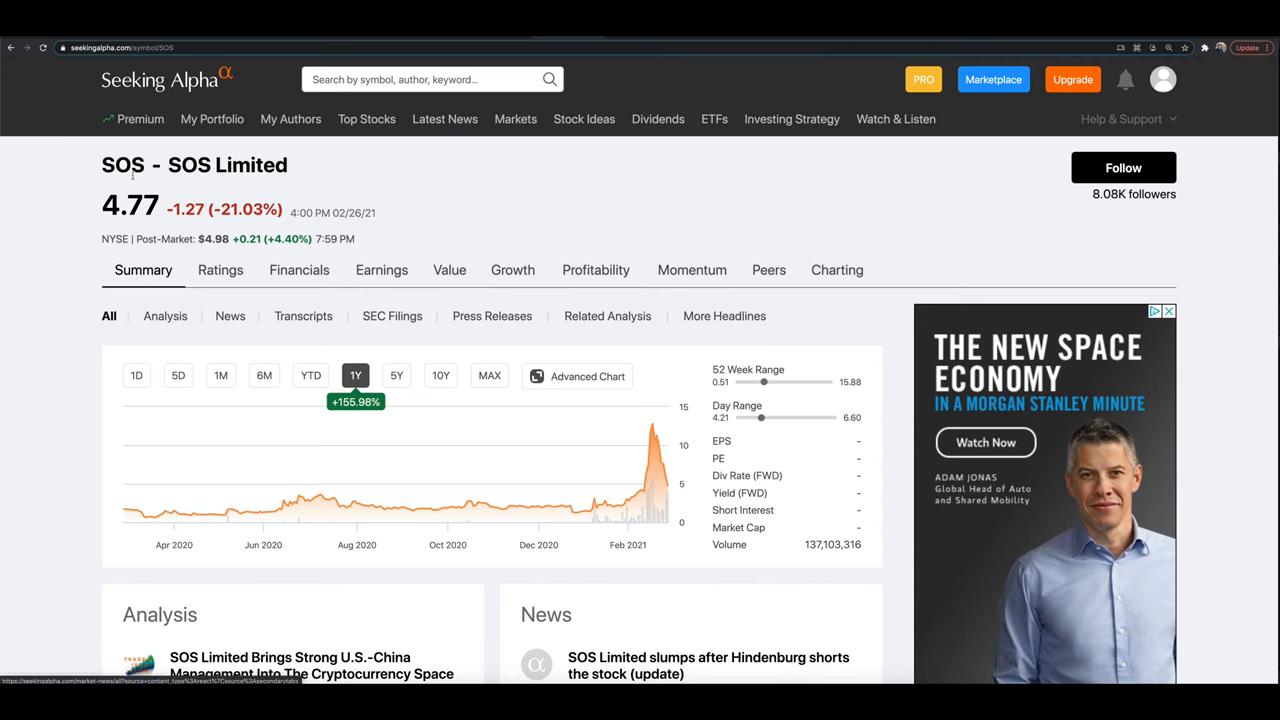
pyautogui.moveTo(492, 316)
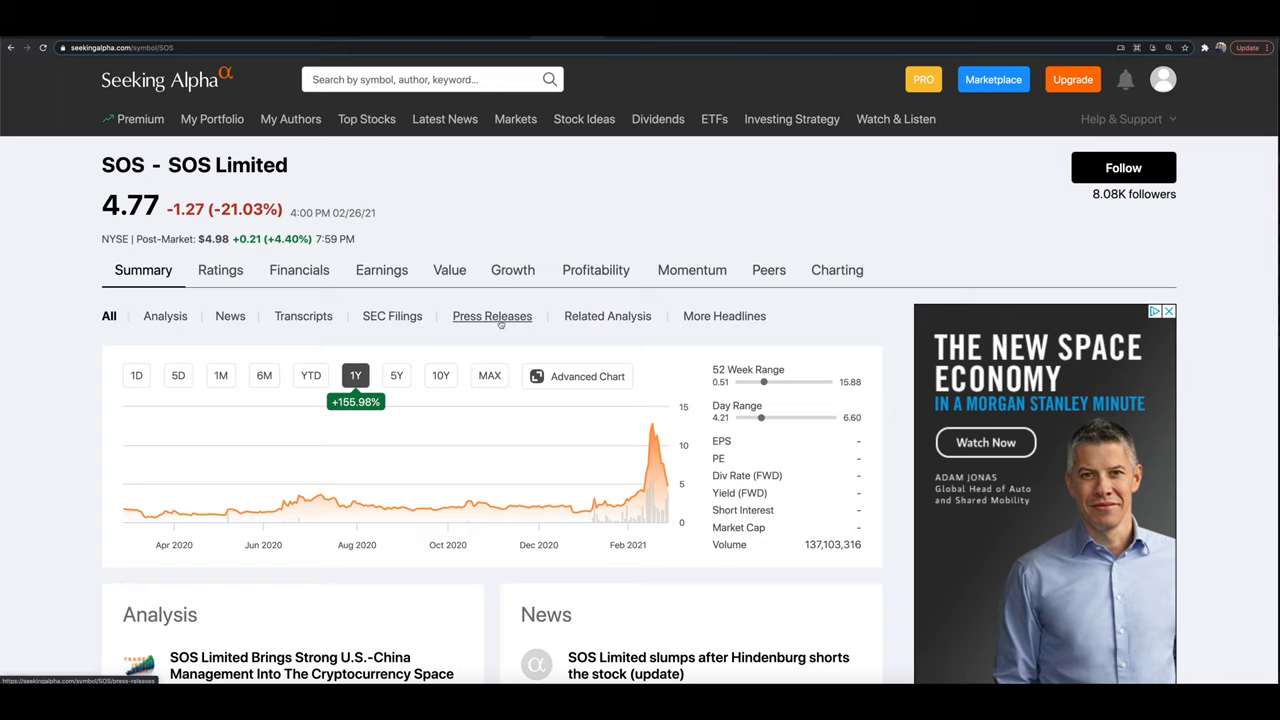
# Show SOS Limited's Press Releases list and browse the February crypto mining rig and warrant announcements
pyautogui.click(492, 316)
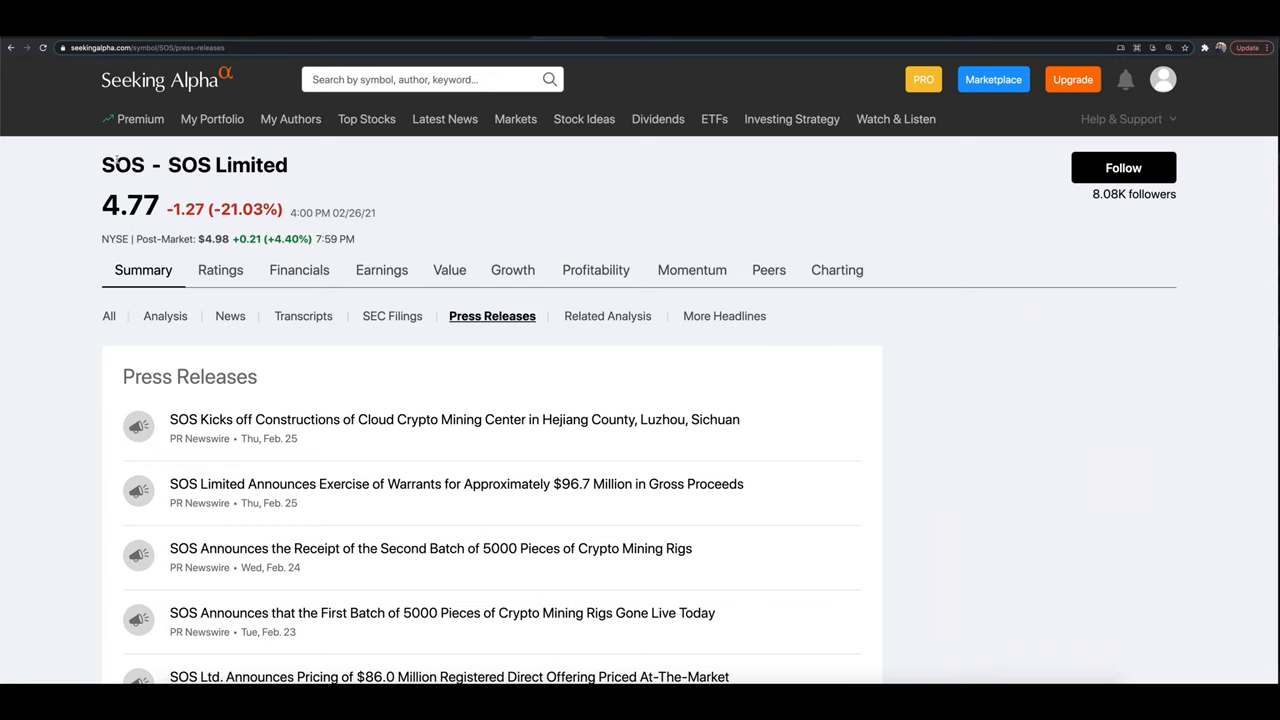
pyautogui.moveTo(550, 472)
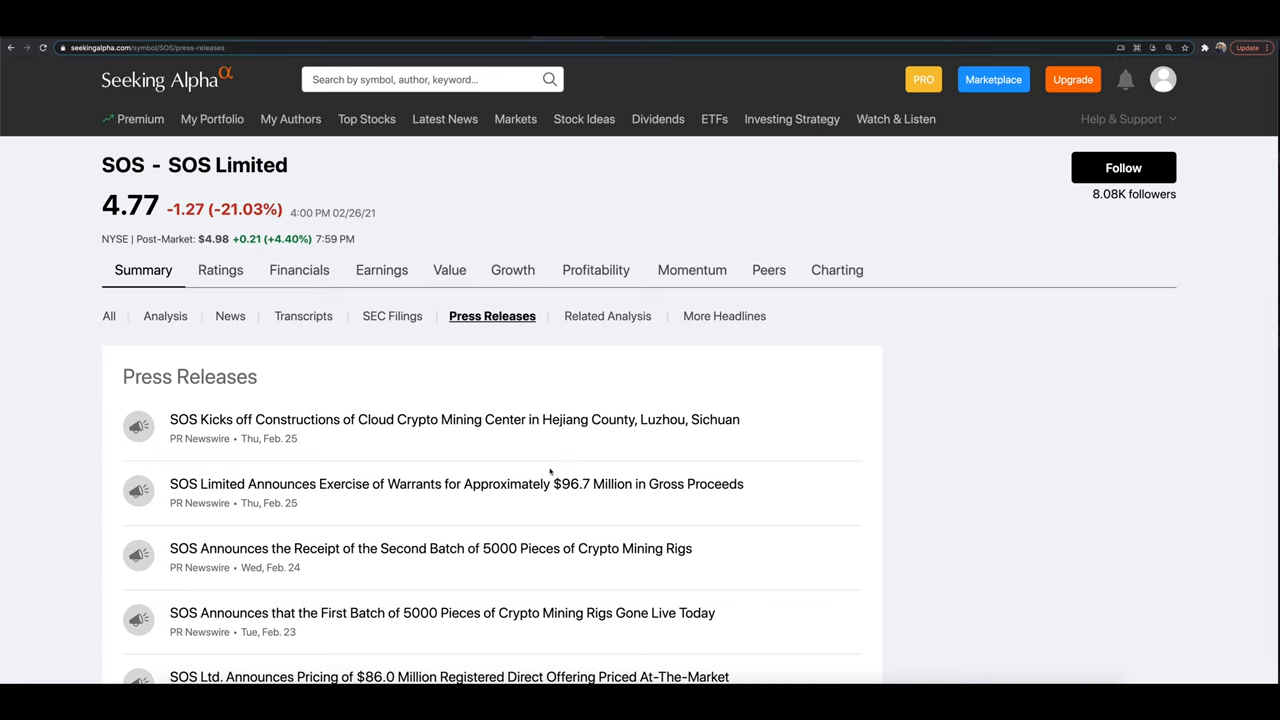
pyautogui.scroll(-3)
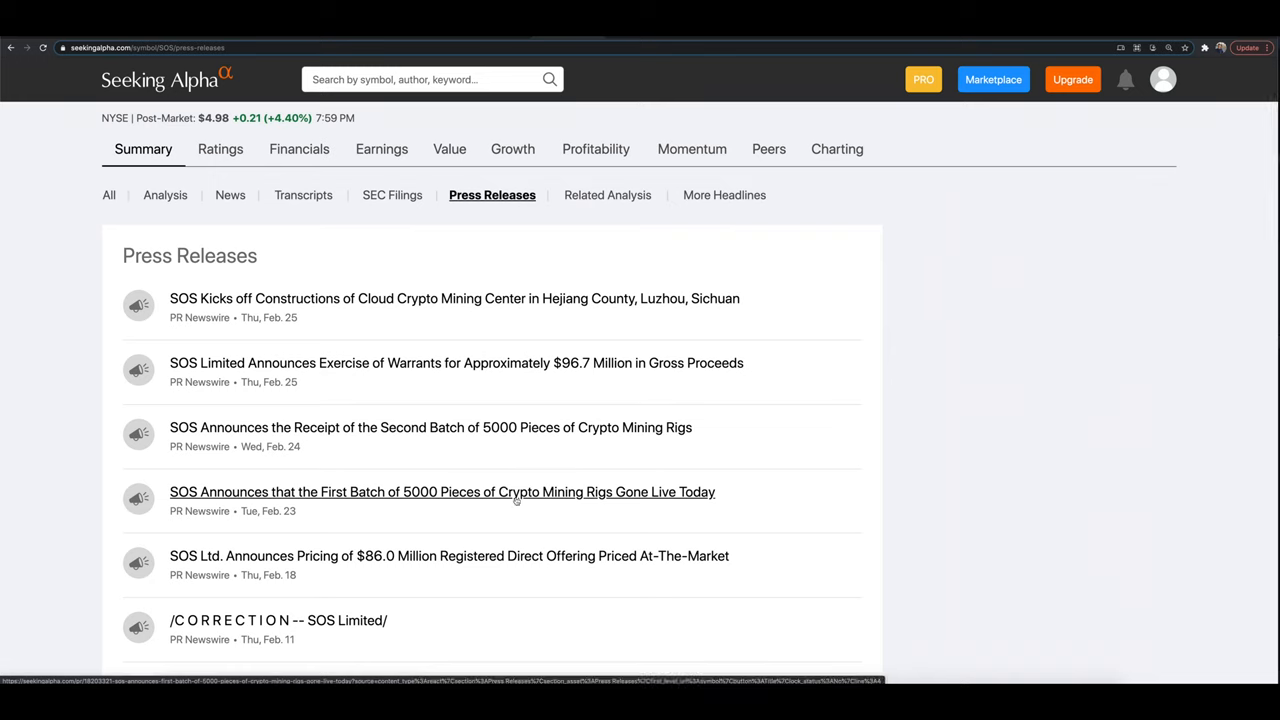
pyautogui.scroll(-3)
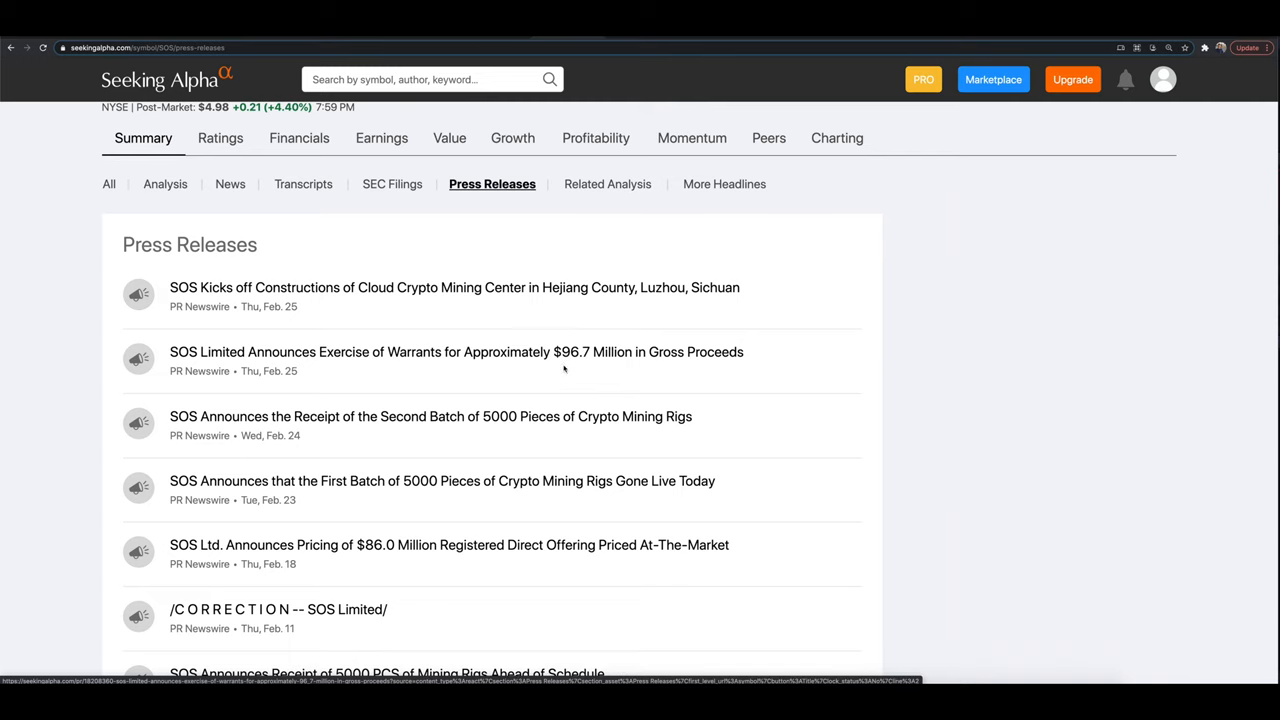
pyautogui.scroll(-3)
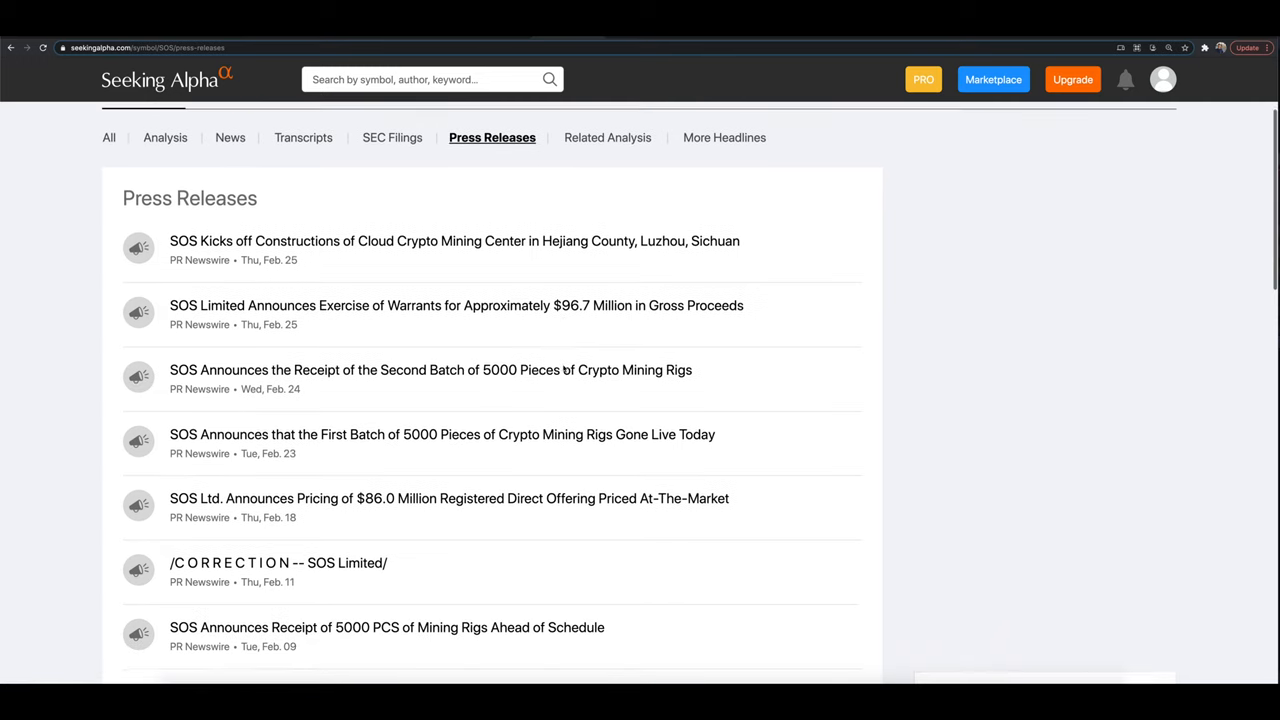
pyautogui.scroll(-3)
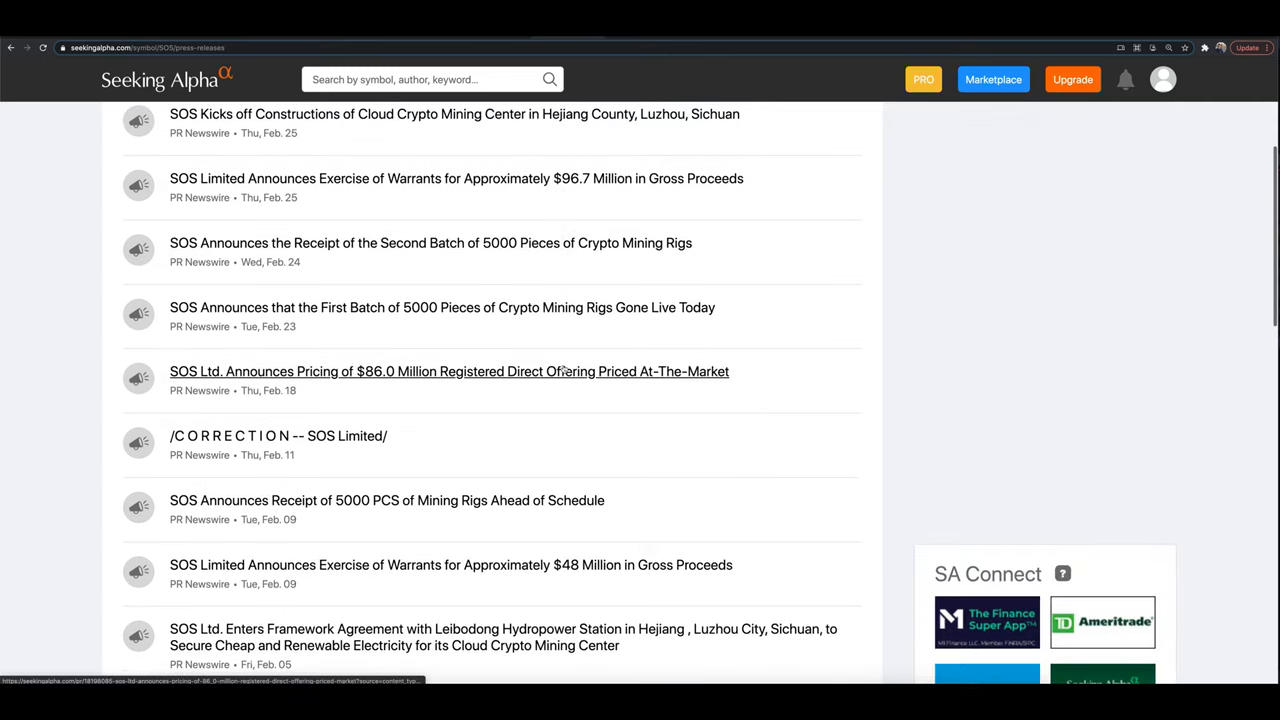
pyautogui.moveTo(448, 370)
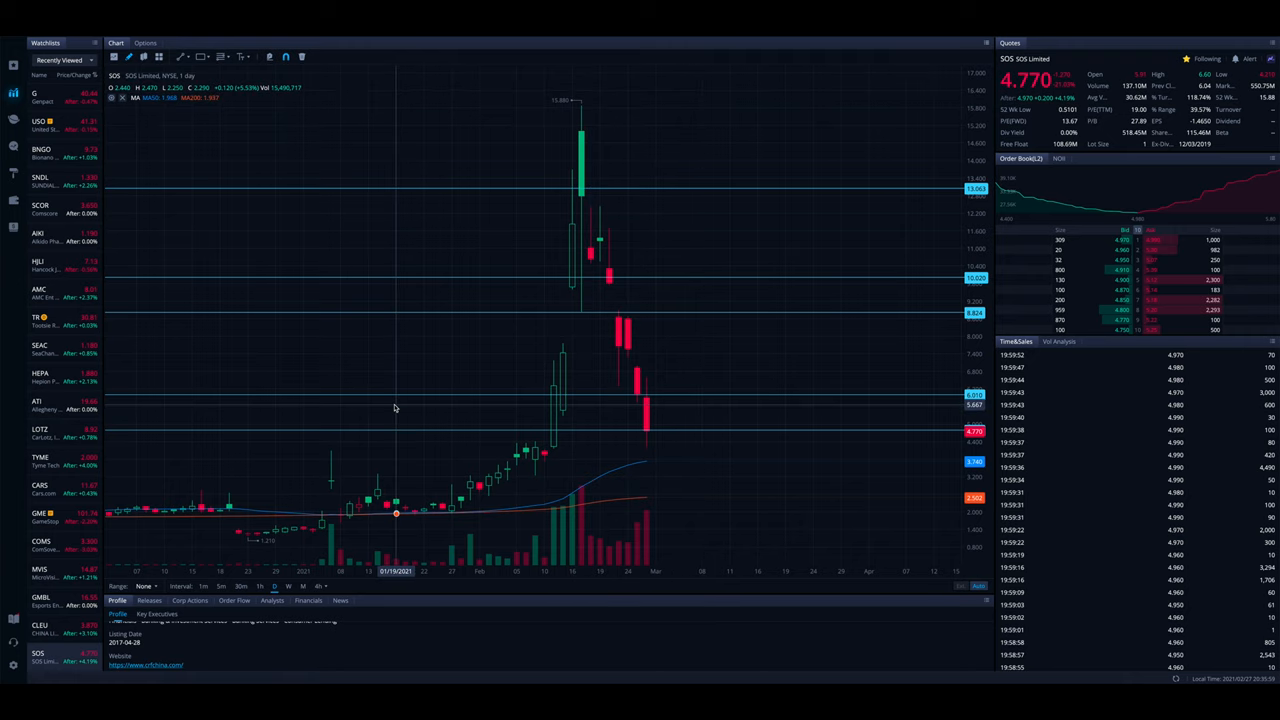
pyautogui.moveTo(656, 456)
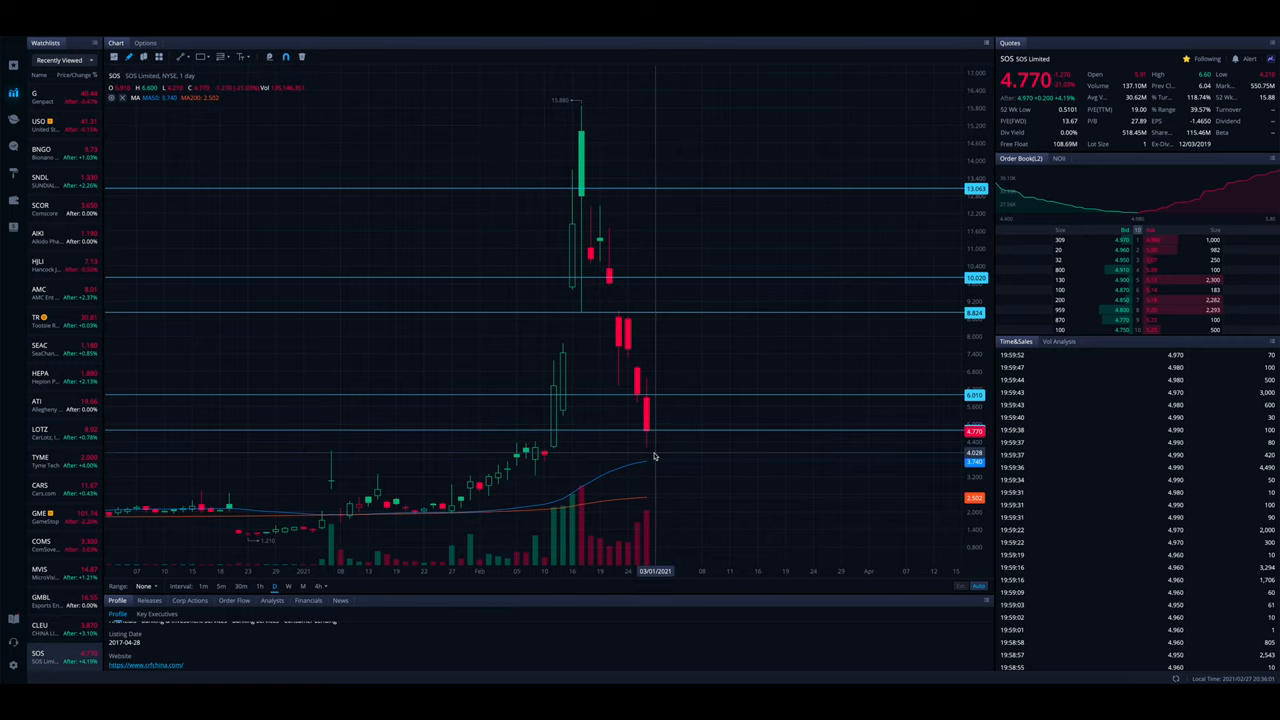
pyautogui.moveTo(646, 462)
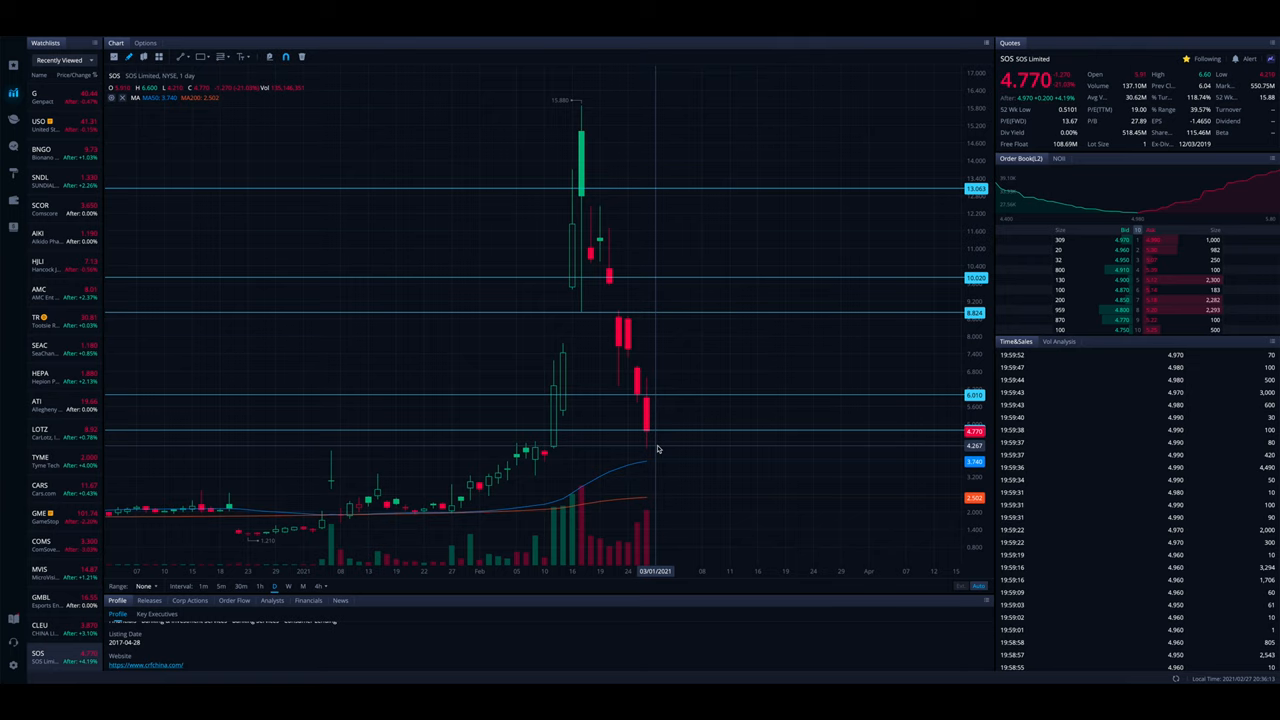
pyautogui.moveTo(252, 642)
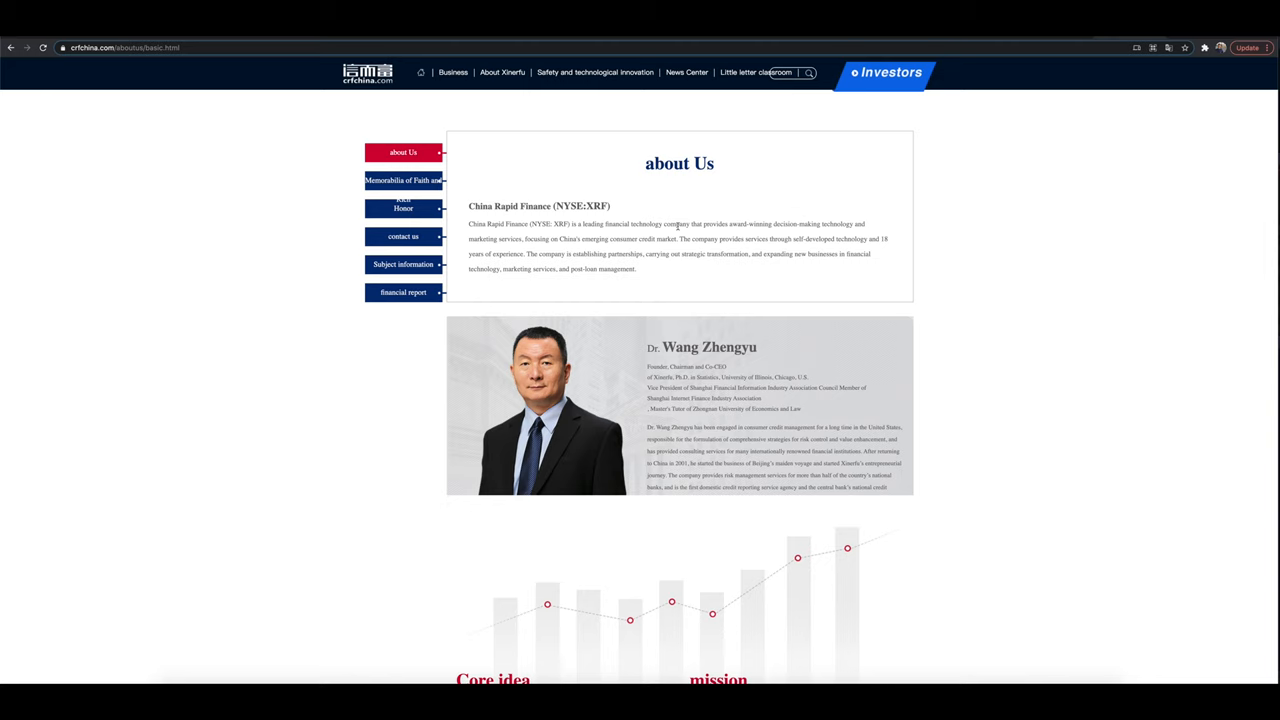
# Read further down China Rapid Finance's About Us page on the company and its chairman
pyautogui.scroll(-3)
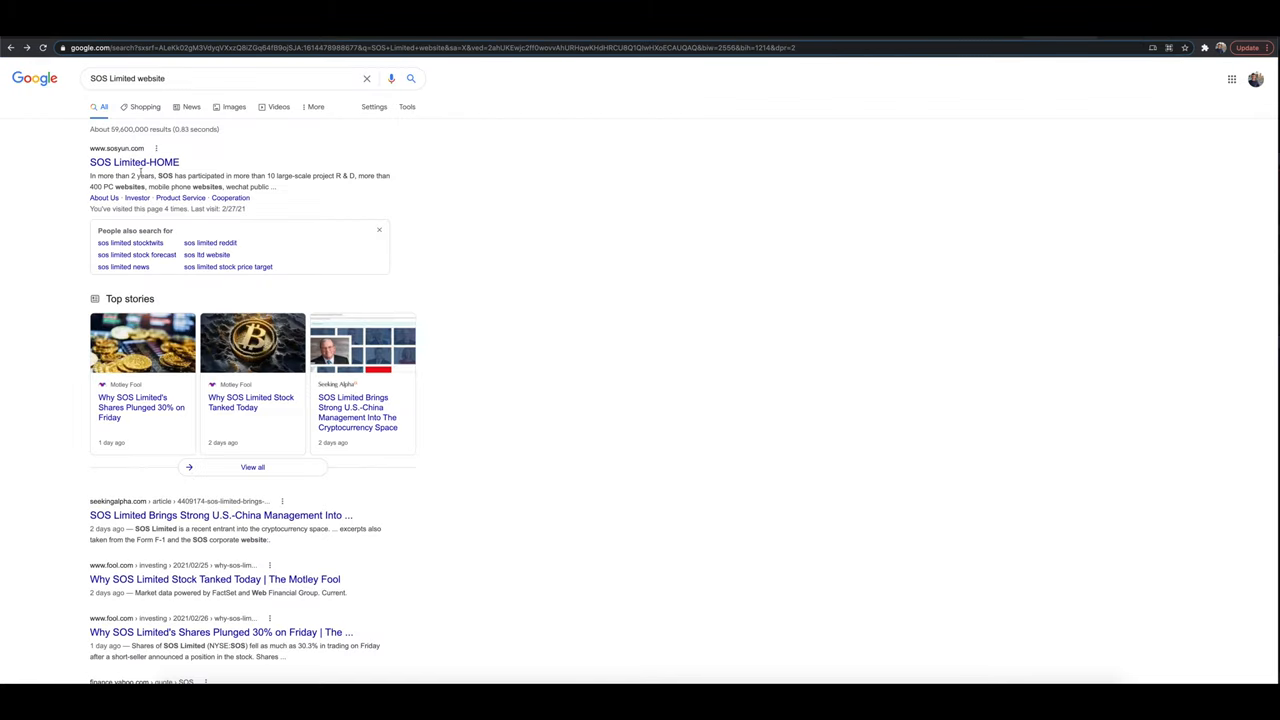
# Select the SOS Limited-HOME result from the Google search for 'SOS Limited website'
pyautogui.click(134, 162)
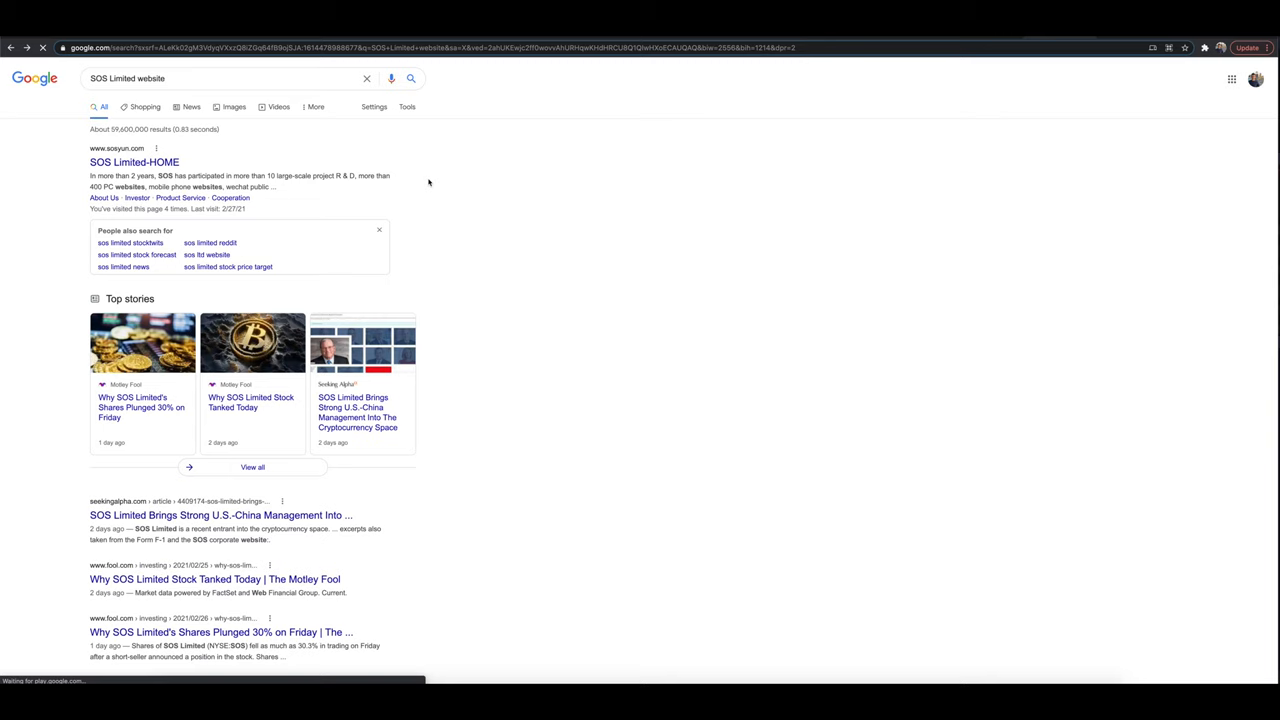
pyautogui.moveTo(836, 110)
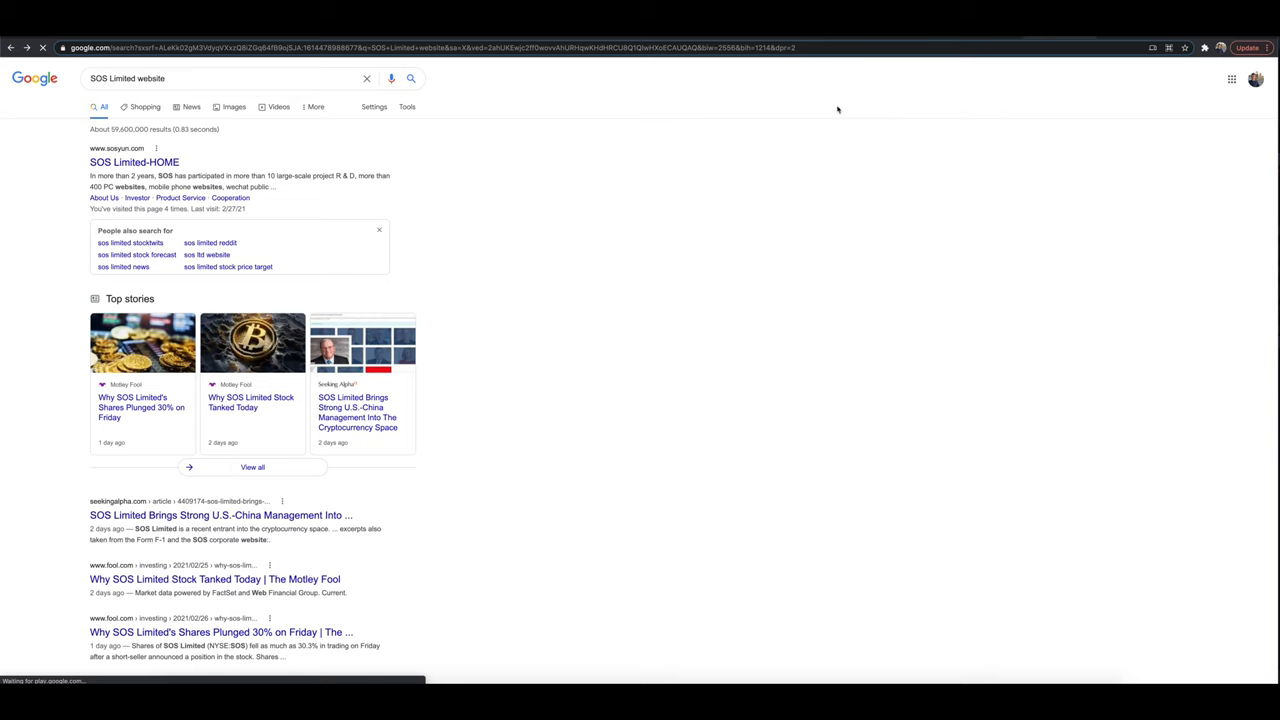
pyautogui.moveTo(776, 108)
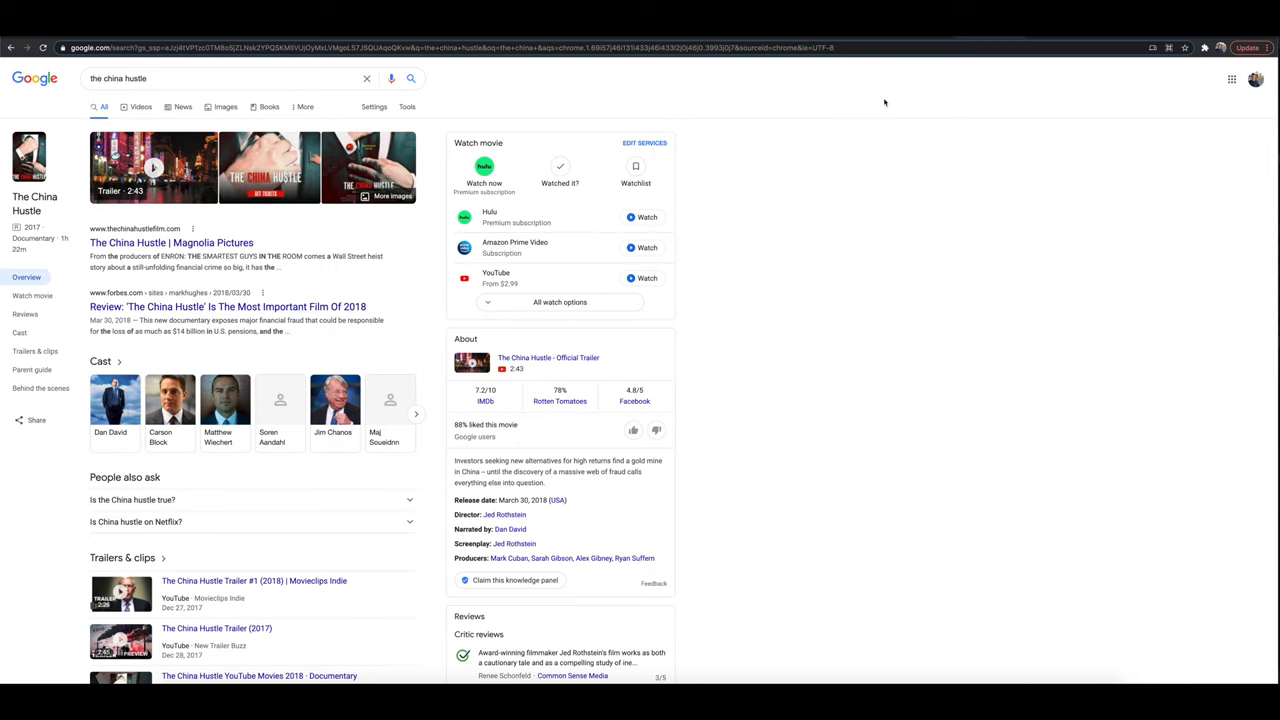
pyautogui.moveTo(384, 300)
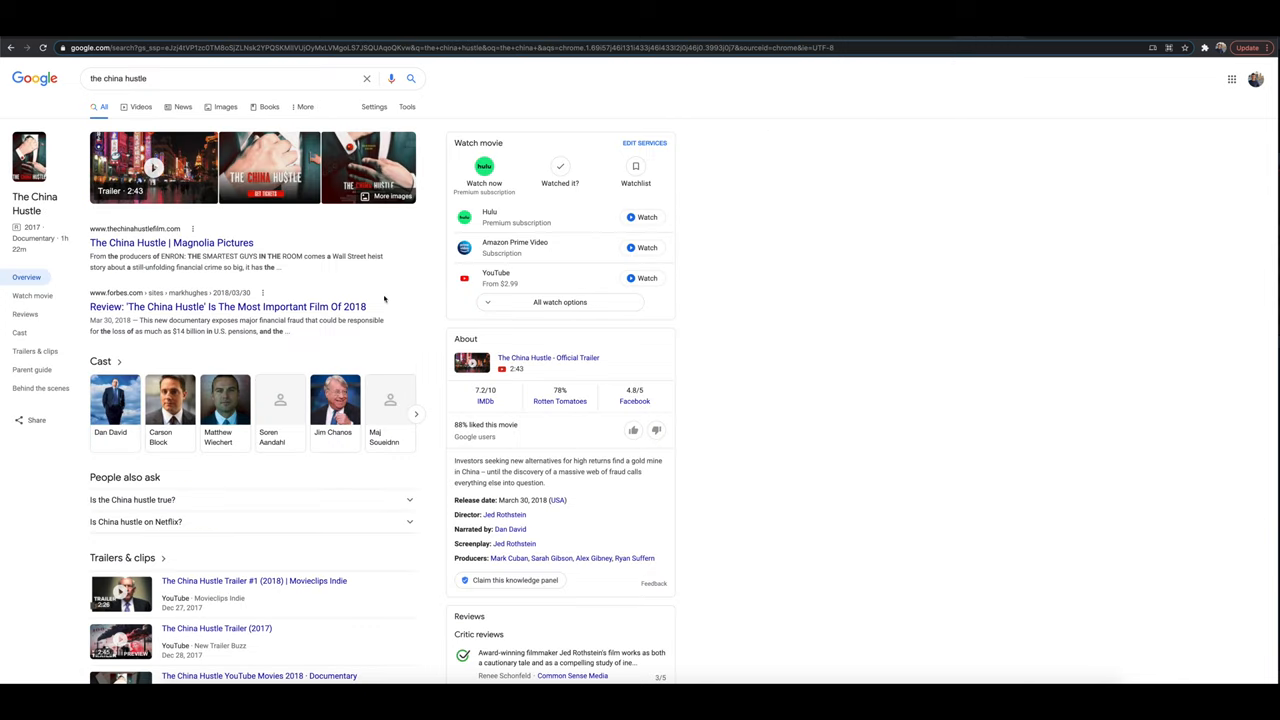
pyautogui.moveTo(410, 292)
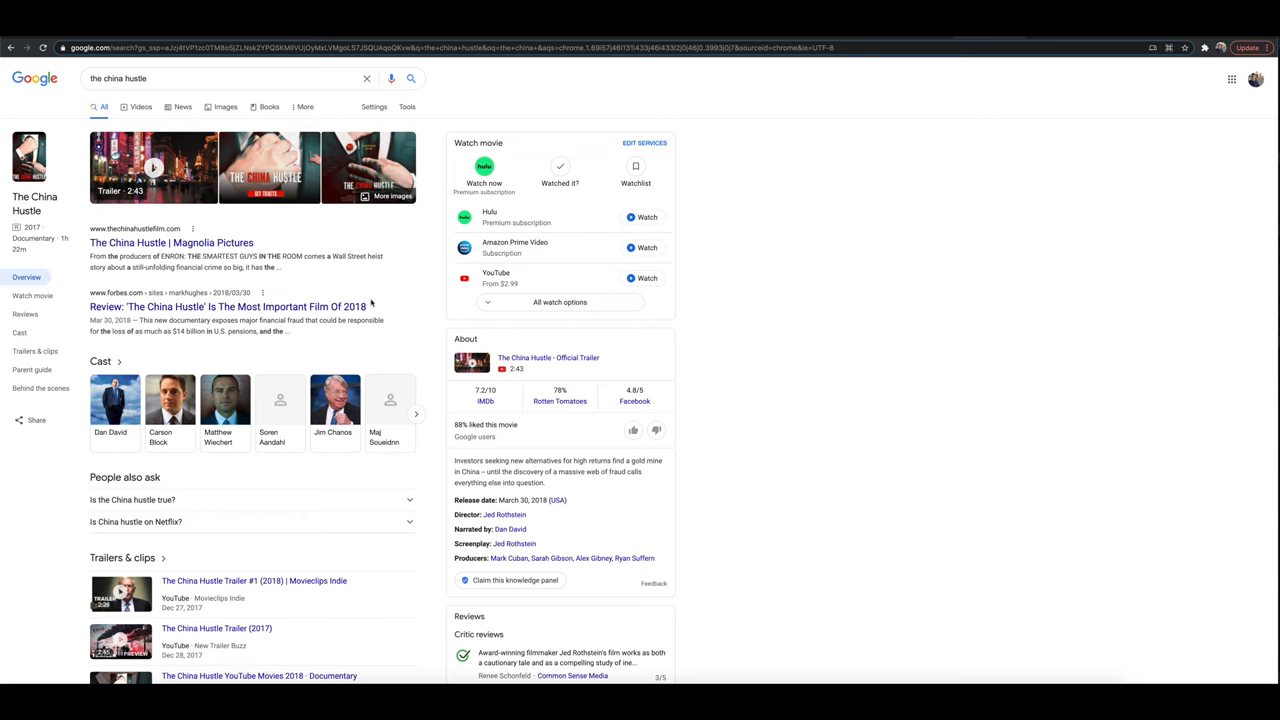
pyautogui.moveTo(164, 210)
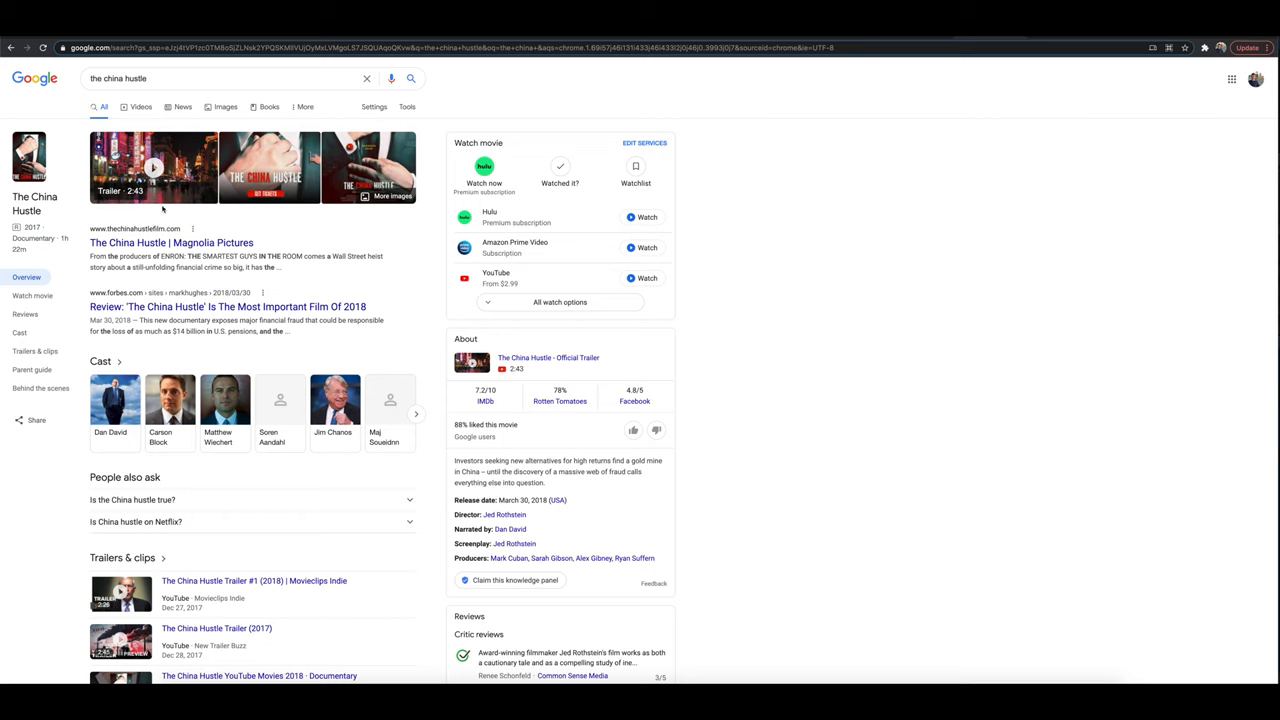
pyautogui.moveTo(420, 326)
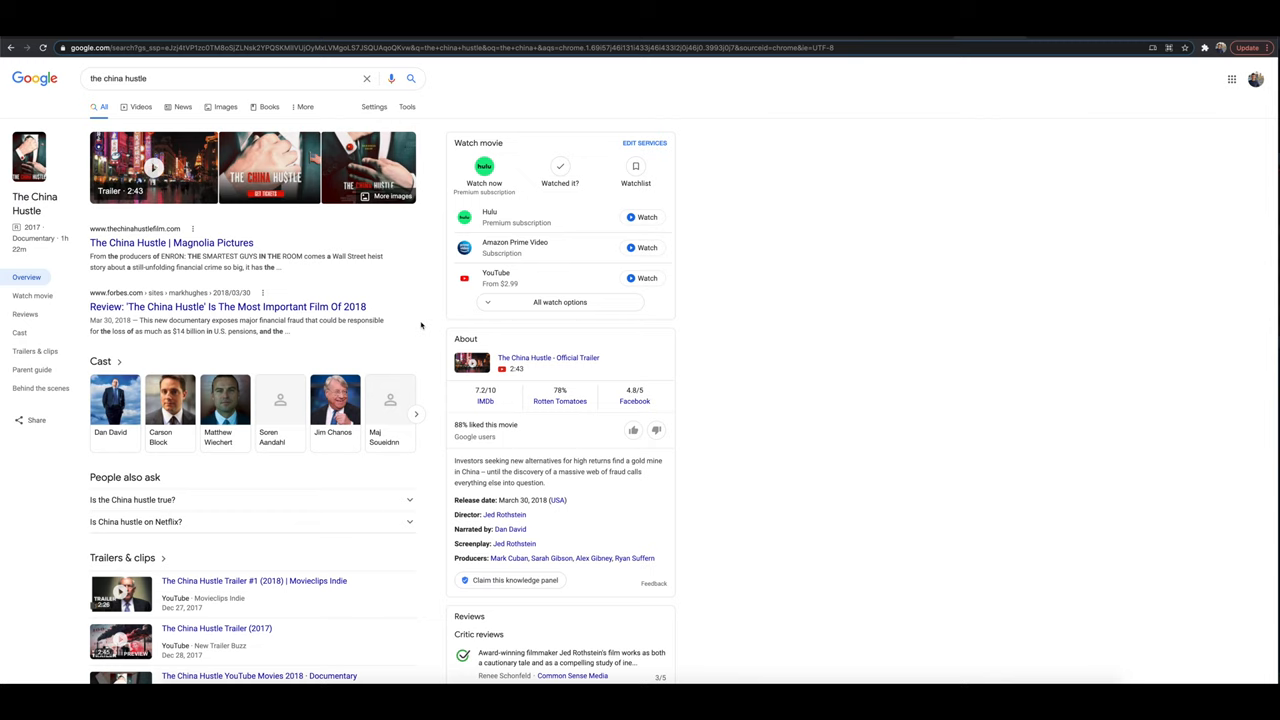
pyautogui.moveTo(284, 676)
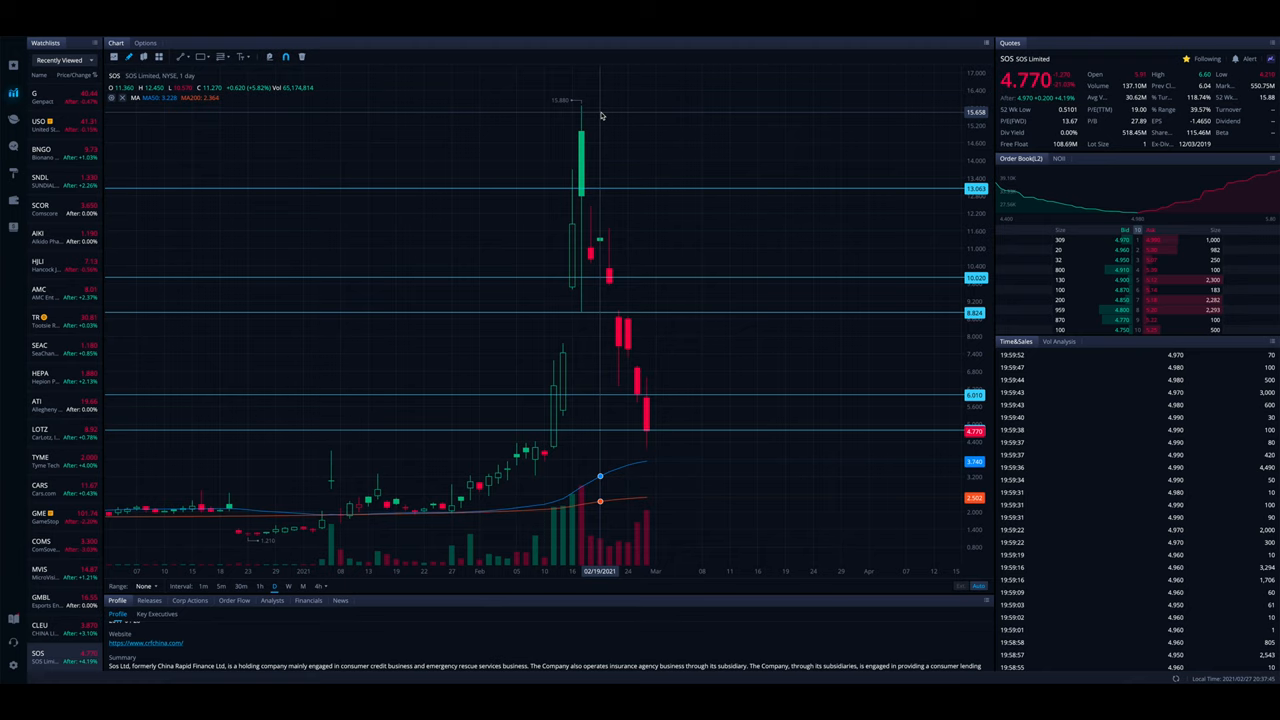
pyautogui.moveTo(556, 92)
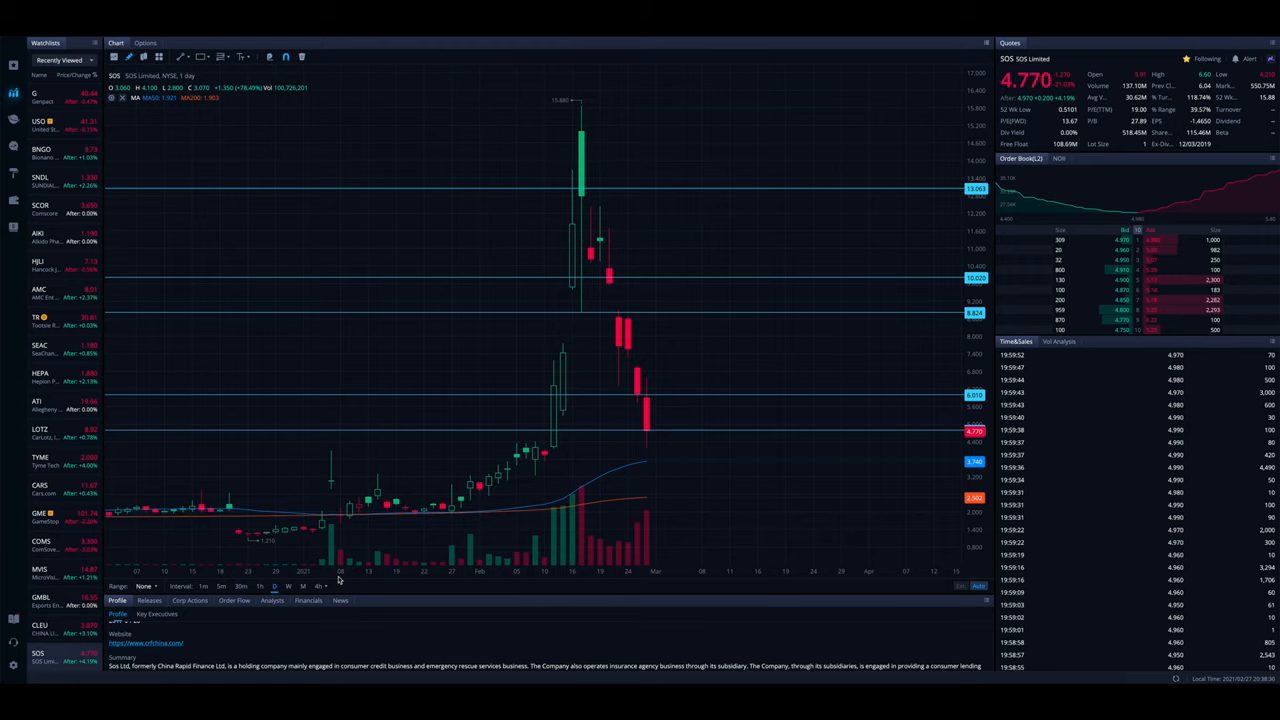
pyautogui.moveTo(500, 260)
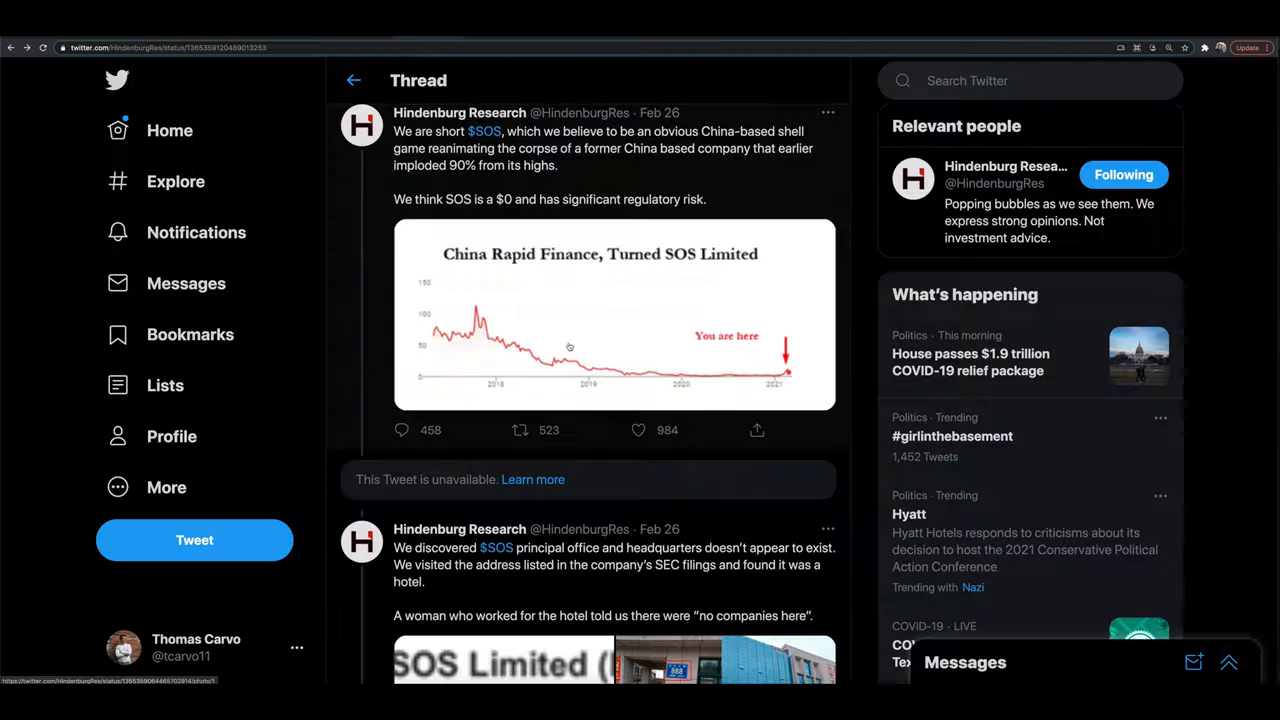
# Move down Hindenburg's thread past the hotel-address tweet to the 'Renowned Cryptocurrencies Security Expert' hire tweet
pyautogui.scroll(-3)
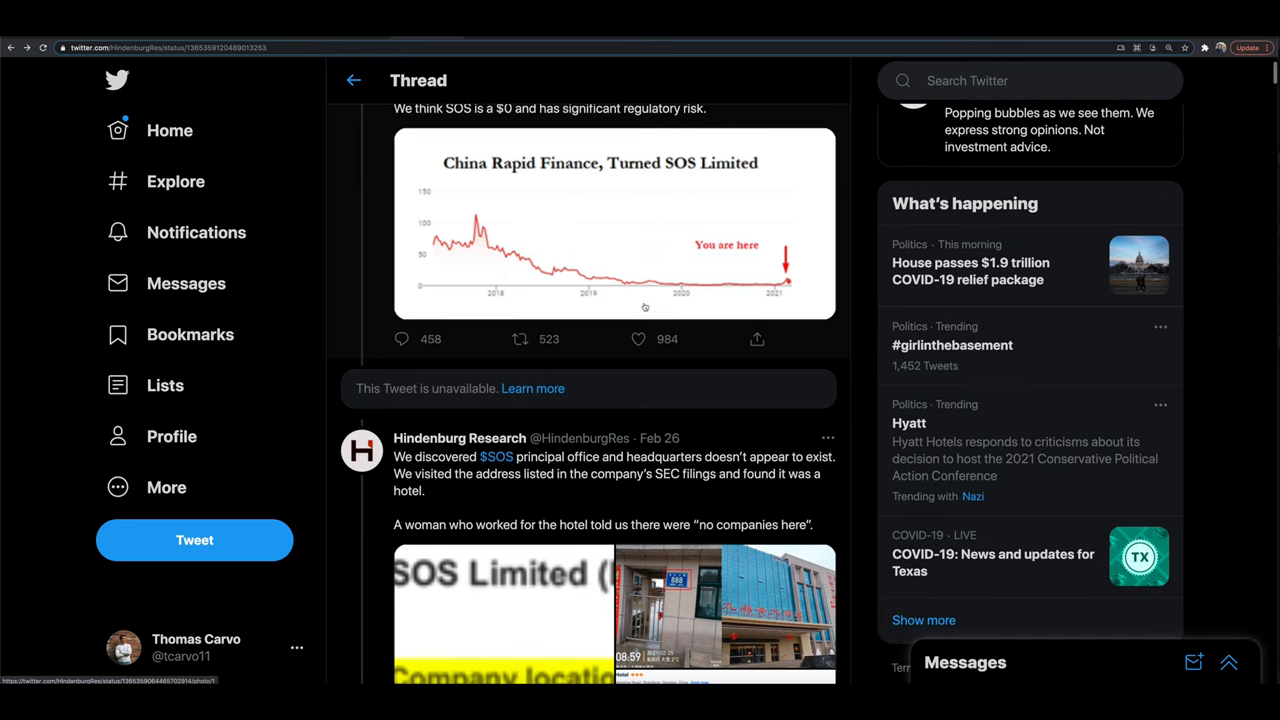
pyautogui.scroll(-3)
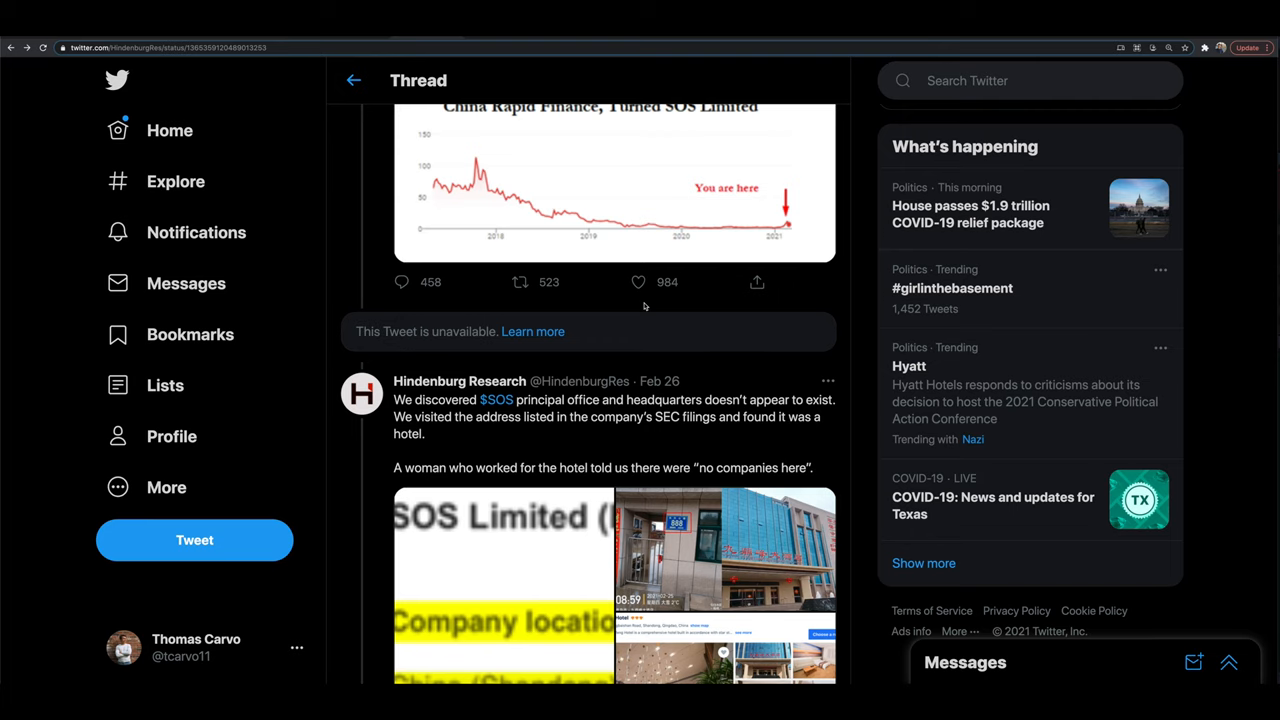
pyautogui.scroll(-3)
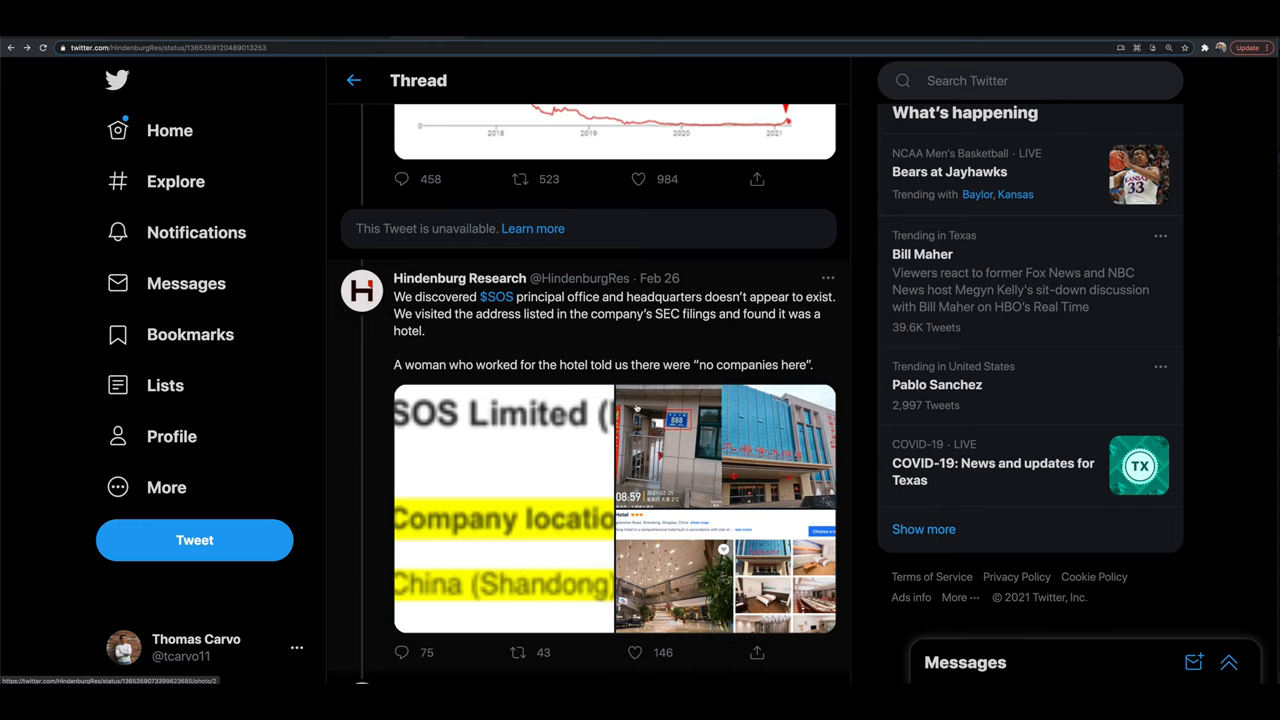
pyautogui.moveTo(658, 318)
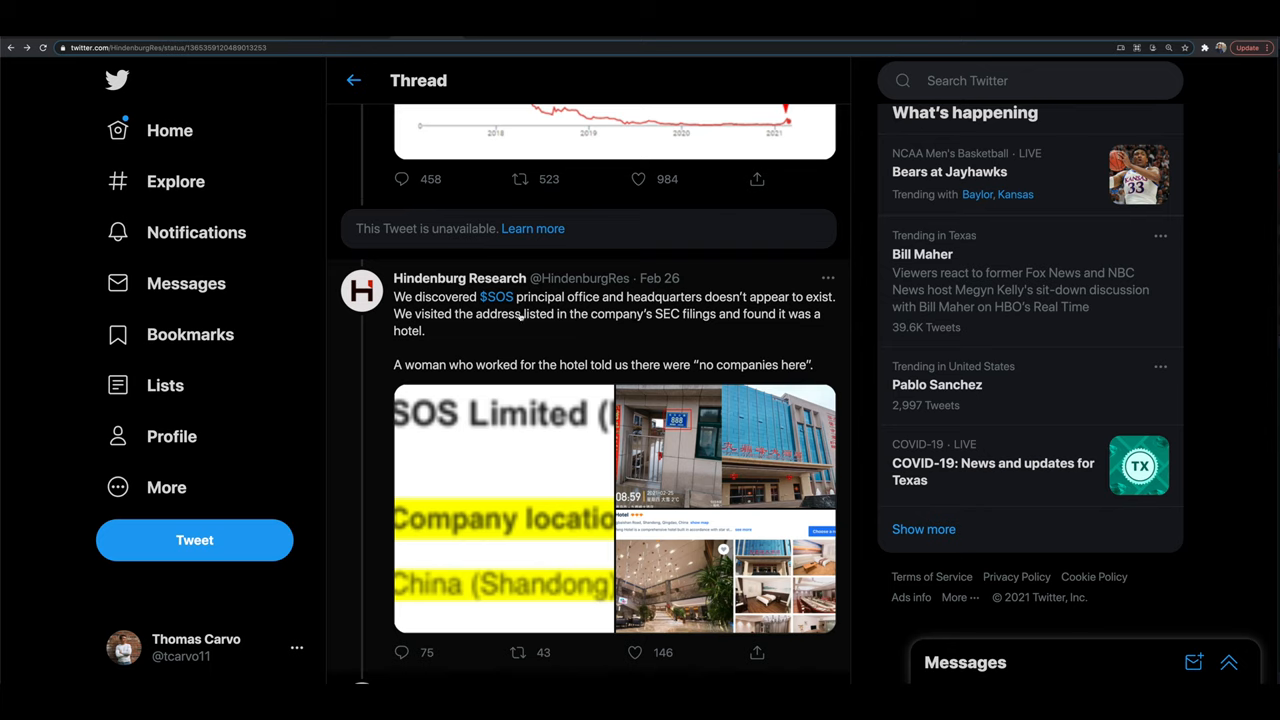
pyautogui.moveTo(660, 328)
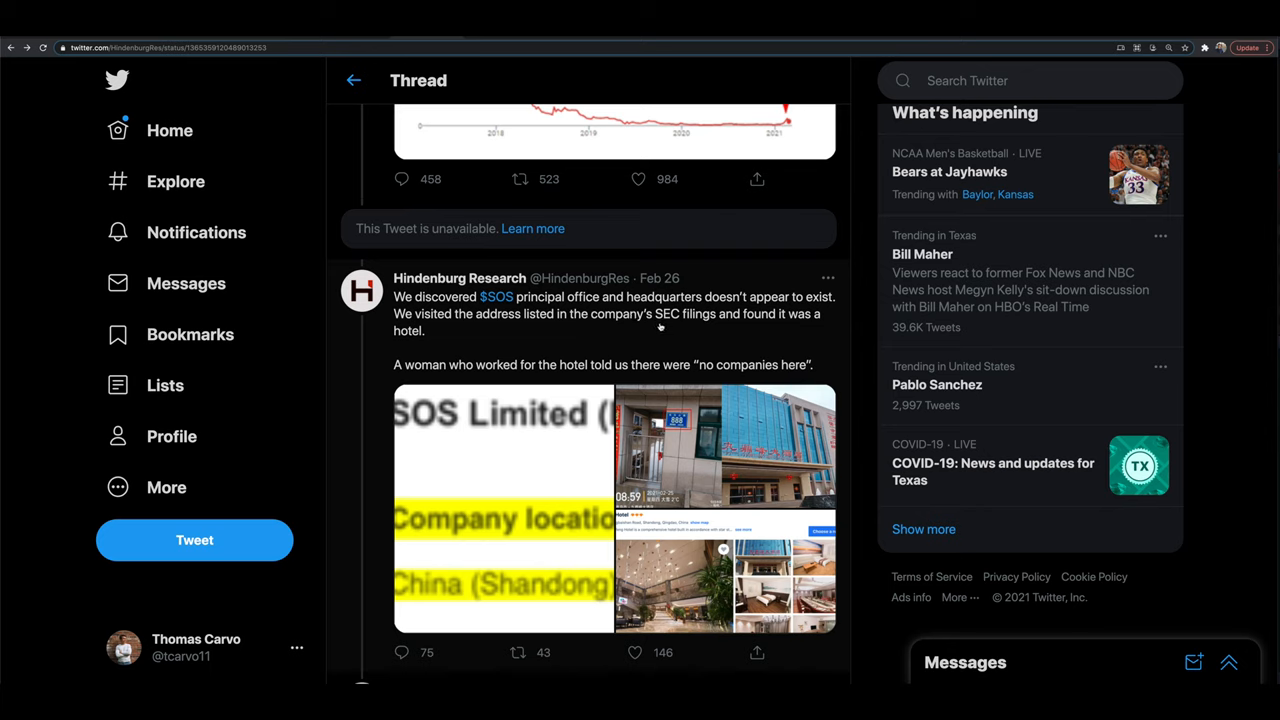
pyautogui.moveTo(584, 378)
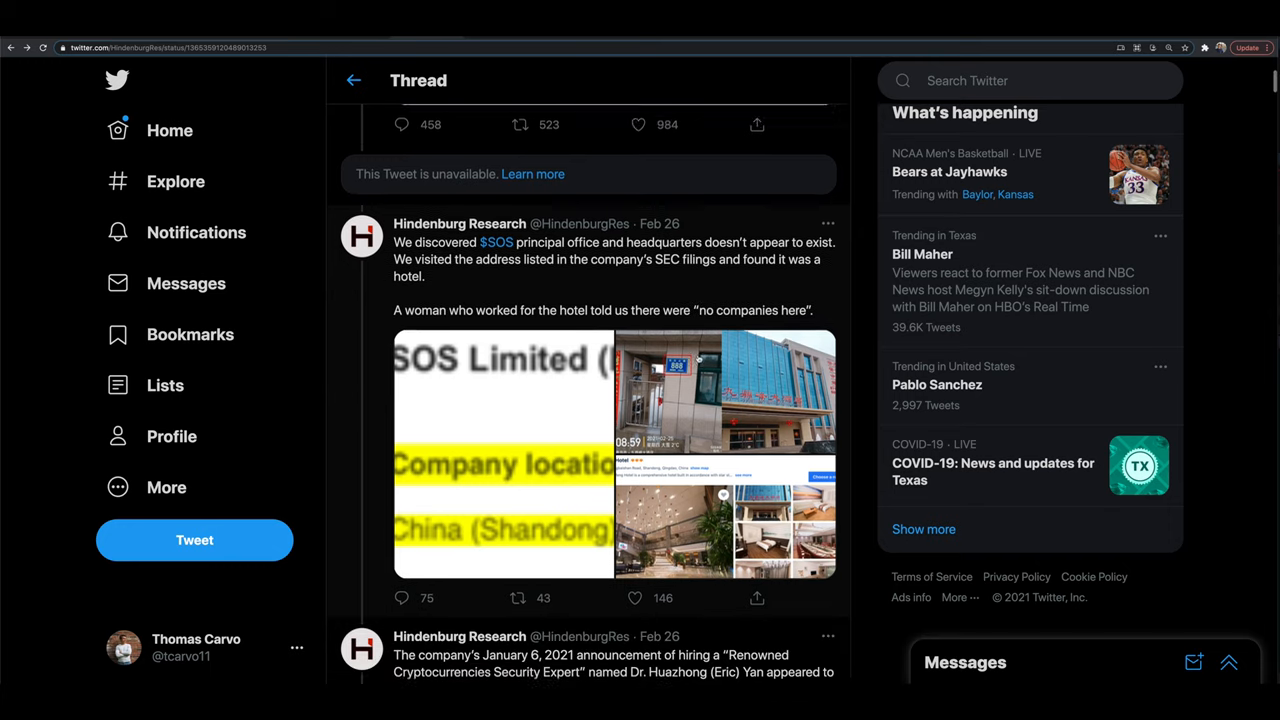
pyautogui.scroll(-3)
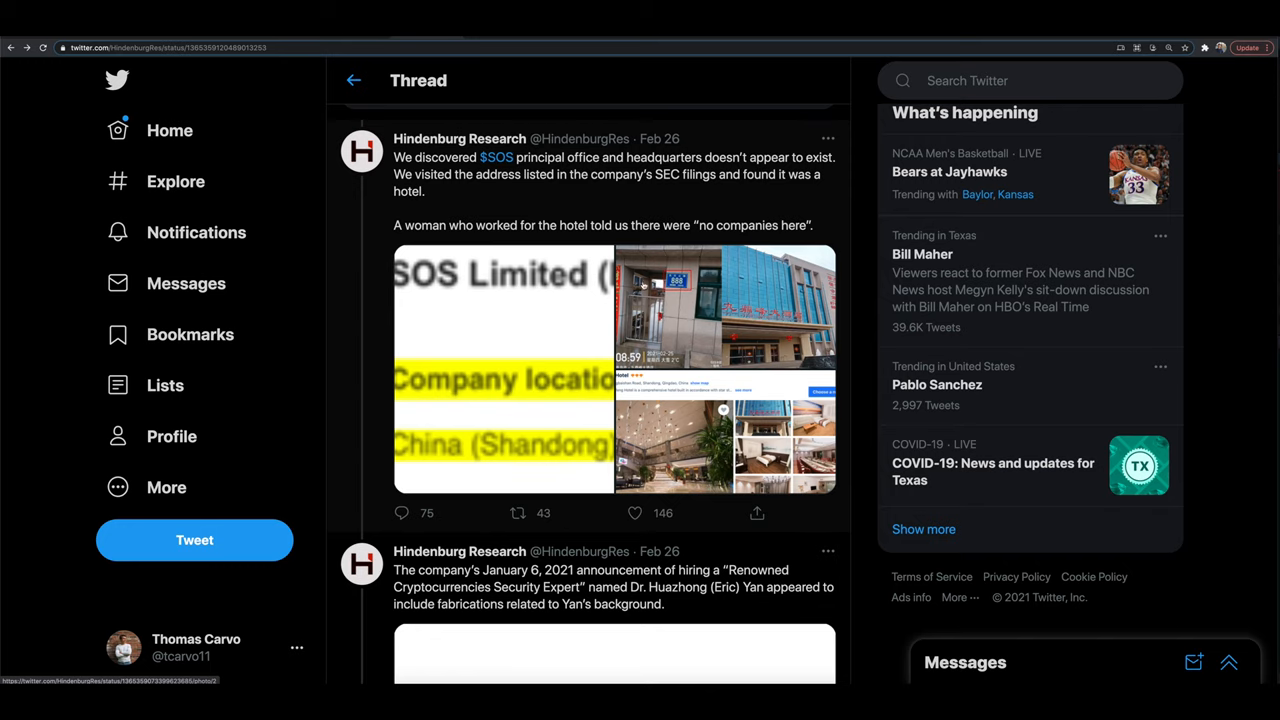
pyautogui.scroll(-3)
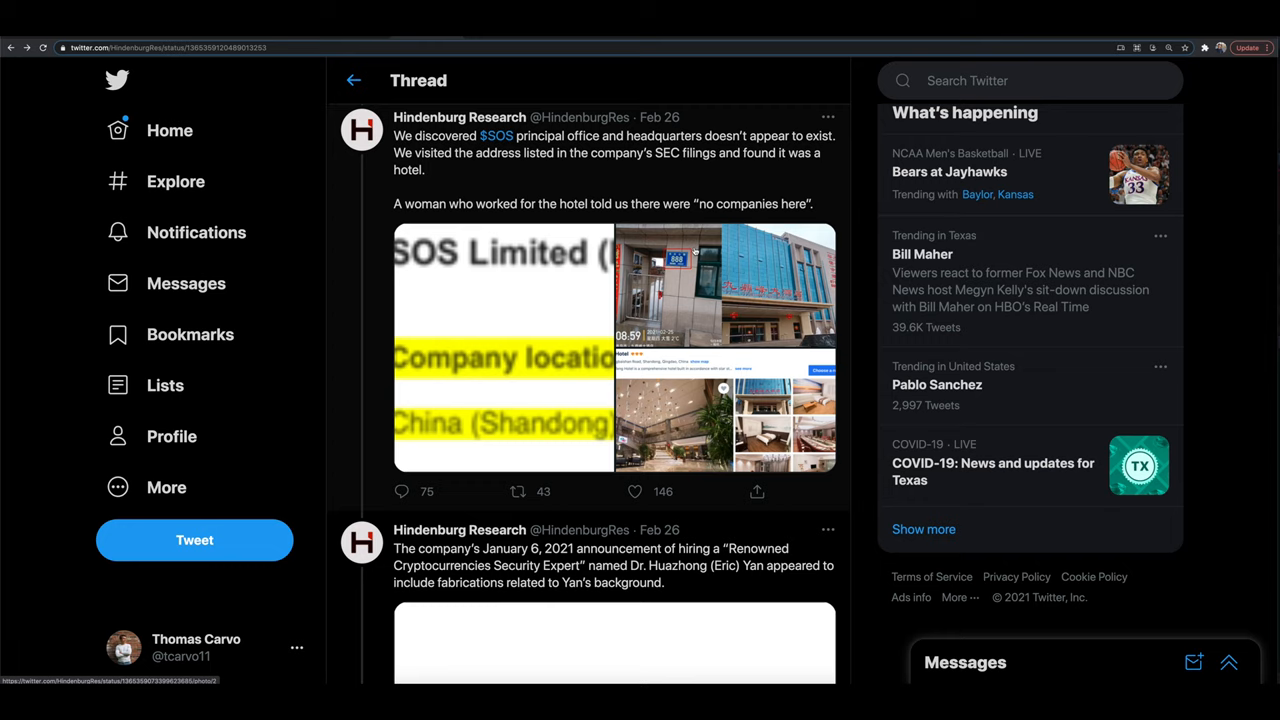
pyautogui.scroll(-3)
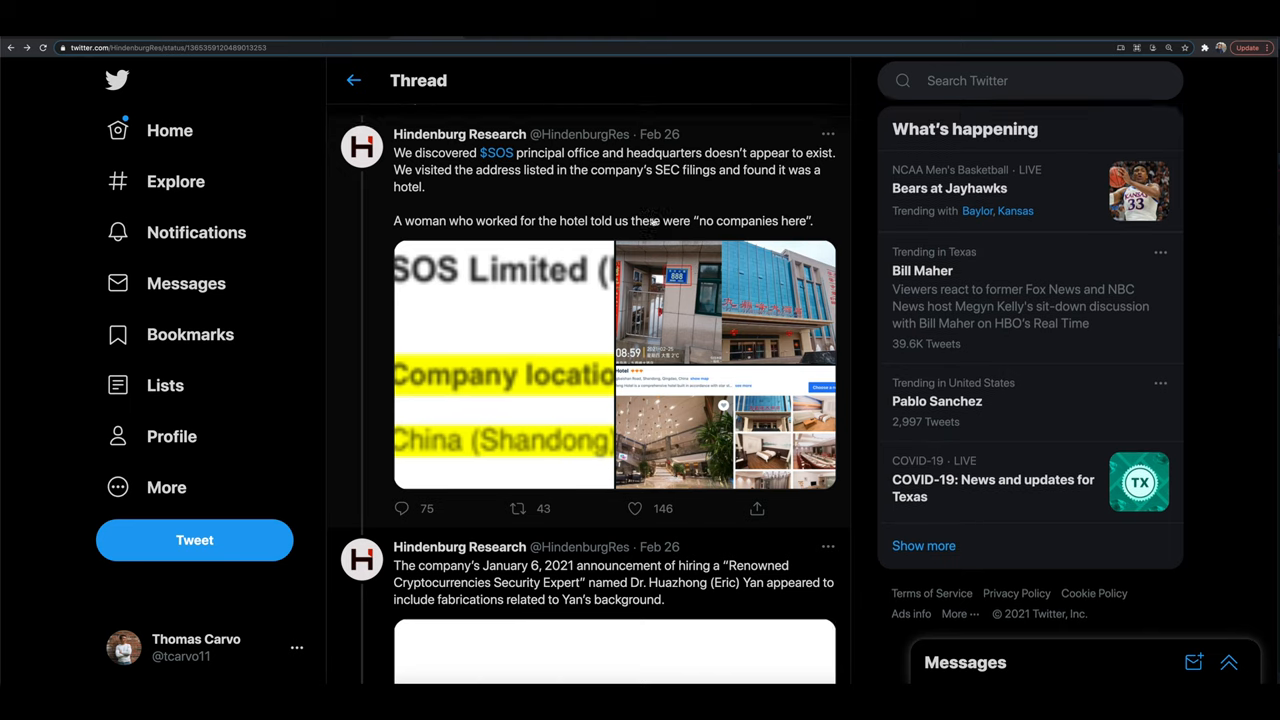
pyautogui.scroll(-3)
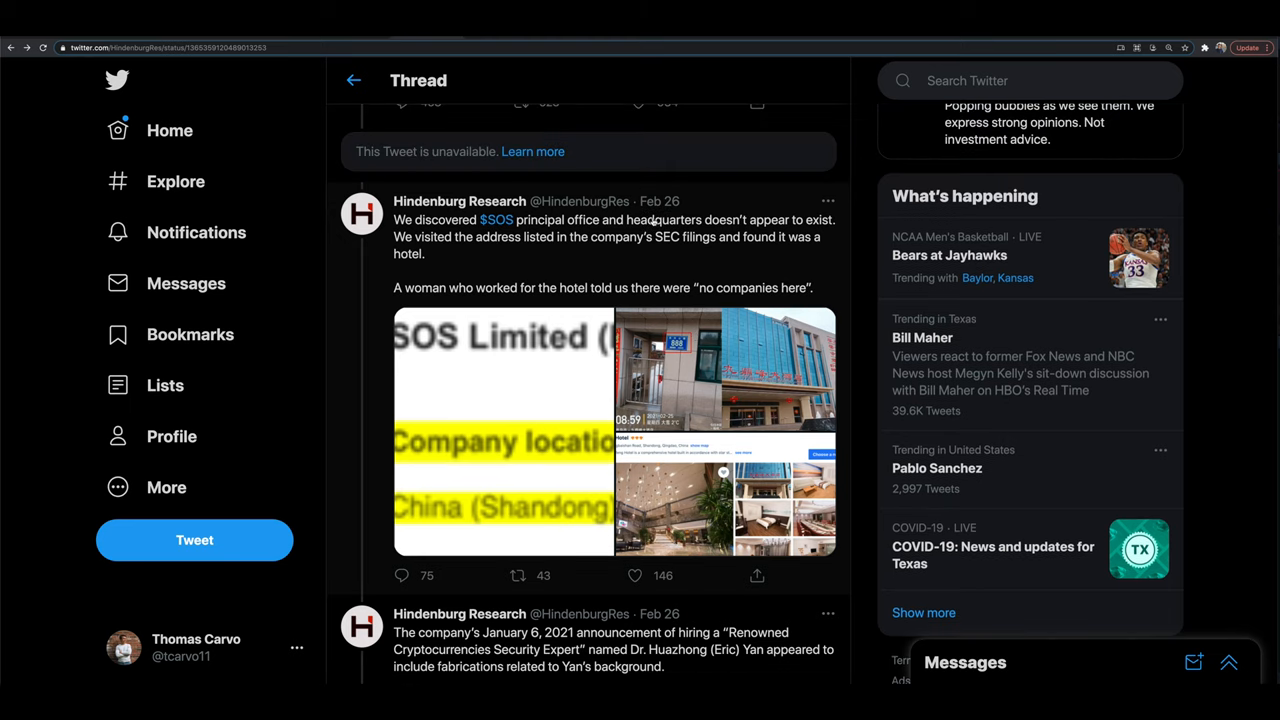
pyautogui.moveTo(624, 248)
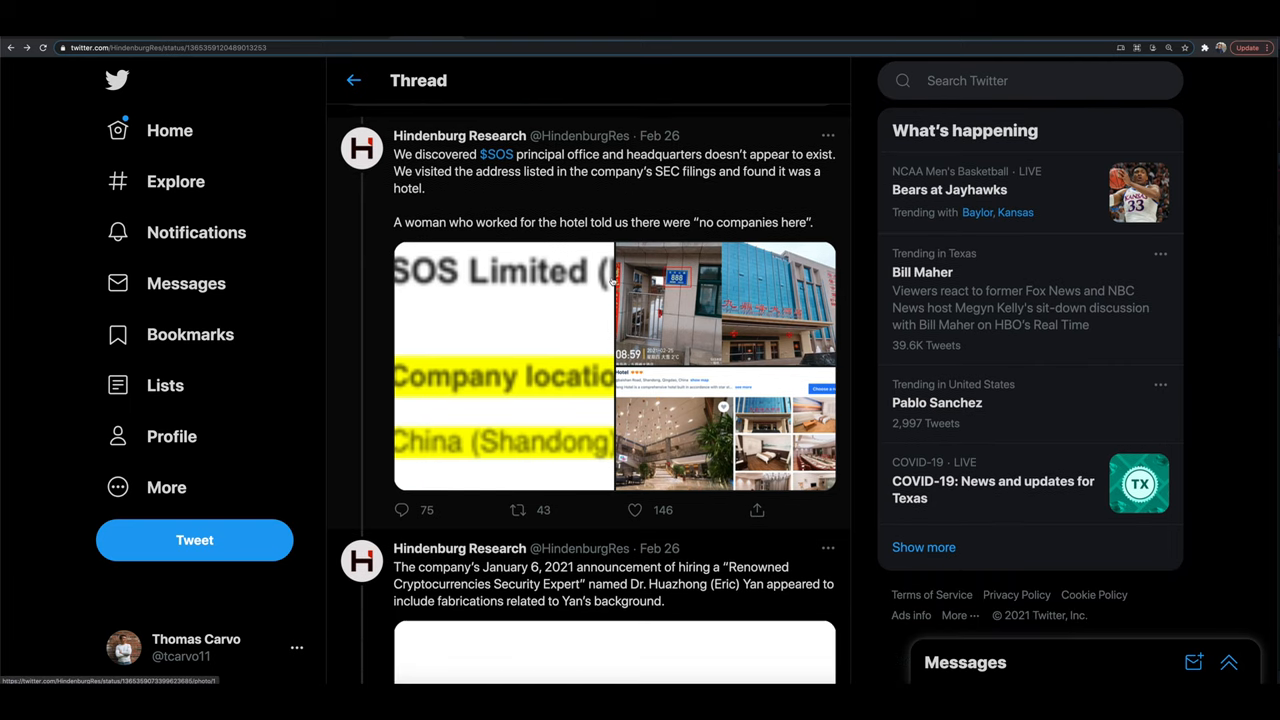
# Continue down the thread to the tweet claiming Yan founded Shenzhen eSecureChain, whose site shares SOS's theme
pyautogui.scroll(-3)
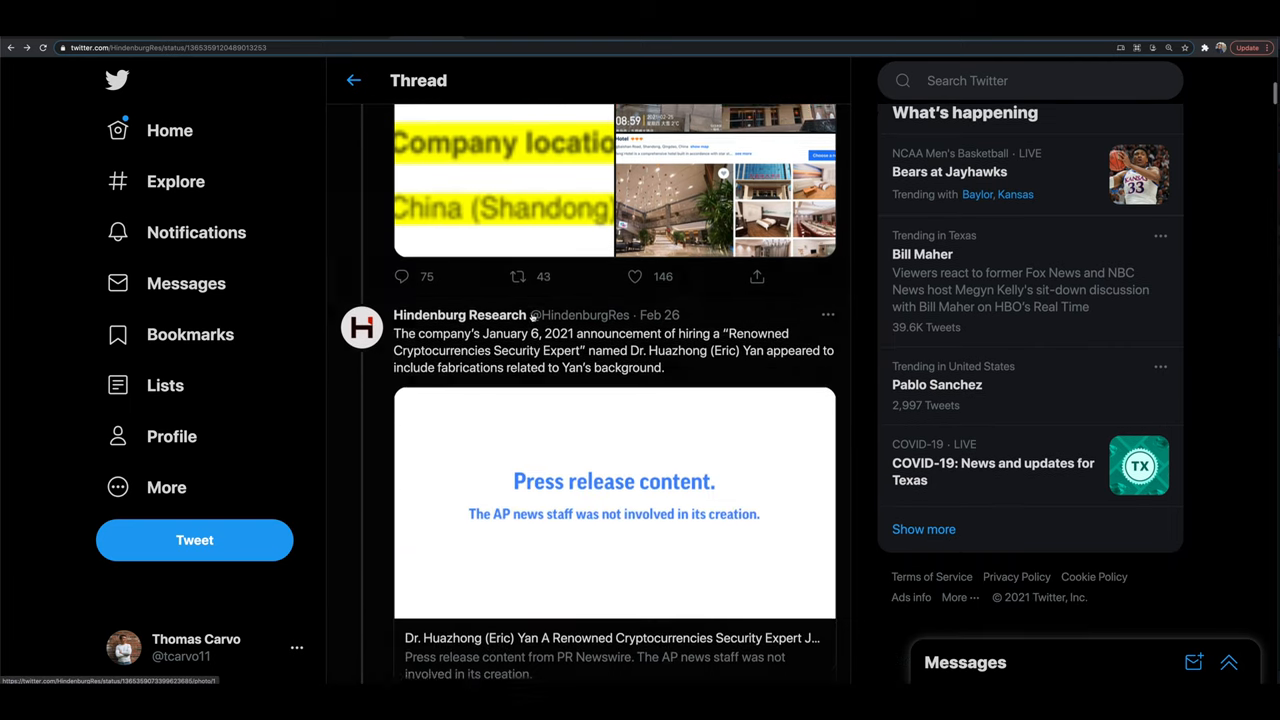
pyautogui.scroll(-3)
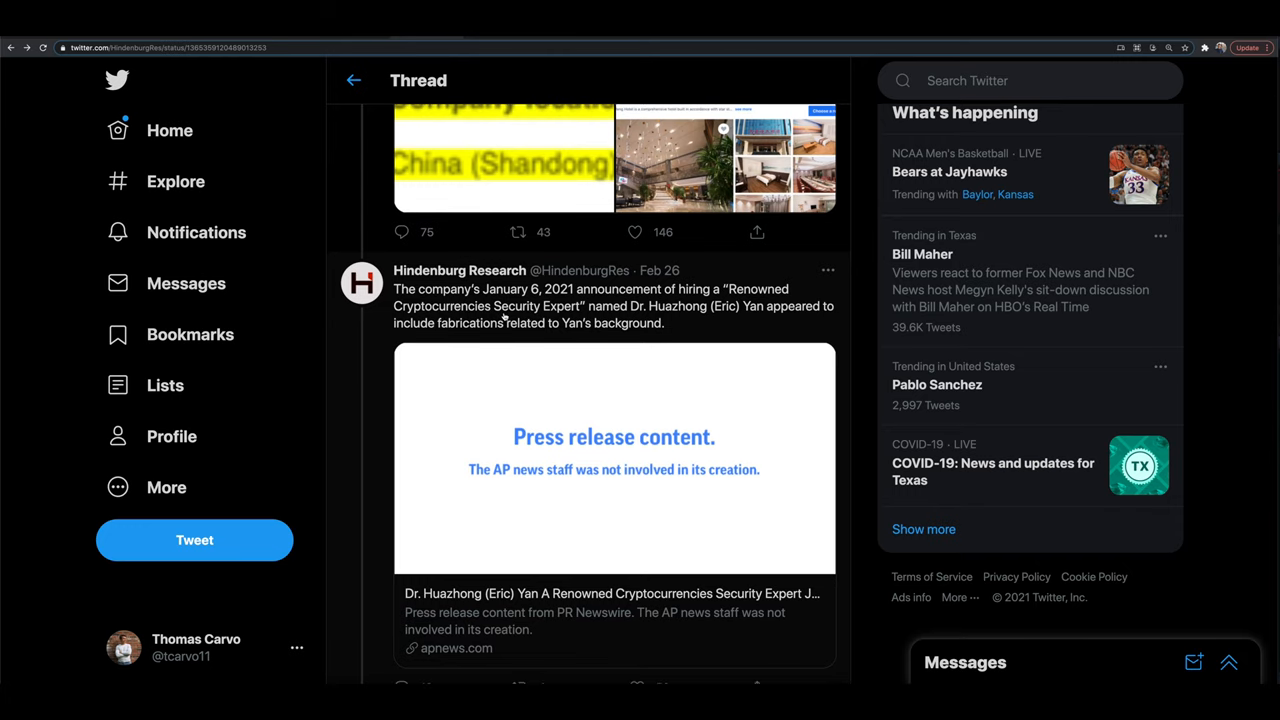
pyautogui.moveTo(572, 344)
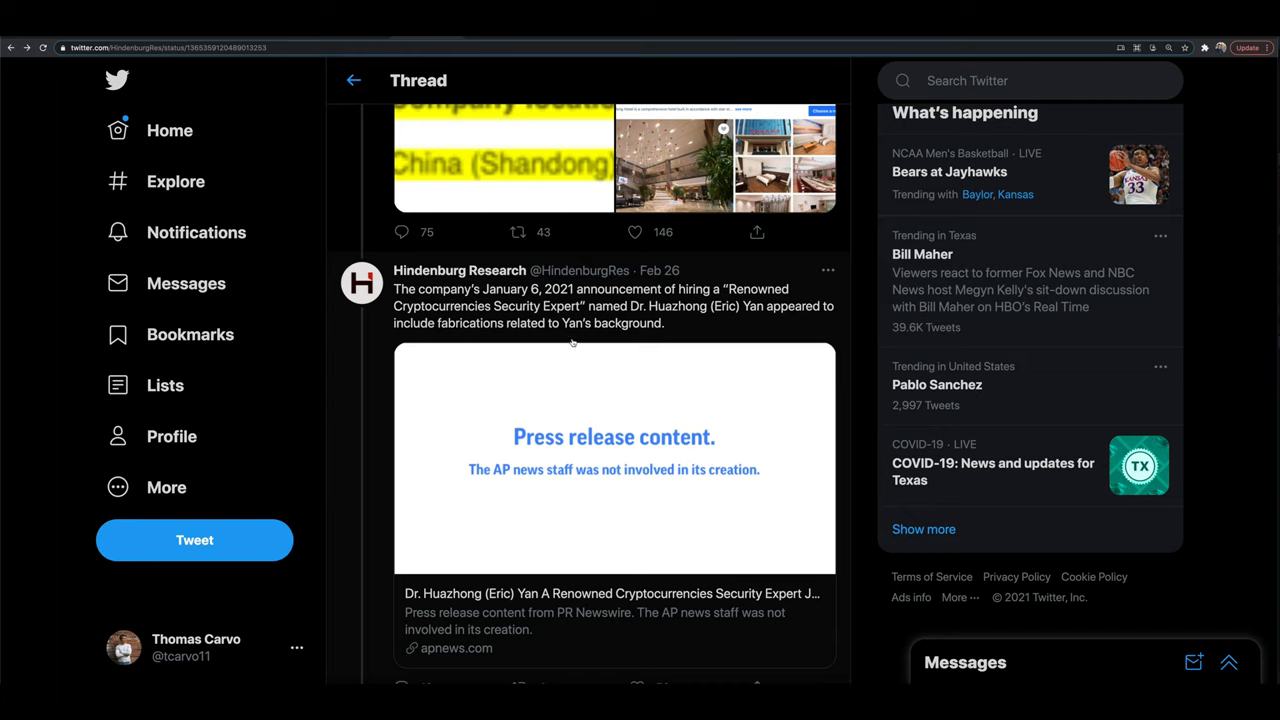
pyautogui.moveTo(442, 336)
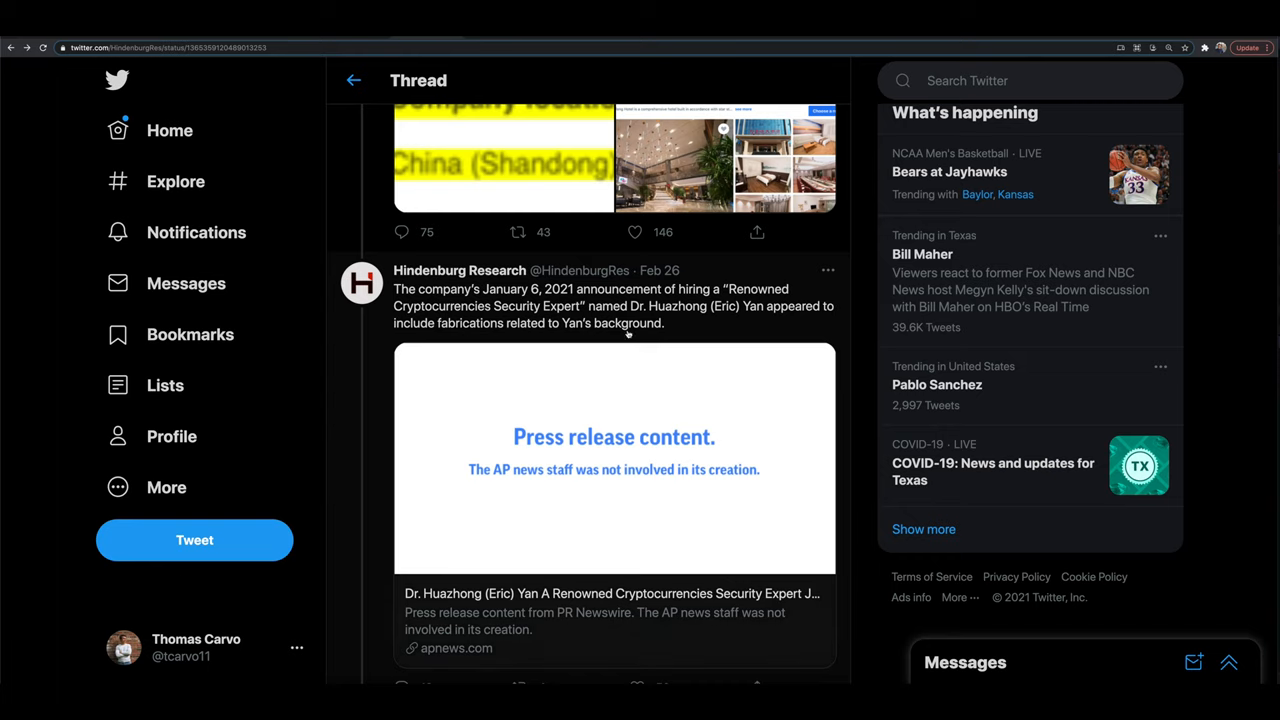
pyautogui.scroll(-3)
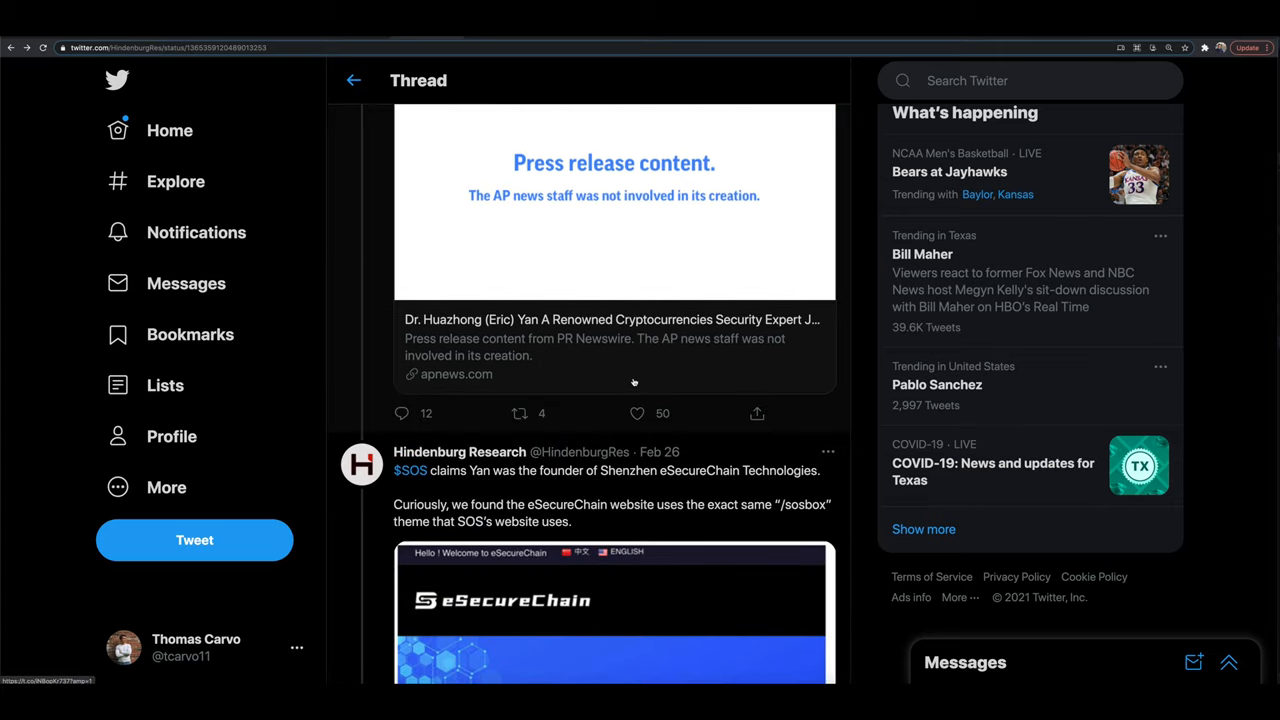
pyautogui.moveTo(640, 390)
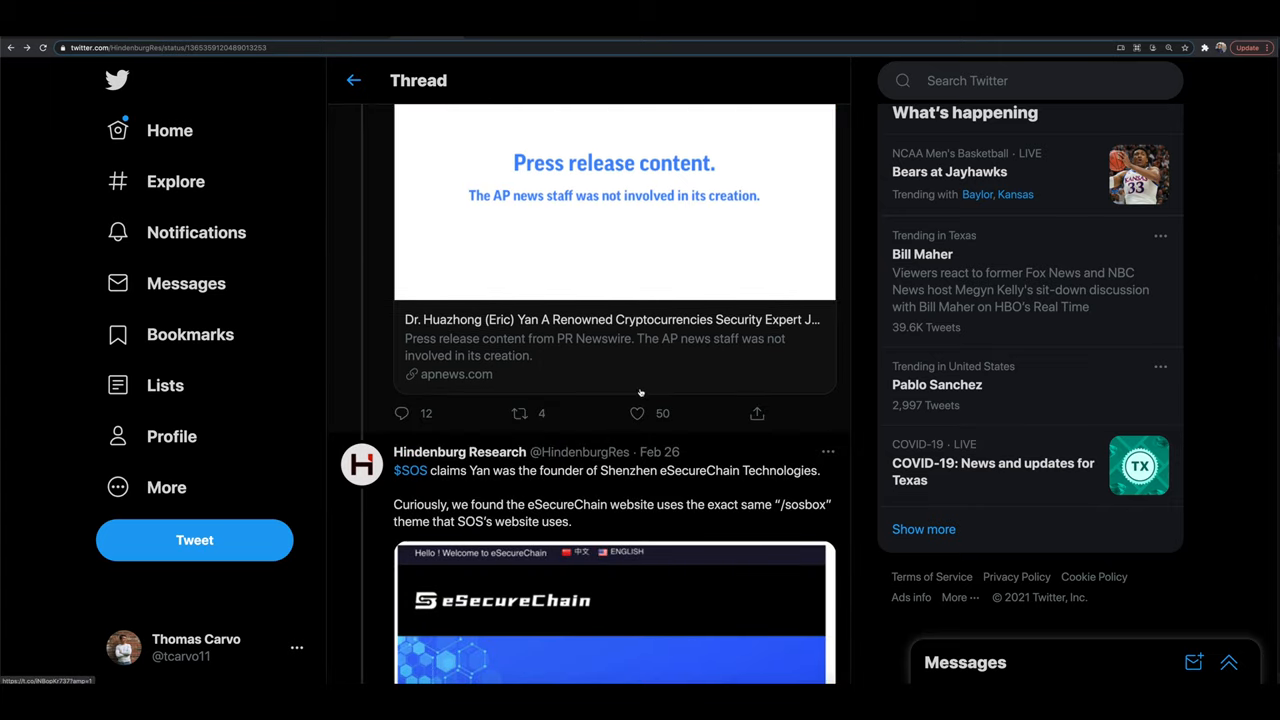
pyautogui.scroll(-3)
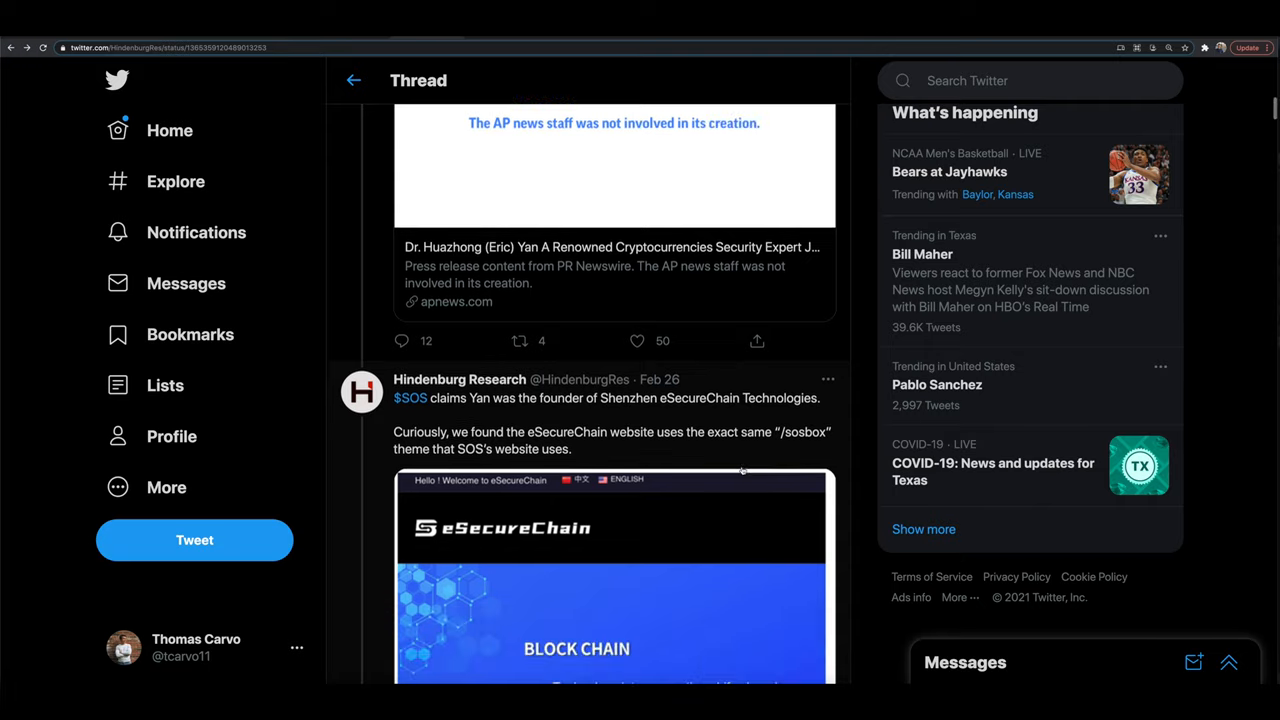
pyautogui.scroll(-3)
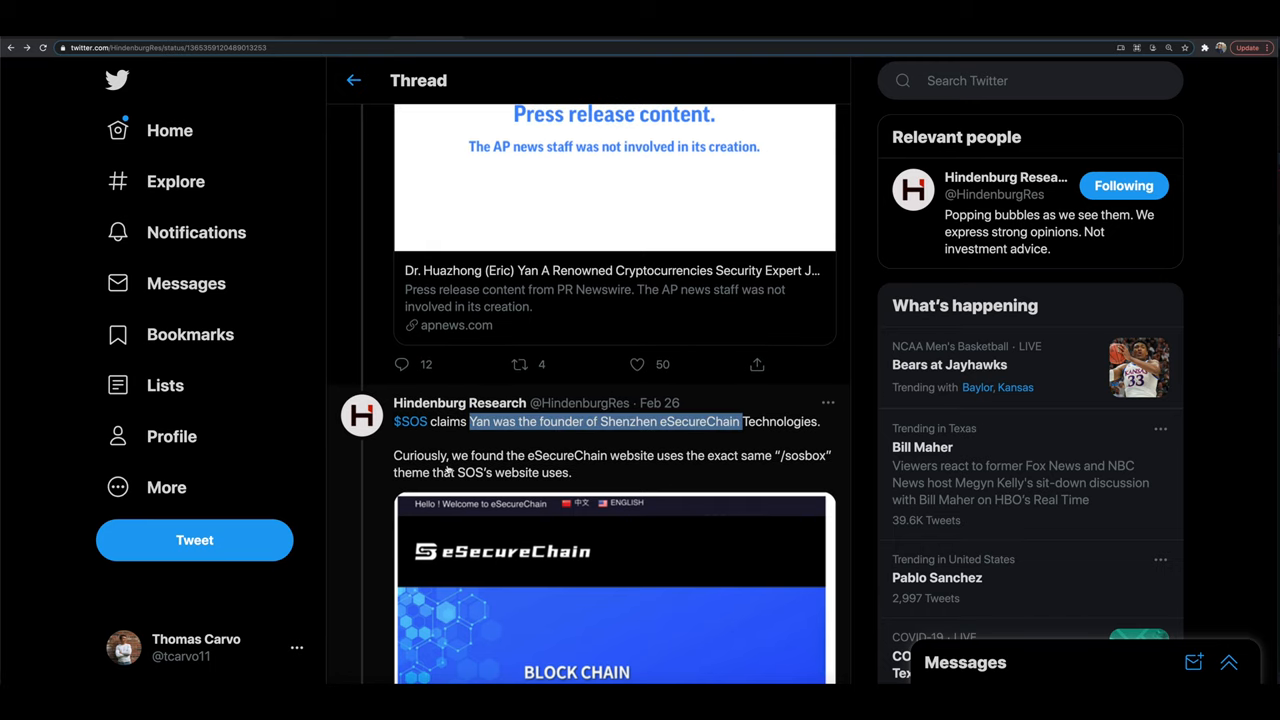
# Read through the WHOIS evidence and FXK tweets to the WayBackMachine tweet finding no earlier FXK site
pyautogui.scroll(-3)
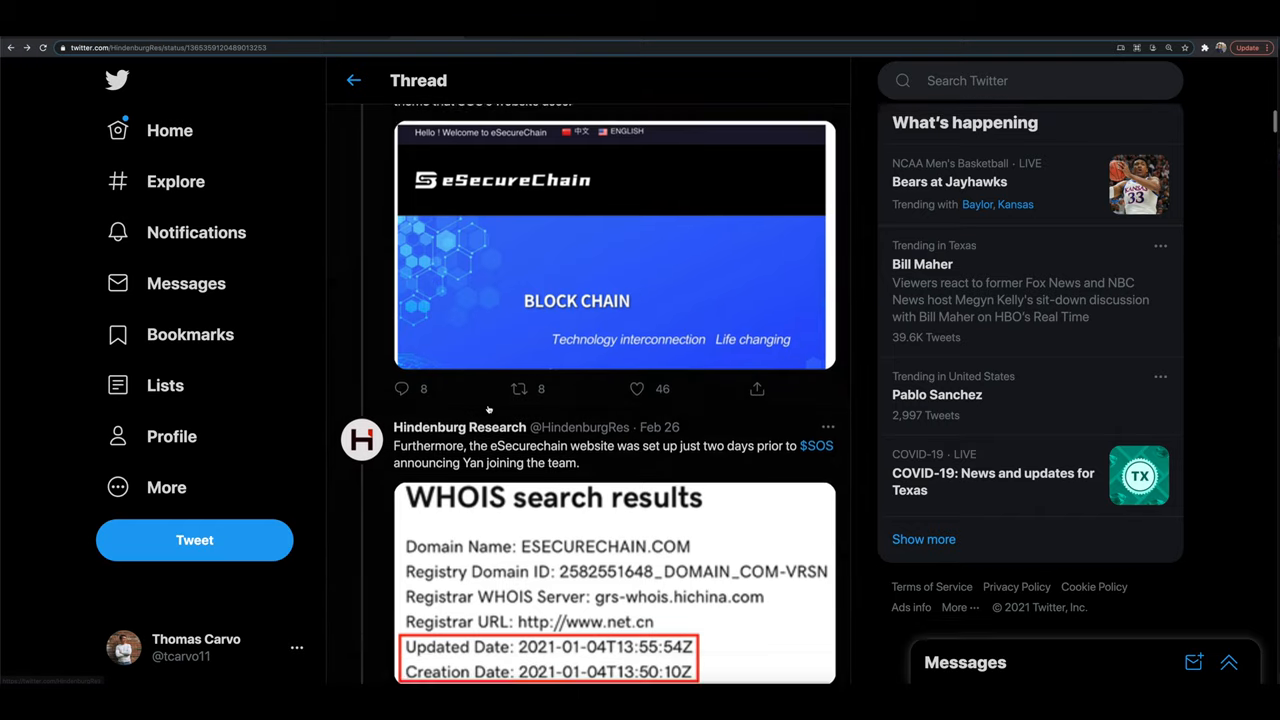
pyautogui.scroll(-3)
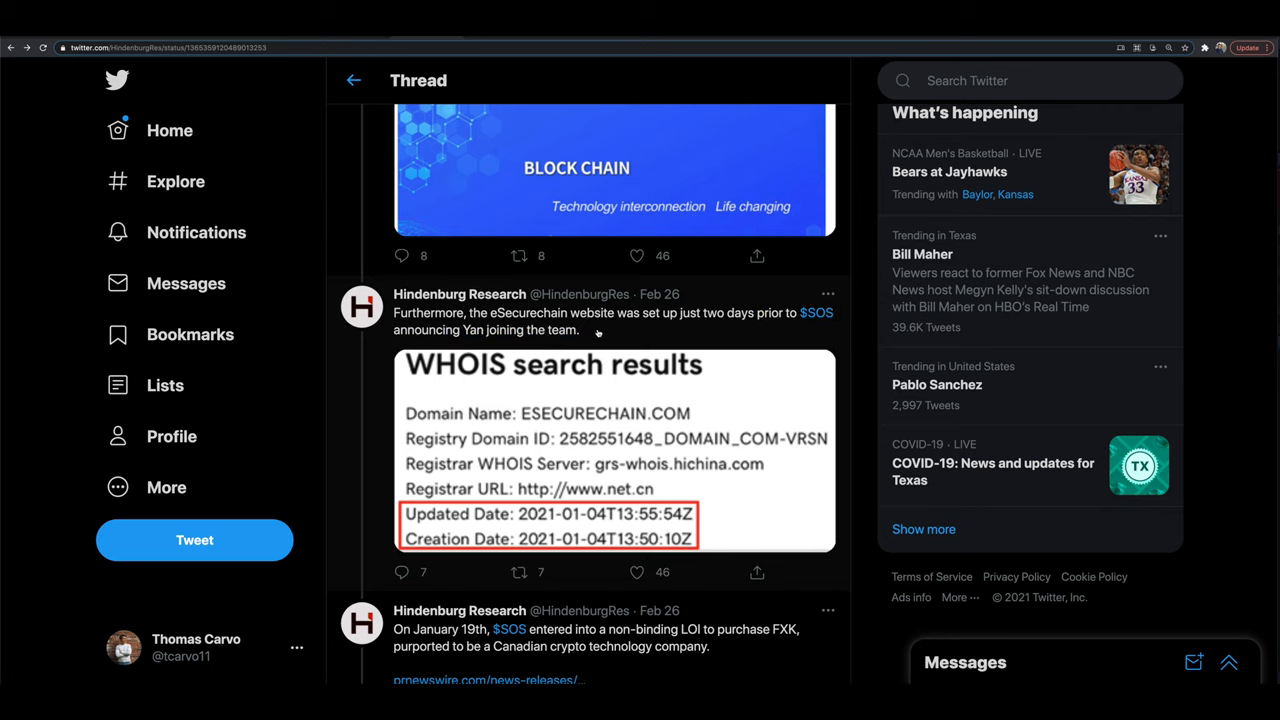
pyautogui.scroll(-3)
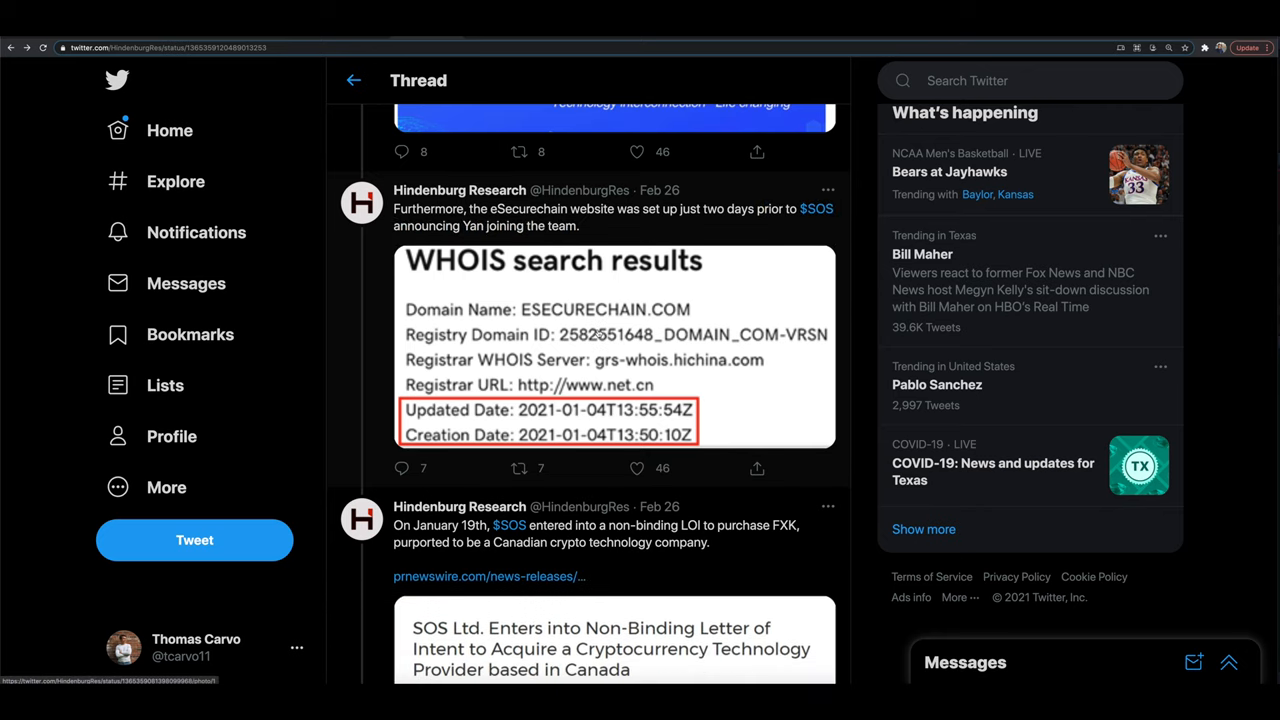
pyautogui.scroll(-3)
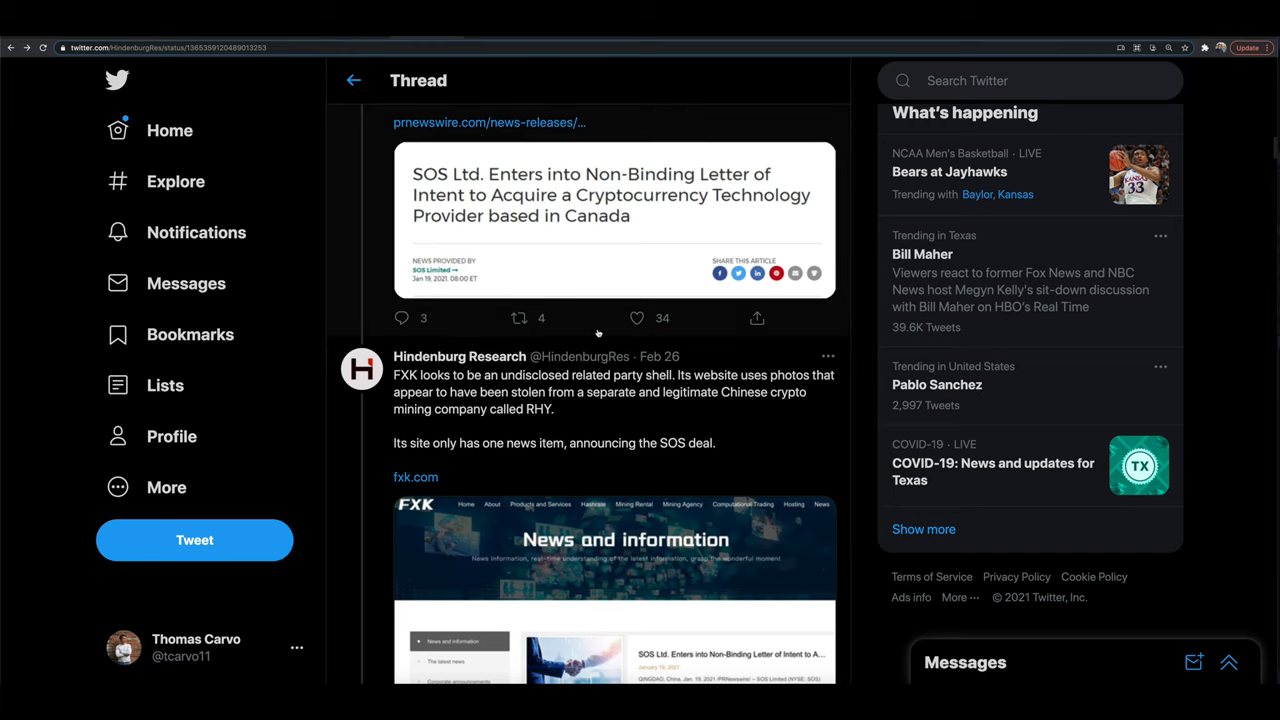
pyautogui.scroll(-3)
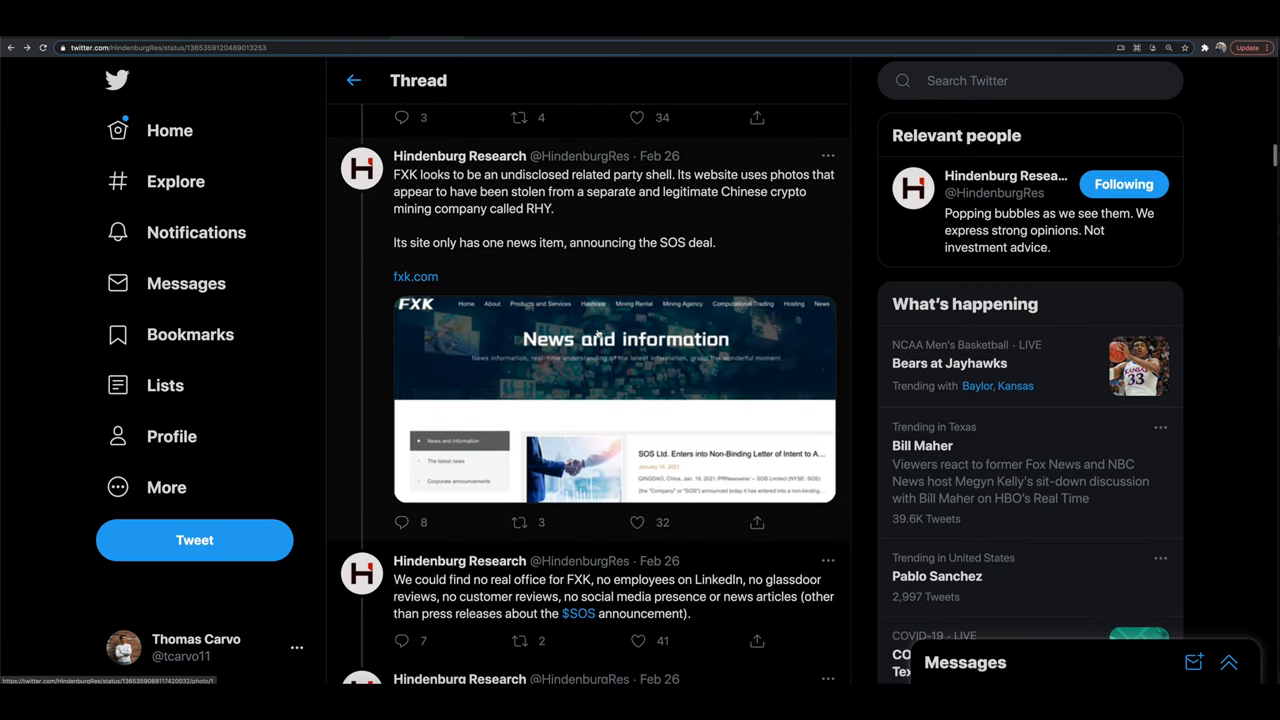
pyautogui.moveTo(664, 196)
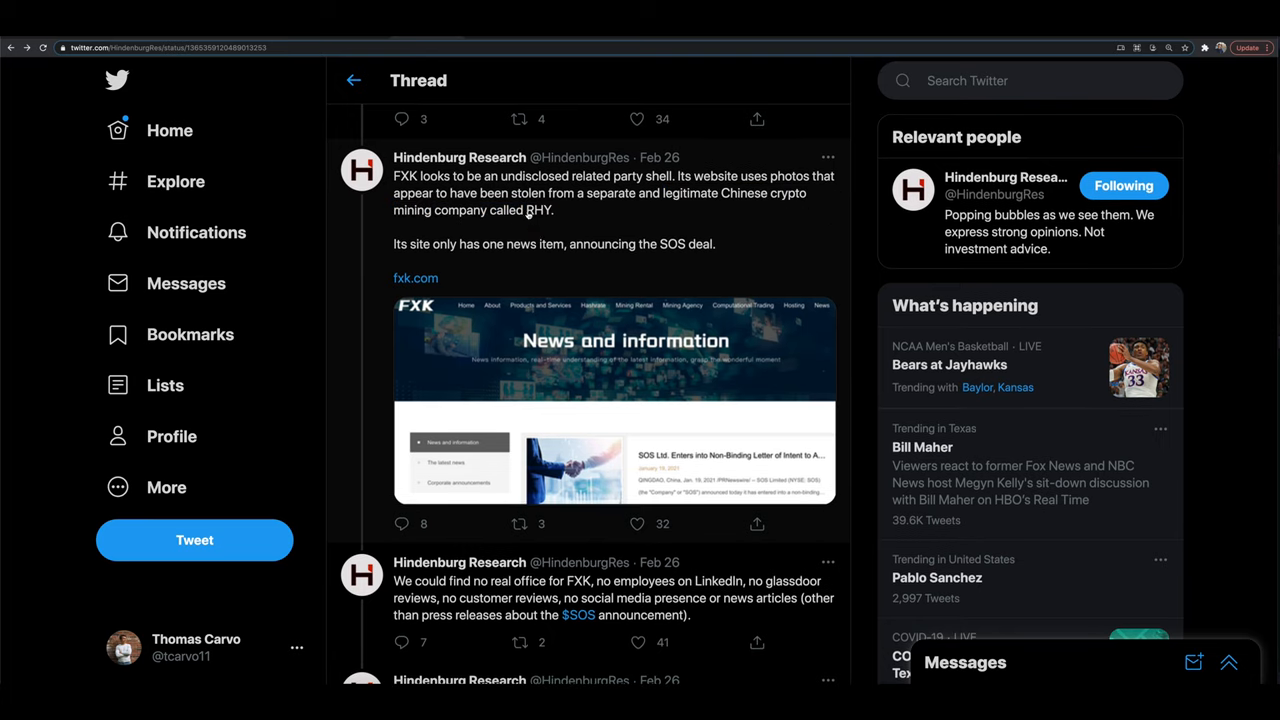
pyautogui.moveTo(634, 358)
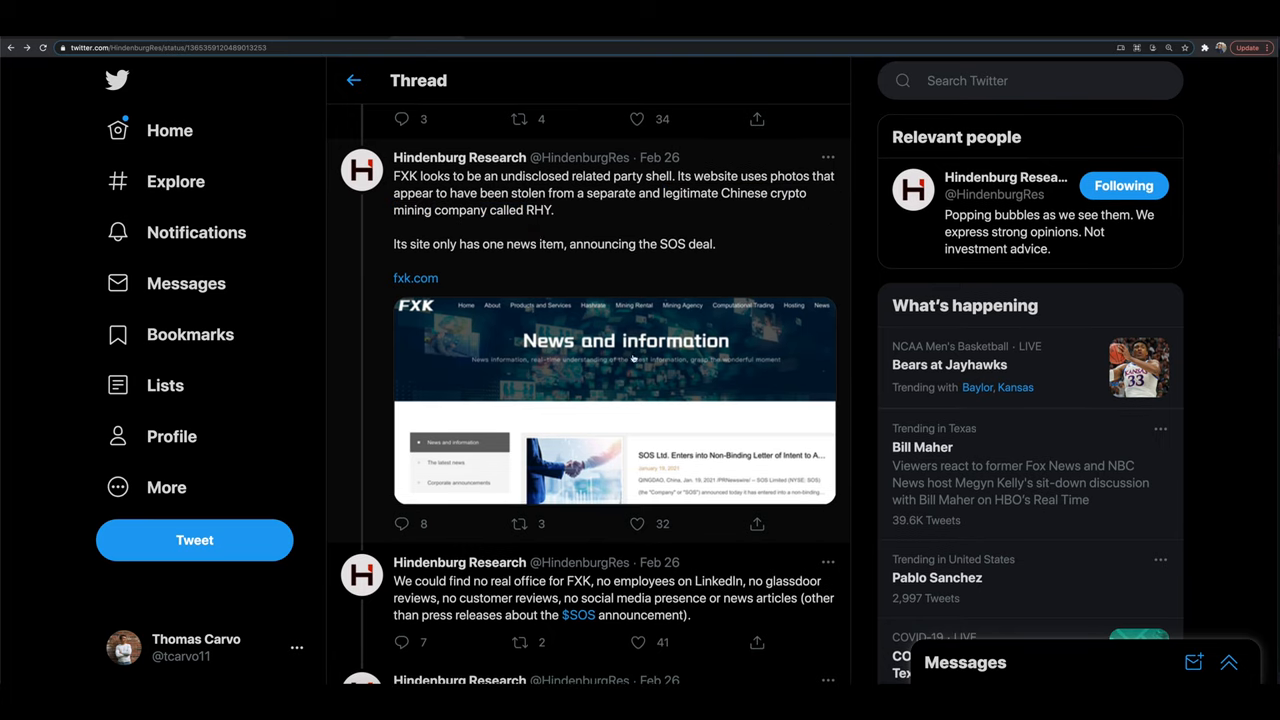
pyautogui.scroll(-3)
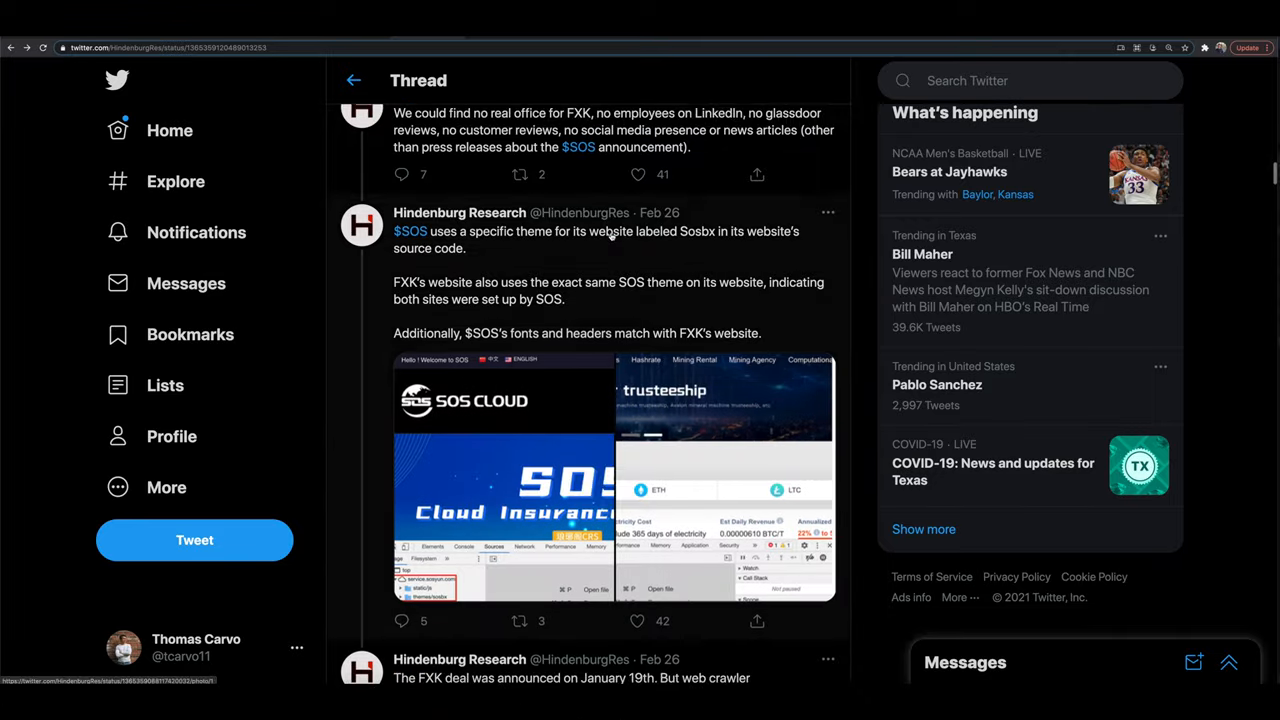
pyautogui.scroll(-3)
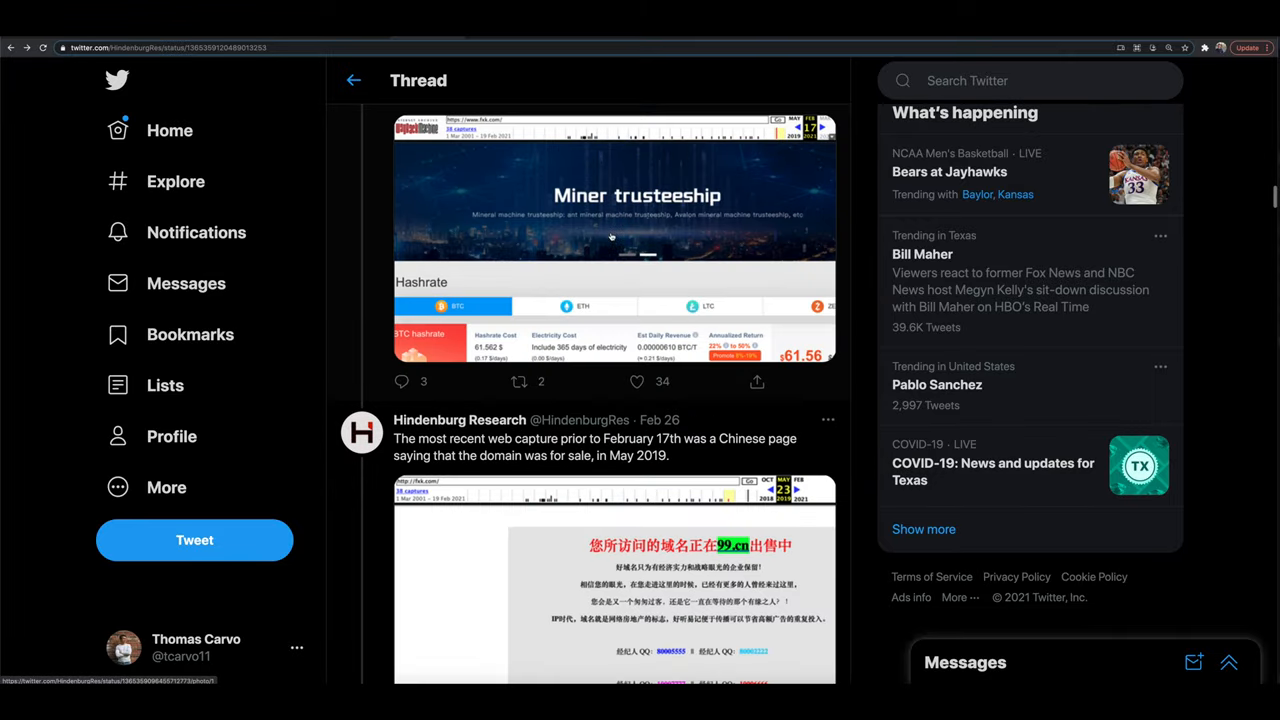
pyautogui.scroll(-3)
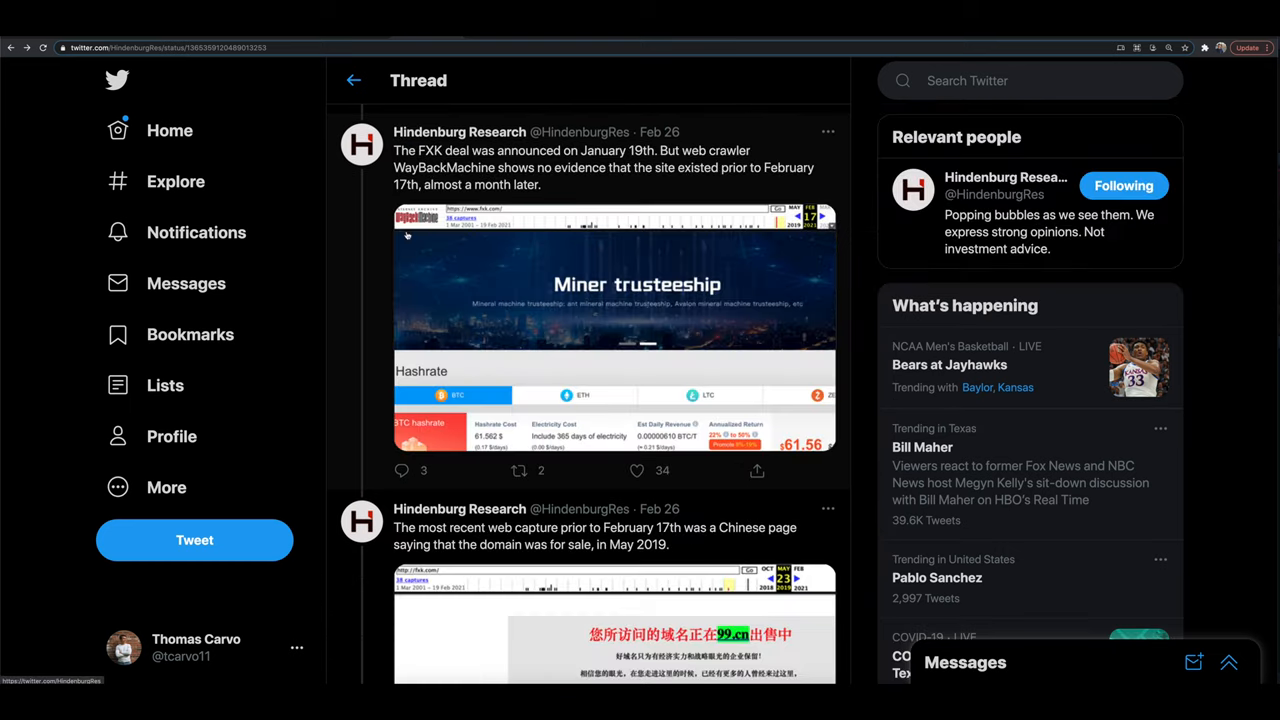
# Read past the RHY chats and HY International deal tweets in Hindenburg's thread
pyautogui.scroll(-3)
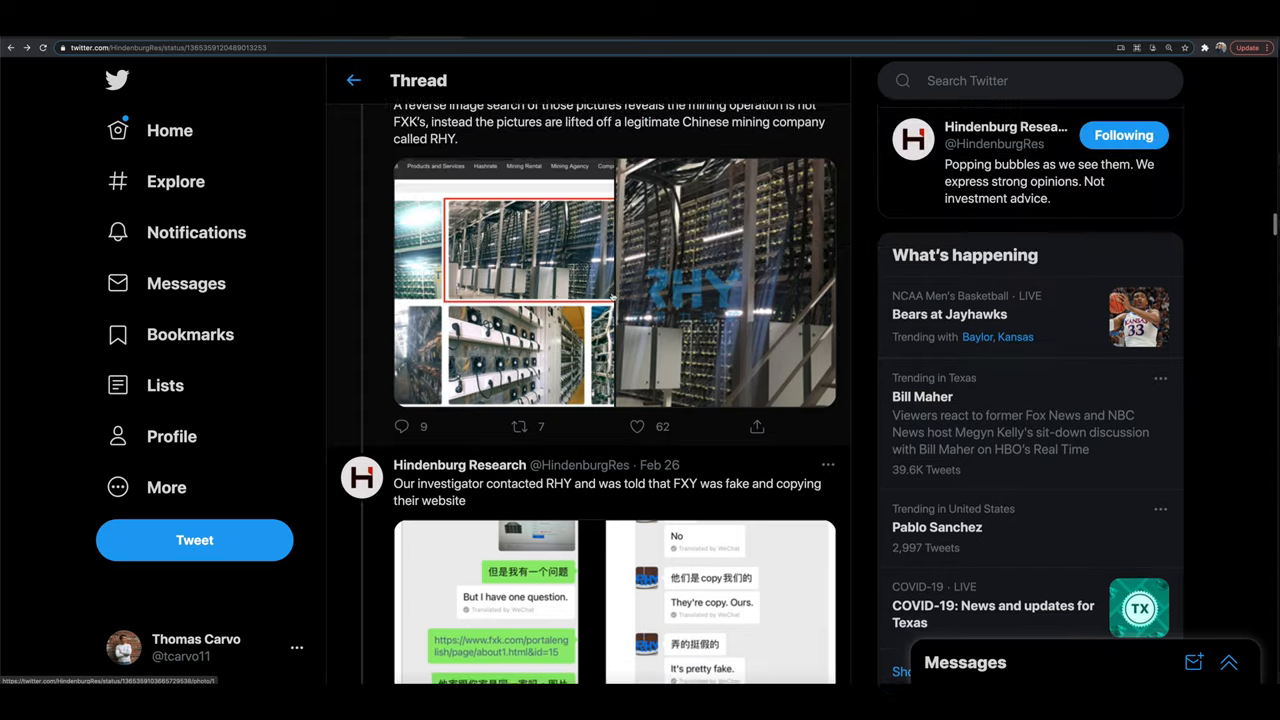
pyautogui.scroll(-3)
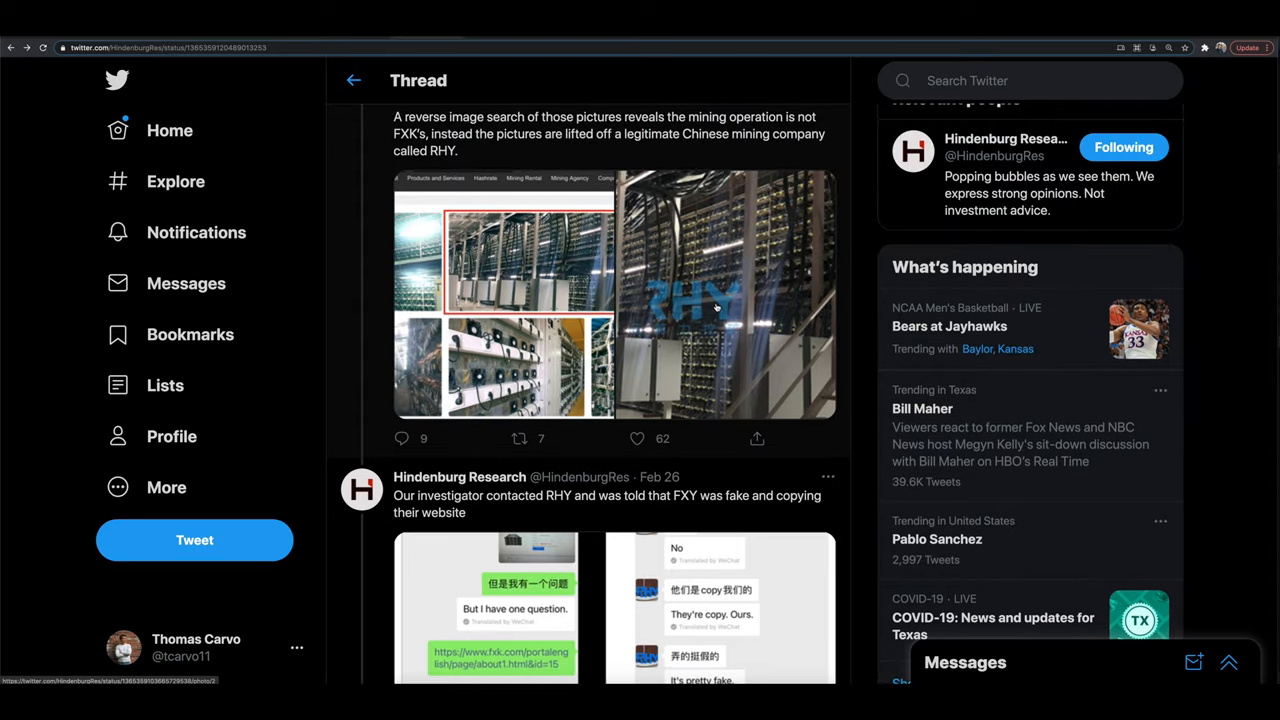
pyautogui.scroll(-3)
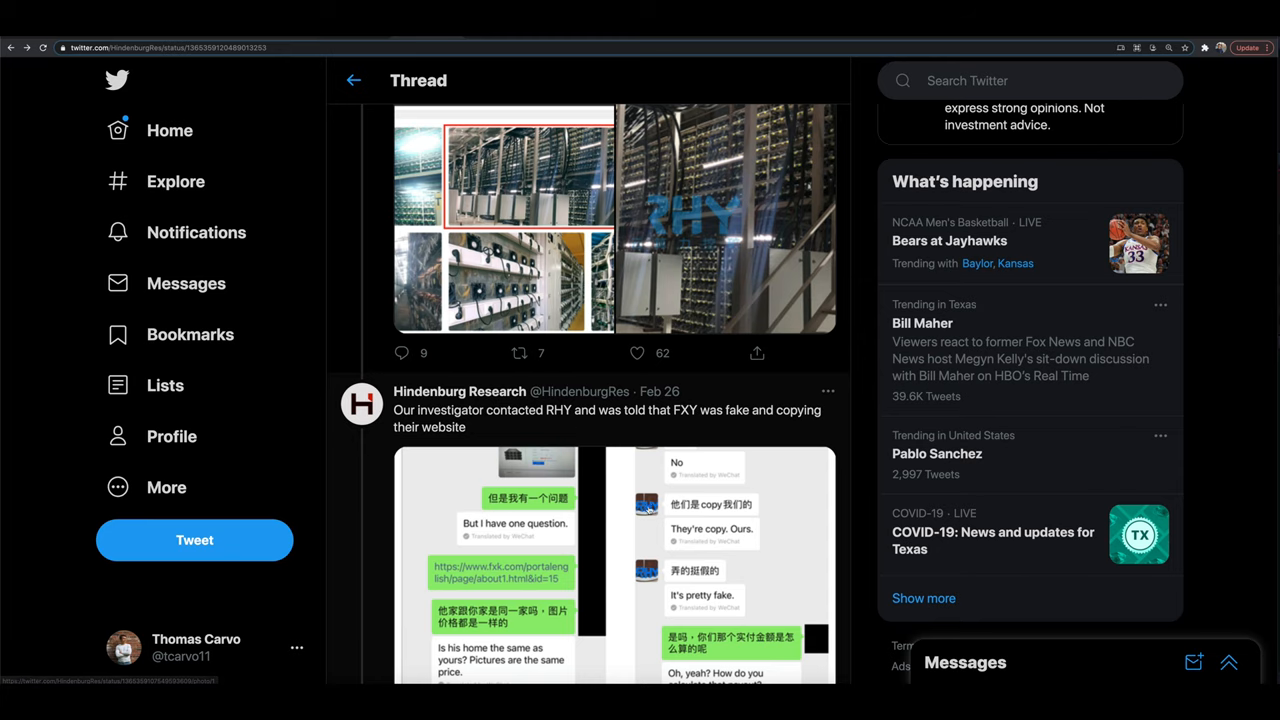
pyautogui.scroll(-3)
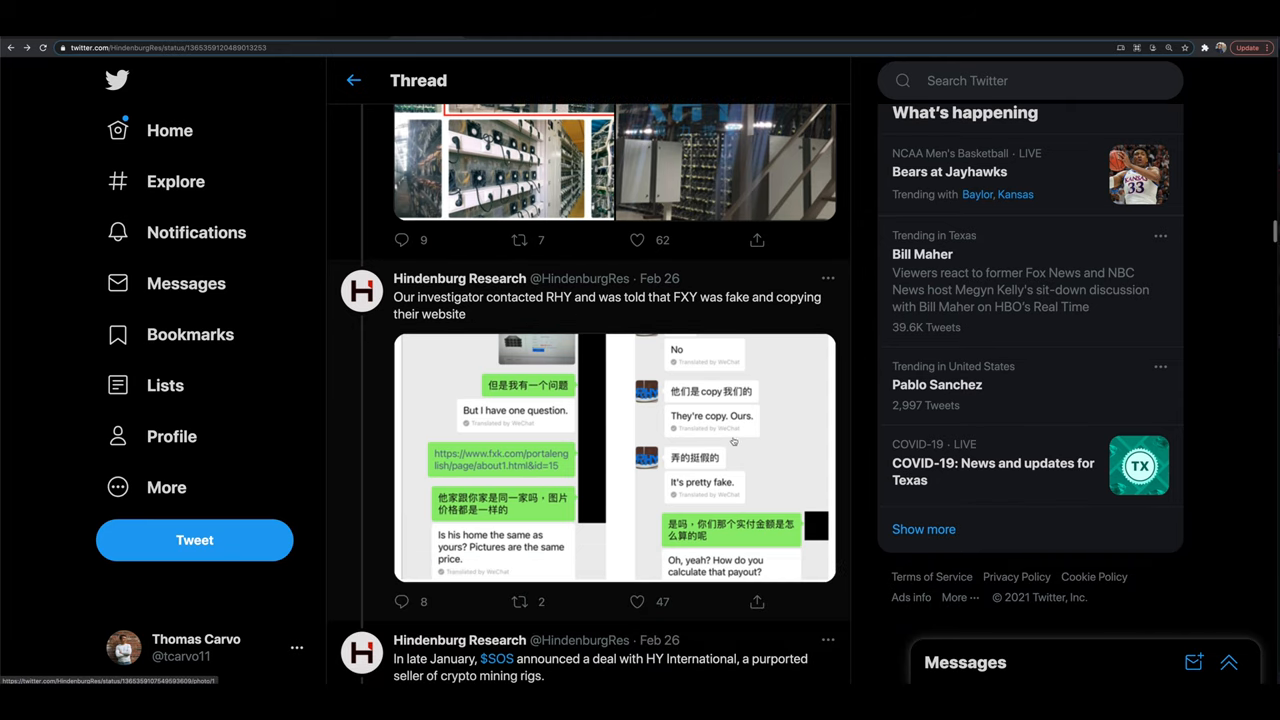
pyautogui.moveTo(710, 400)
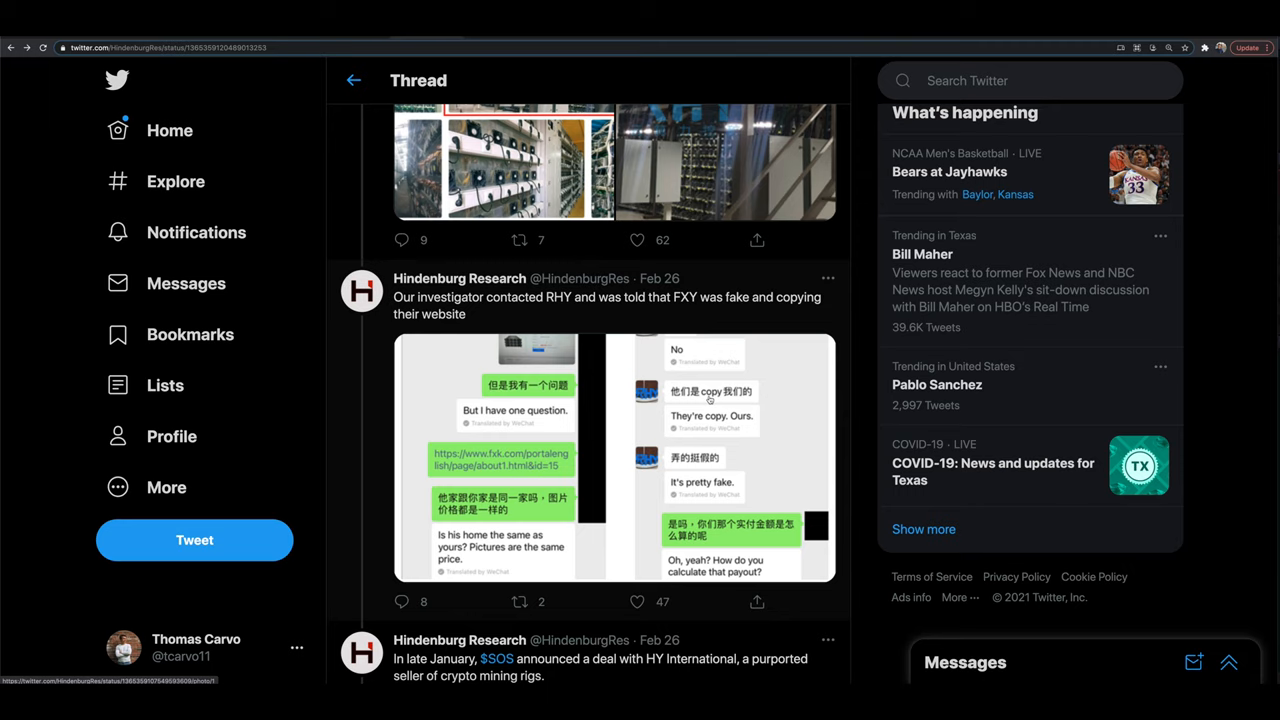
pyautogui.scroll(-3)
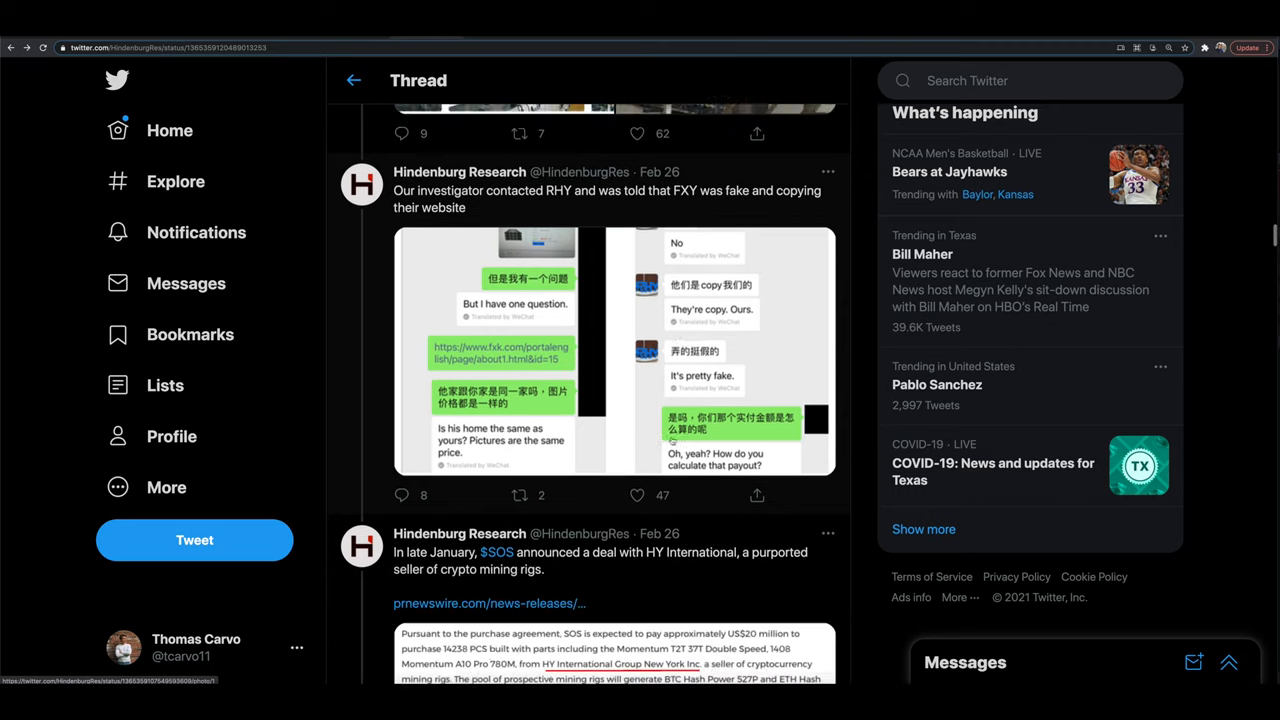
pyautogui.scroll(-3)
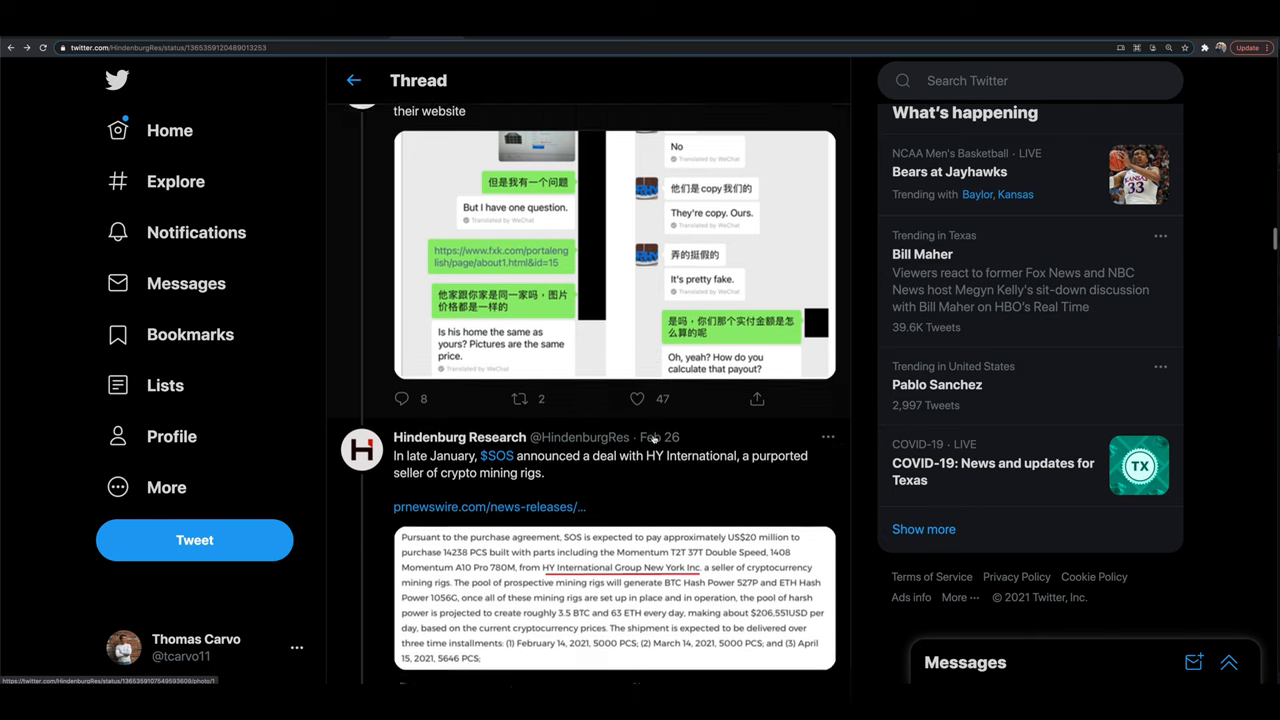
pyautogui.scroll(-3)
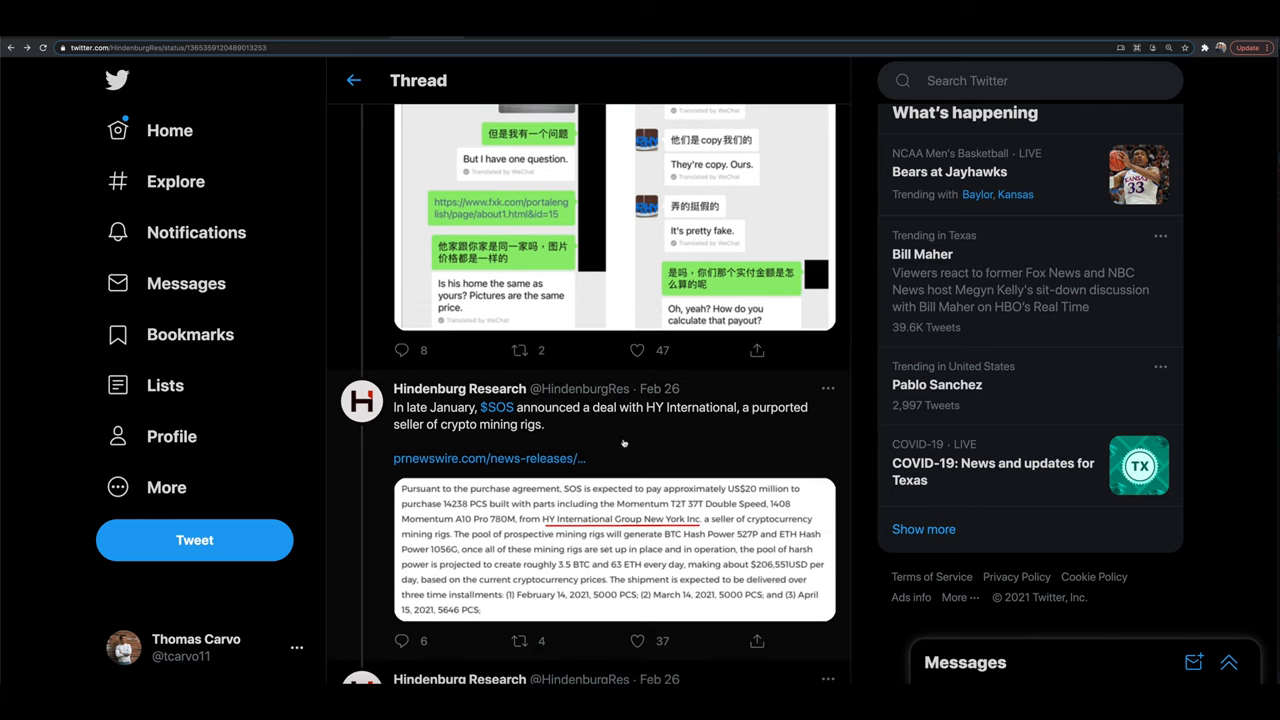
# Continue to Hindenburg's Update (1/3) tweet on removed digital traces and the HQ building photo
pyautogui.scroll(-3)
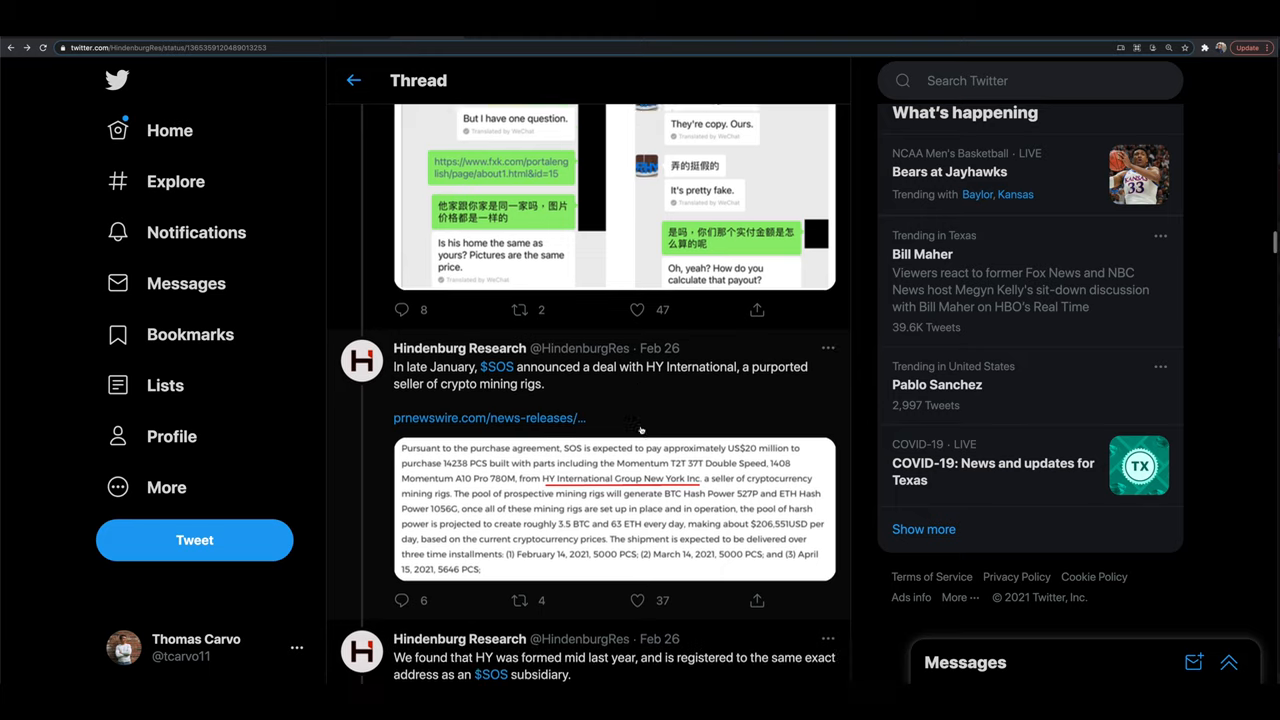
pyautogui.scroll(-3)
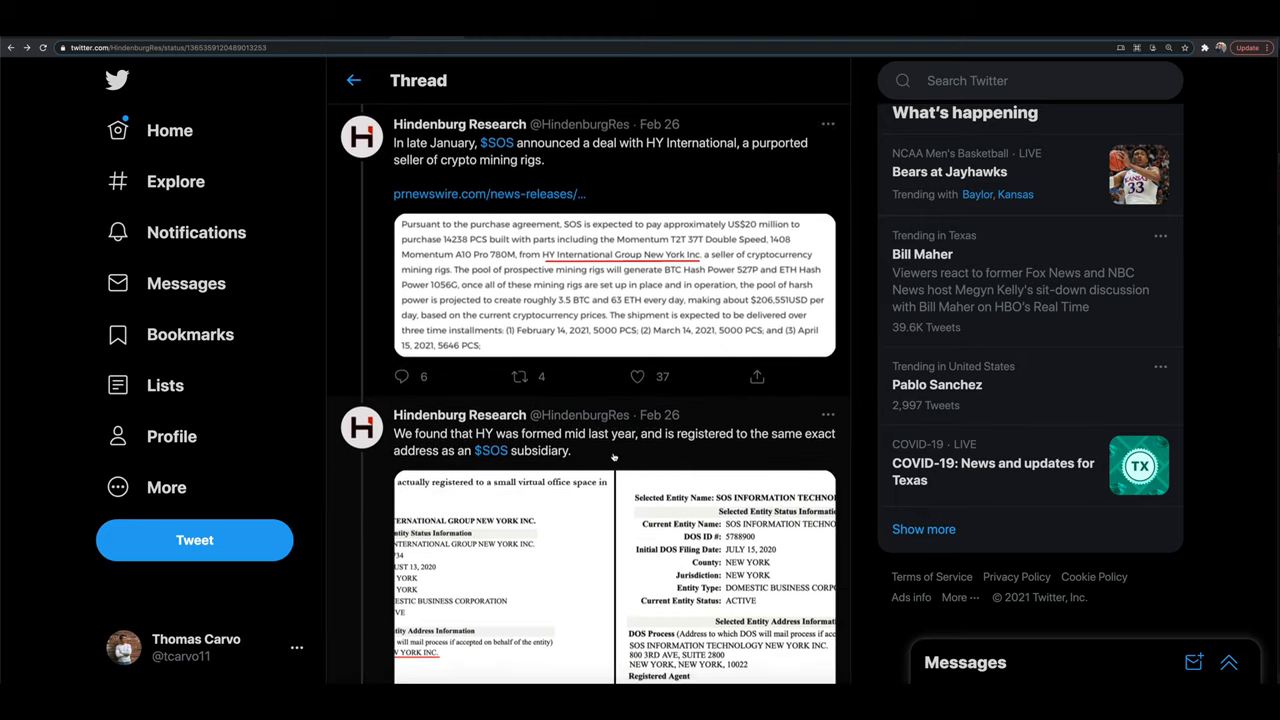
pyautogui.scroll(-3)
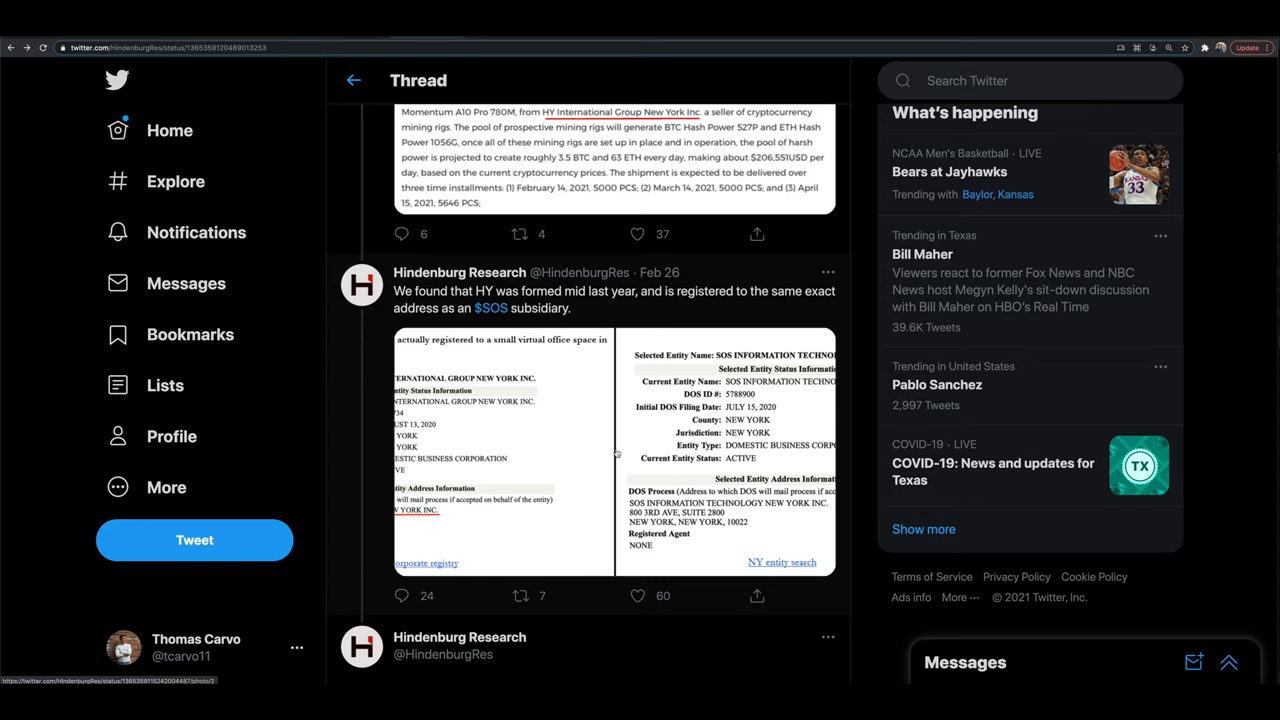
pyautogui.scroll(-3)
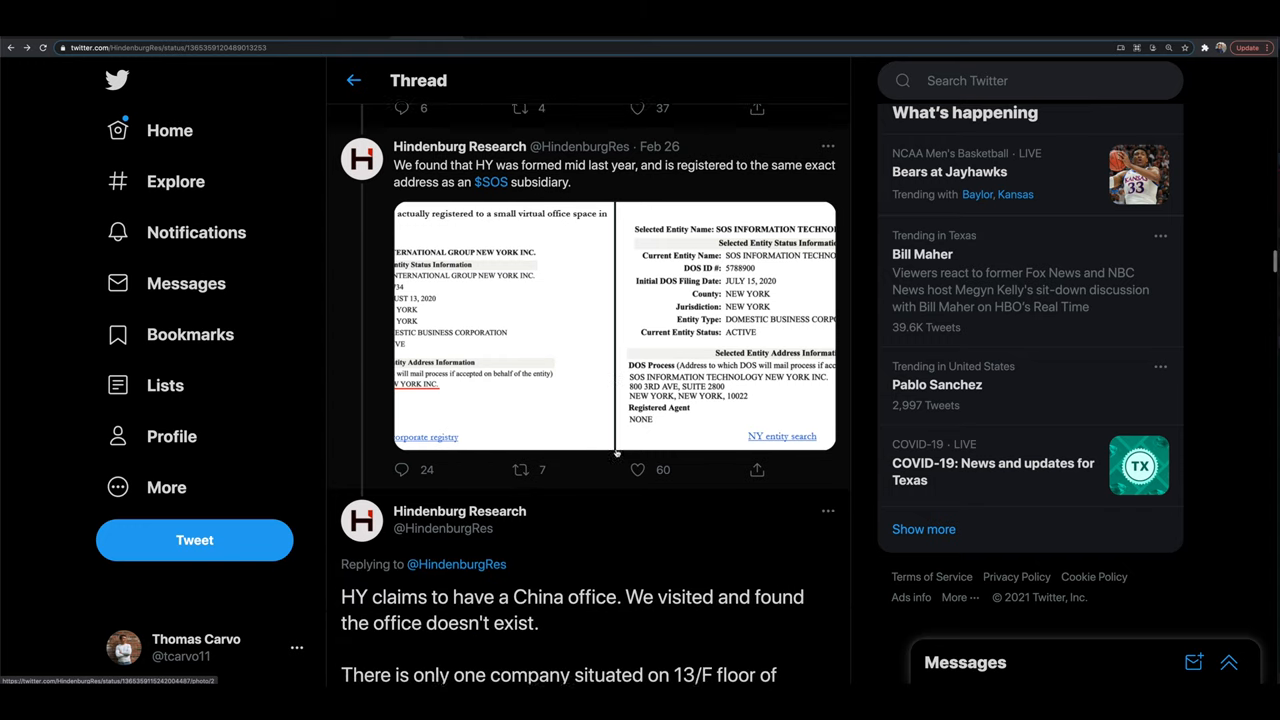
pyautogui.scroll(-3)
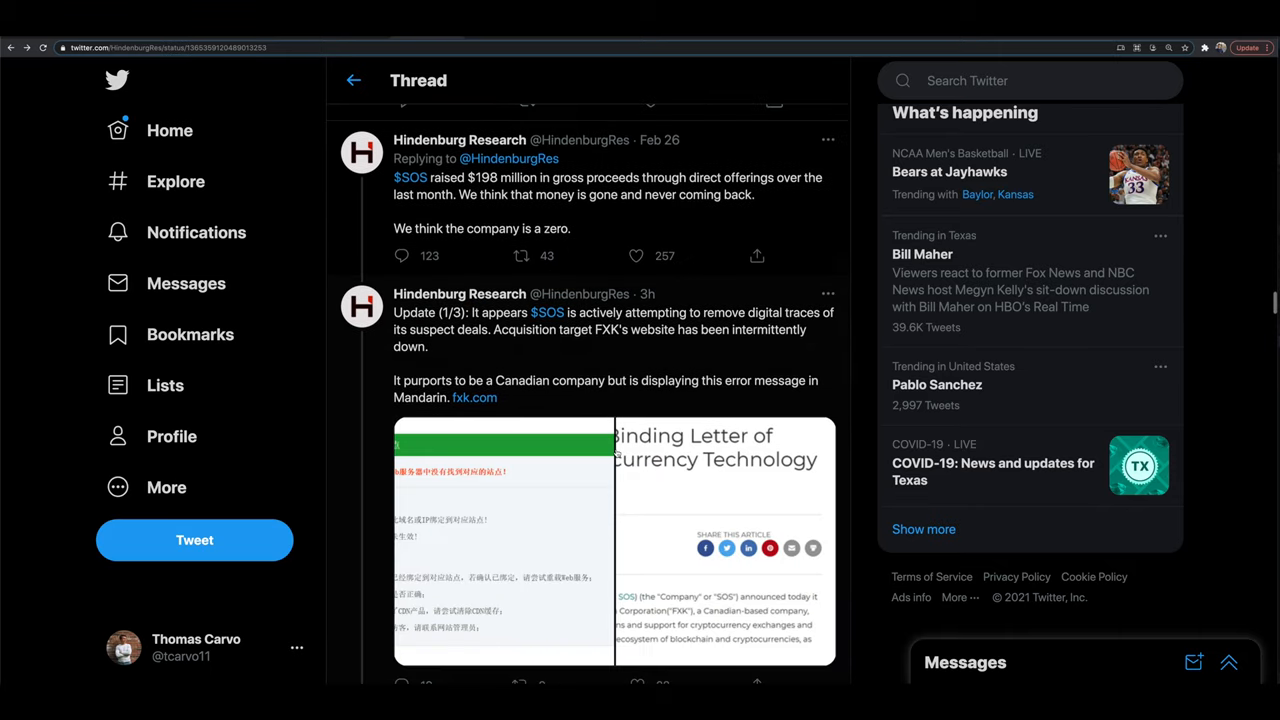
pyautogui.scroll(-3)
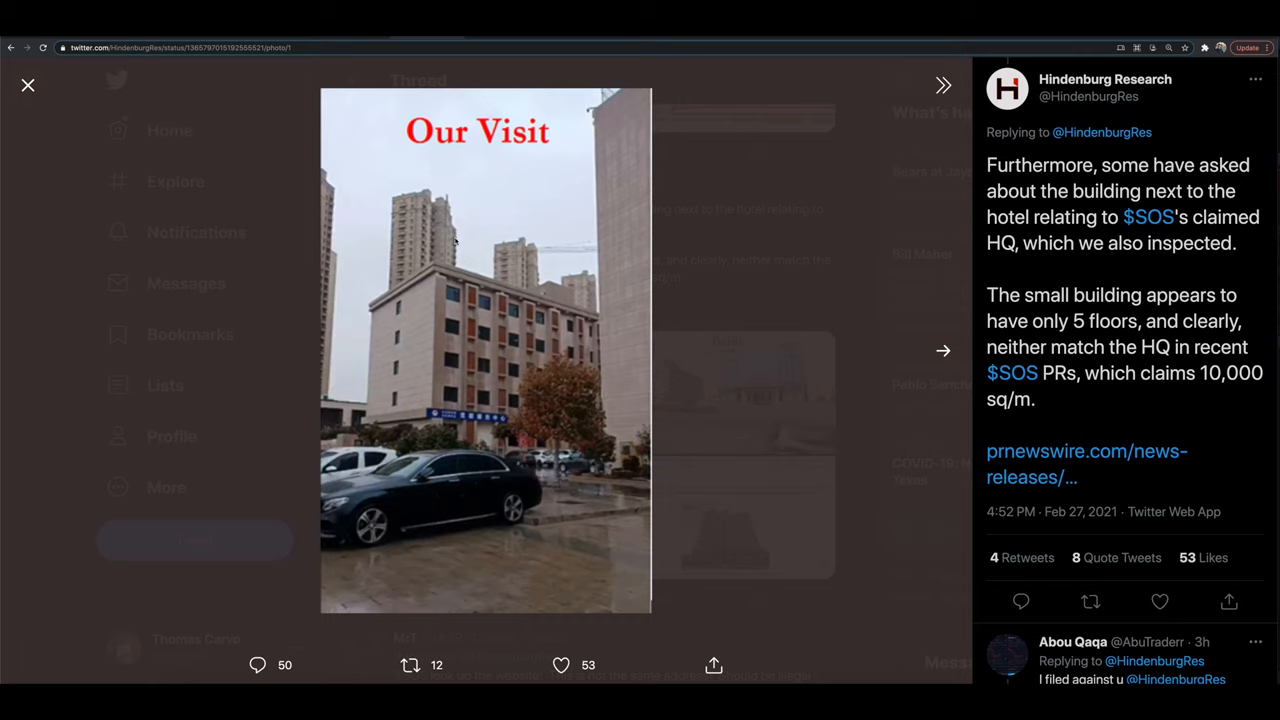
pyautogui.moveTo(700, 166)
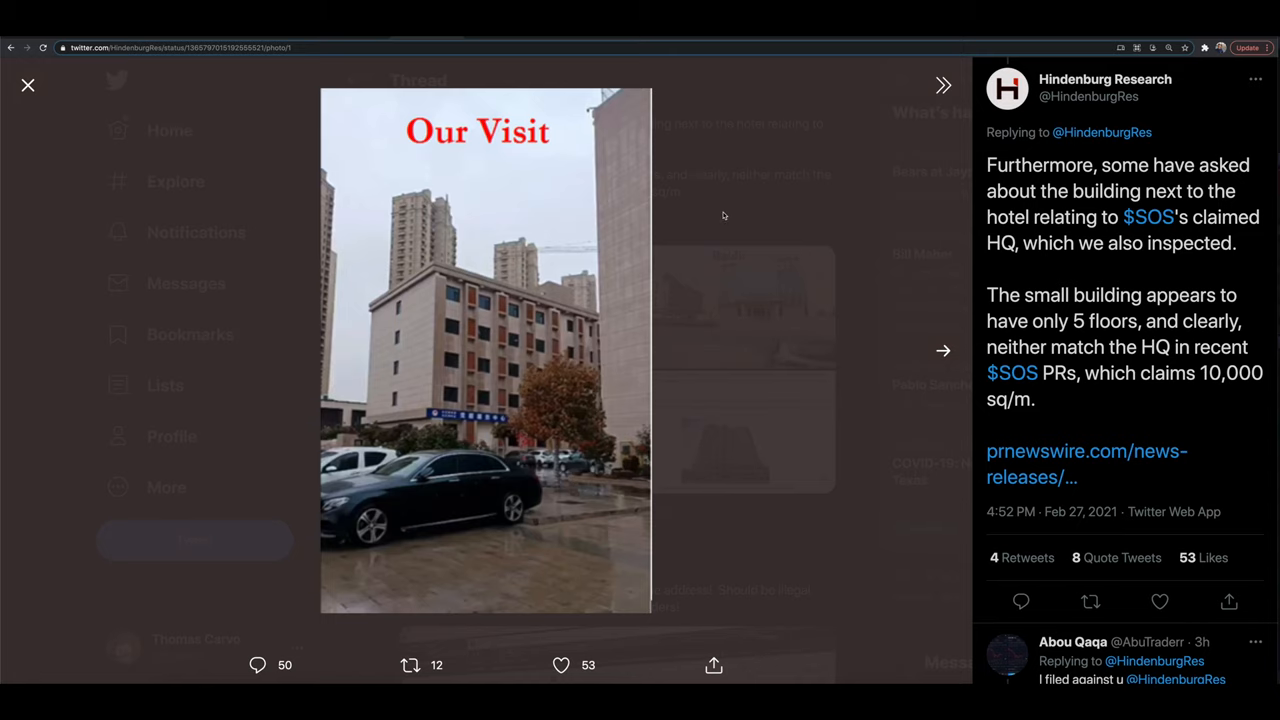
# Close the reply's enlarged building photo and land on Hindenburg's tweet about the small five-floor building beside the hotel
pyautogui.click(28, 84)
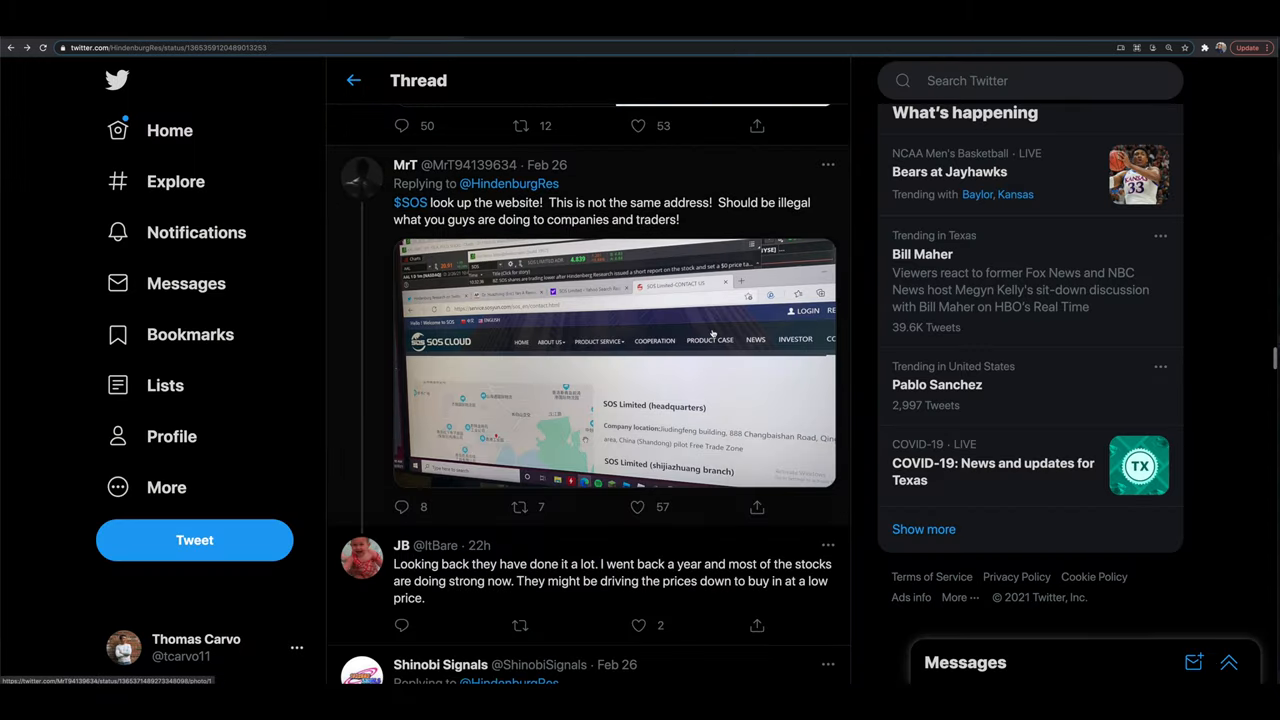
pyautogui.scroll(-3)
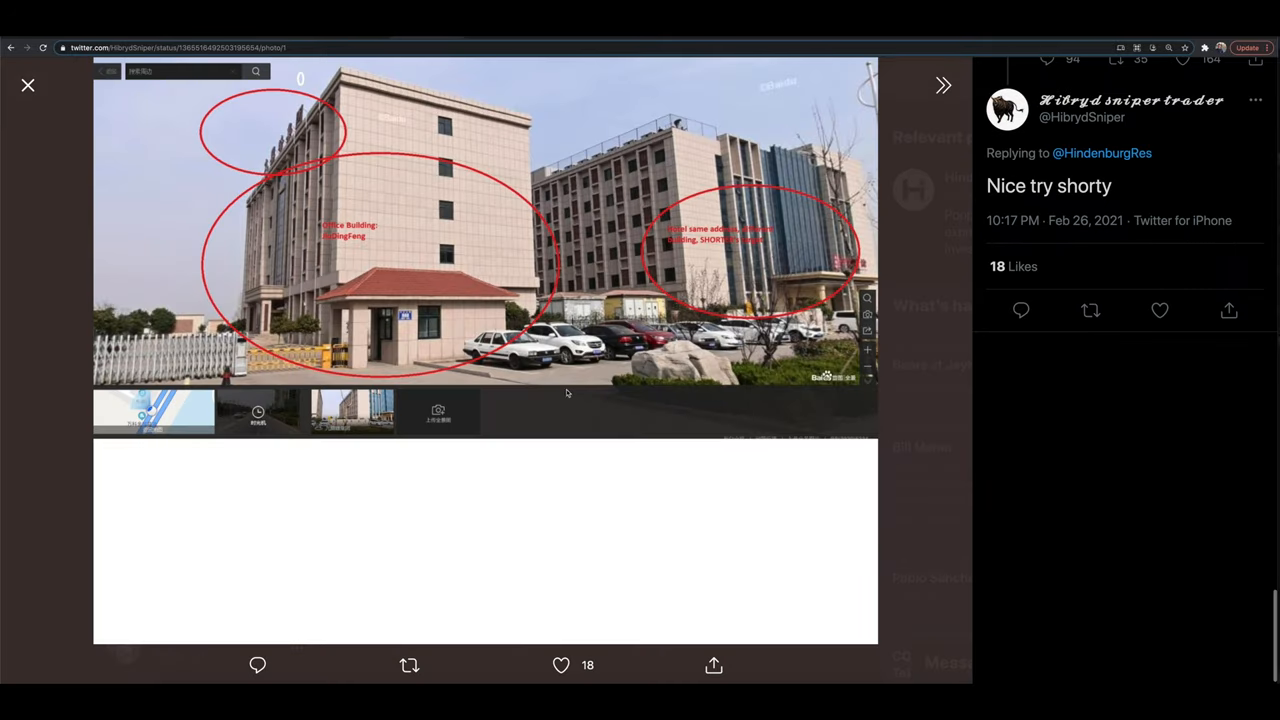
pyautogui.moveTo(656, 252)
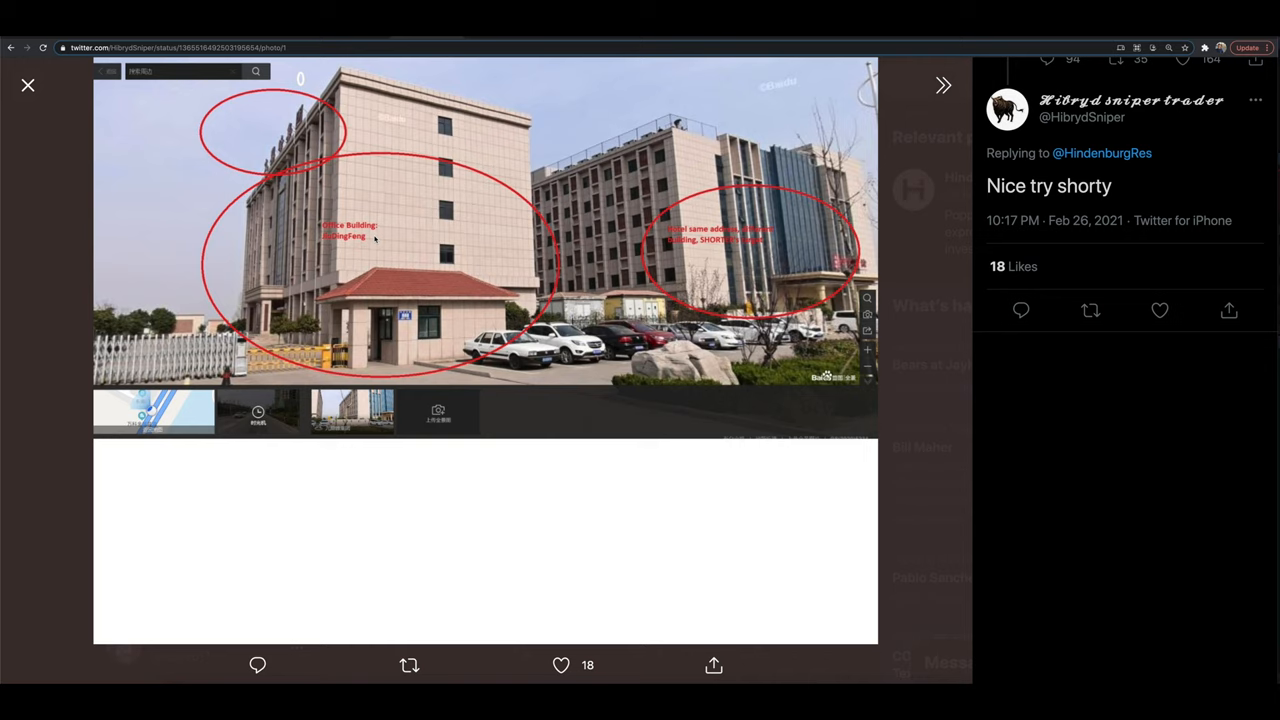
pyautogui.moveTo(898, 200)
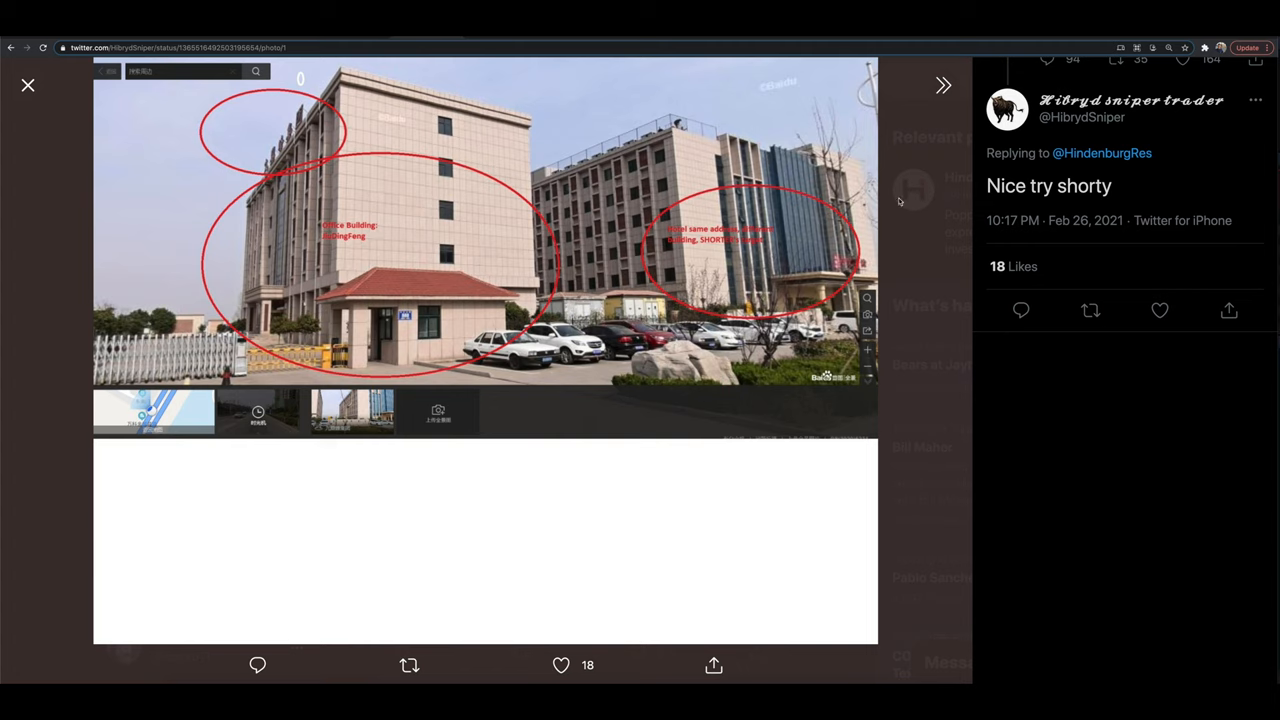
pyautogui.click(28, 84)
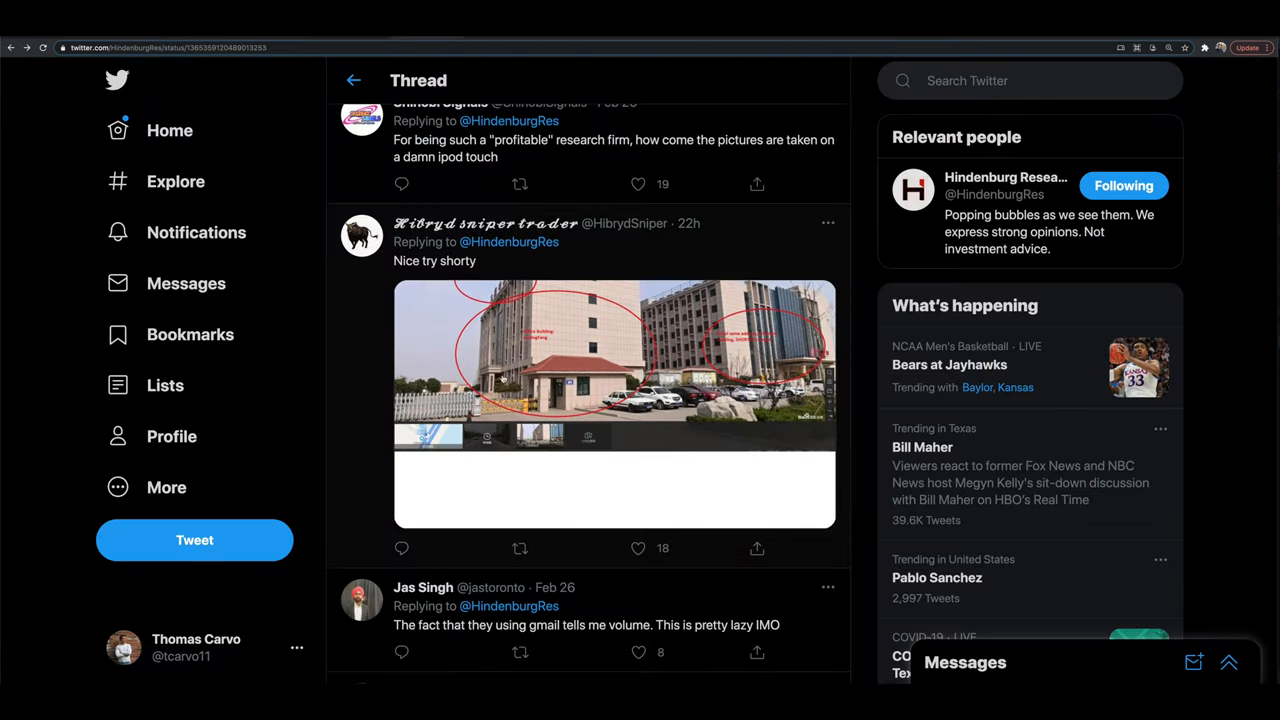
pyautogui.click(614, 350)
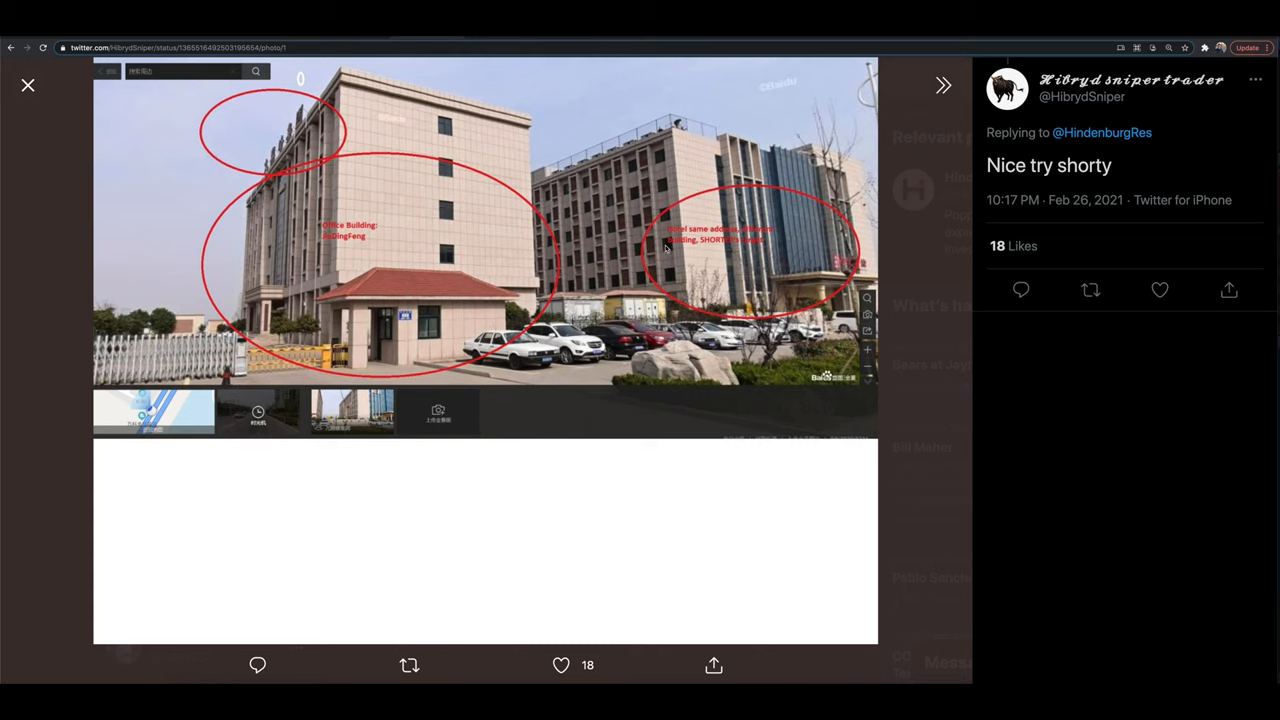
pyautogui.moveTo(436, 292)
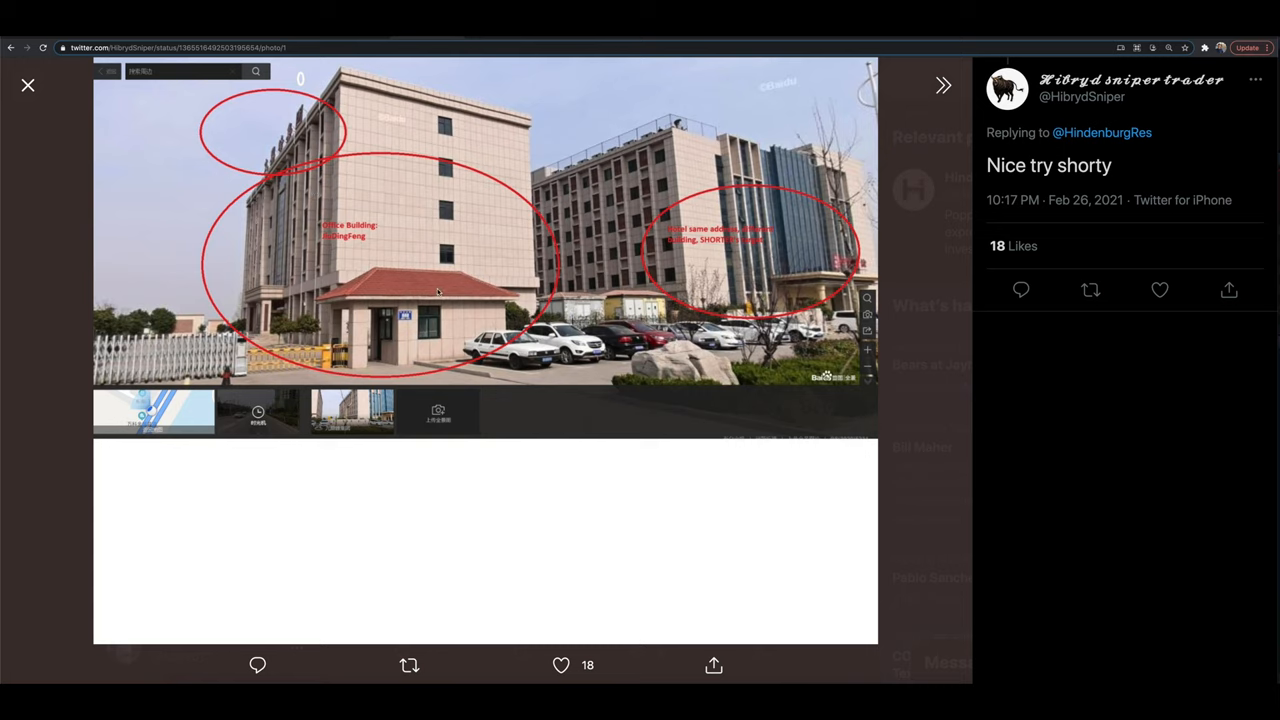
pyautogui.click(28, 84)
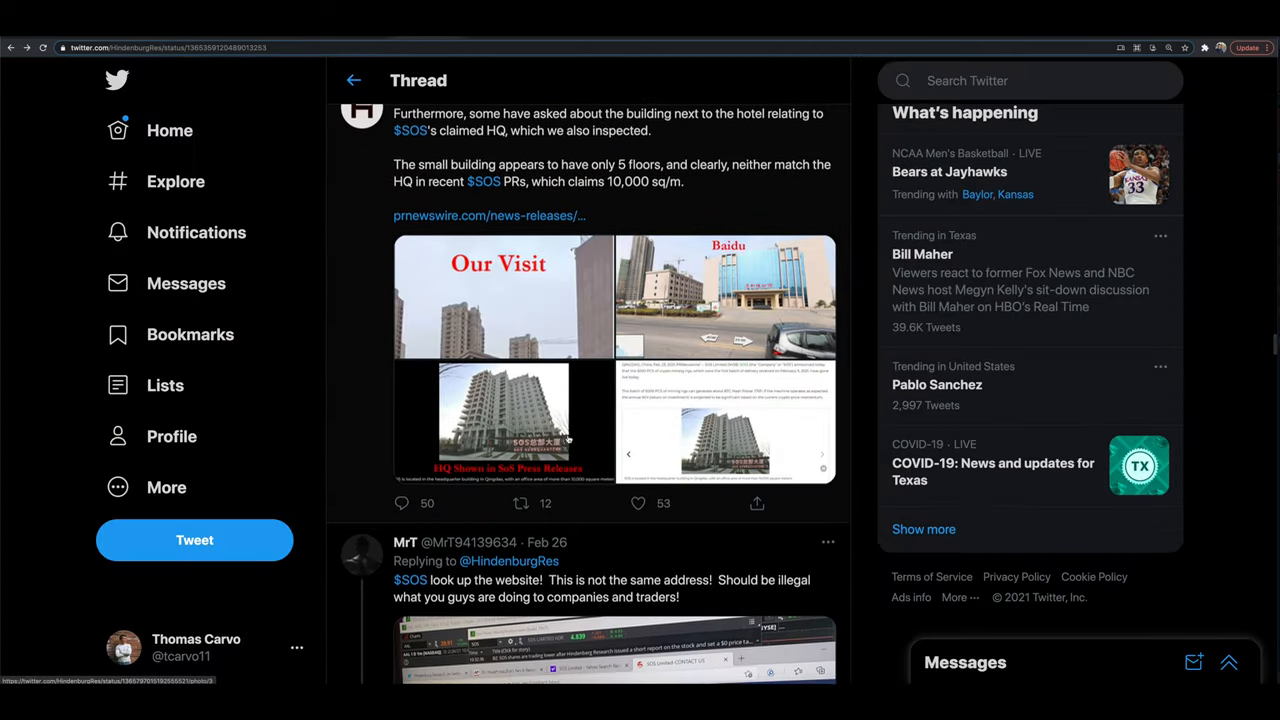
# Enlarge Hindenburg's 'HQ Shown in SoS Press Releases' photo of the claimed 10,000 sqm headquarters
pyautogui.click(504, 420)
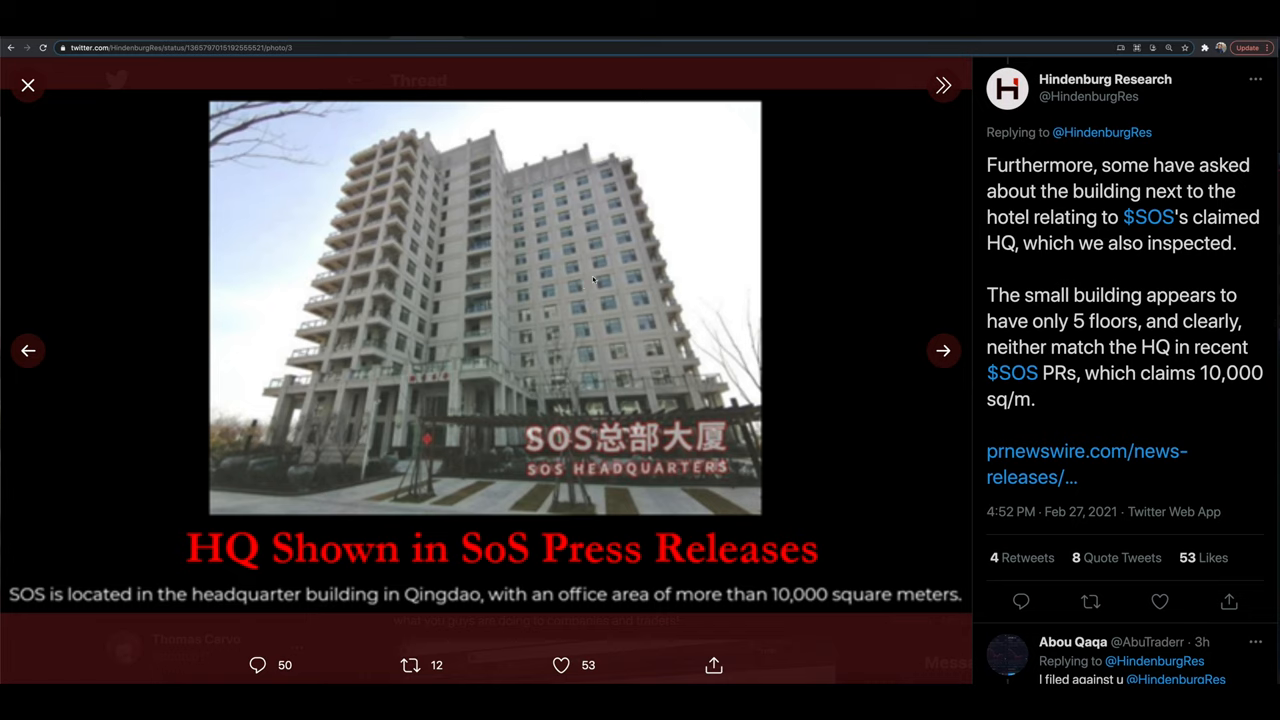
pyautogui.moveTo(528, 304)
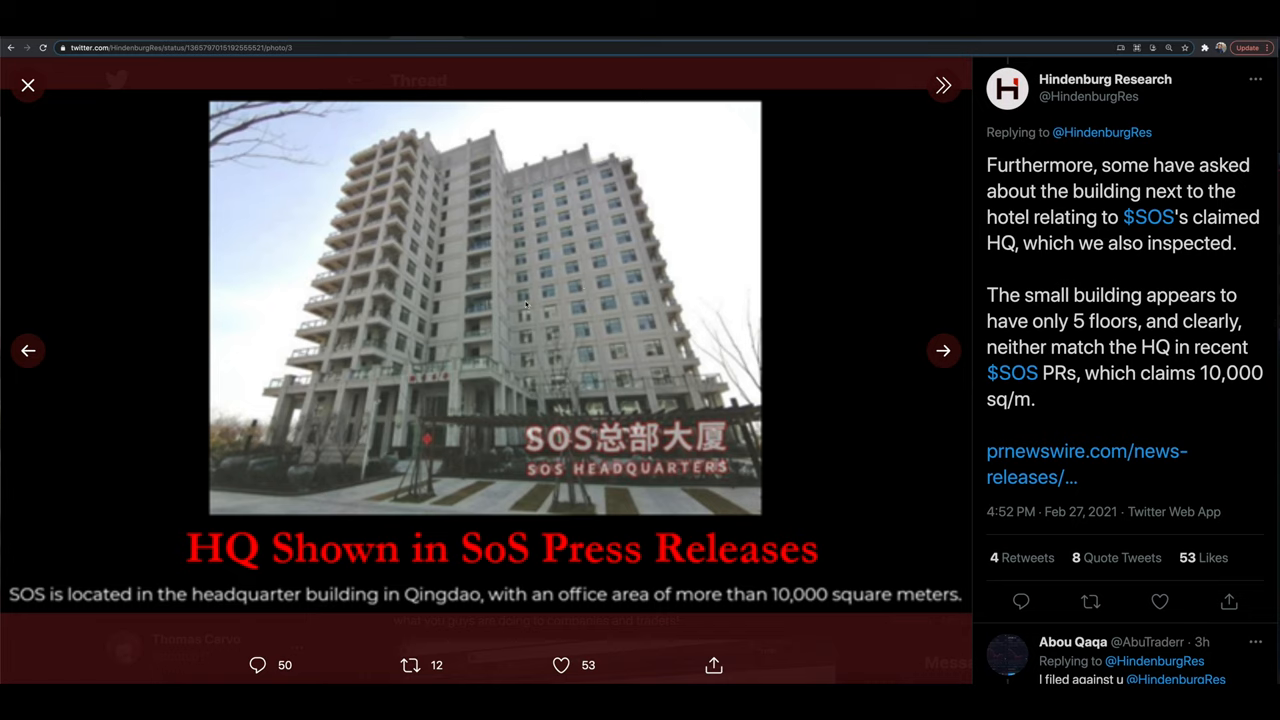
pyautogui.moveTo(562, 248)
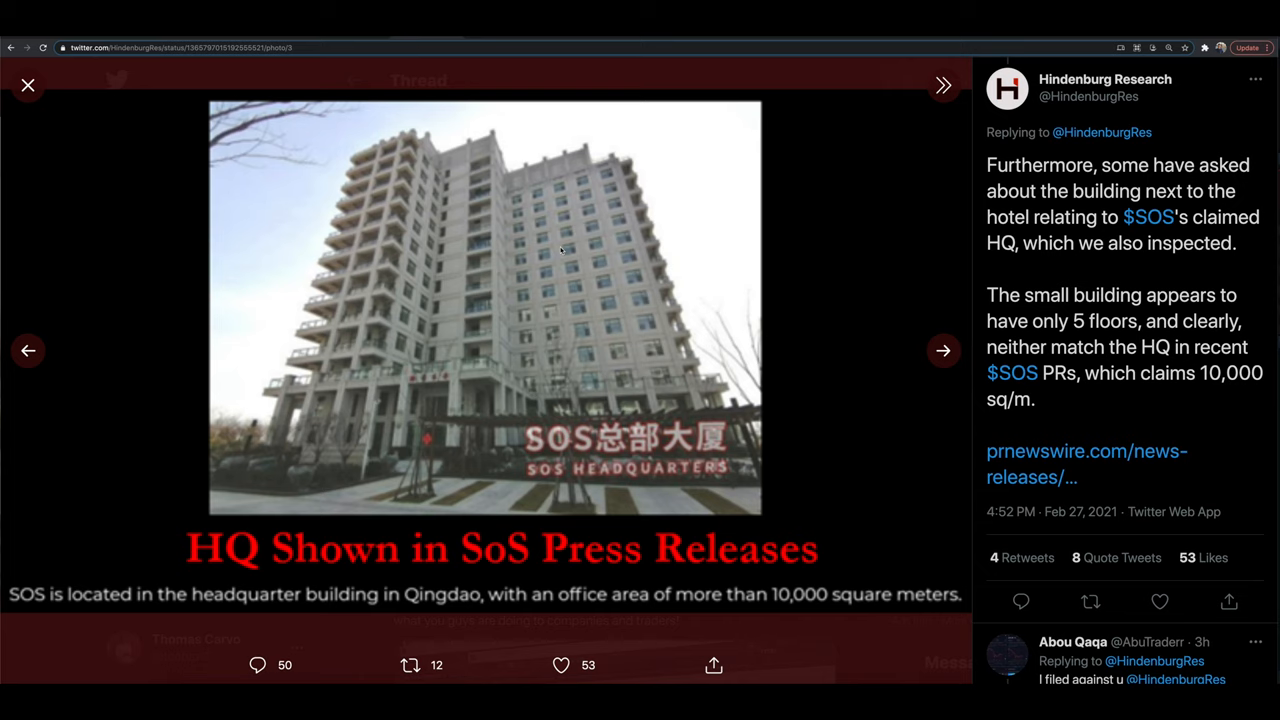
pyautogui.click(940, 350)
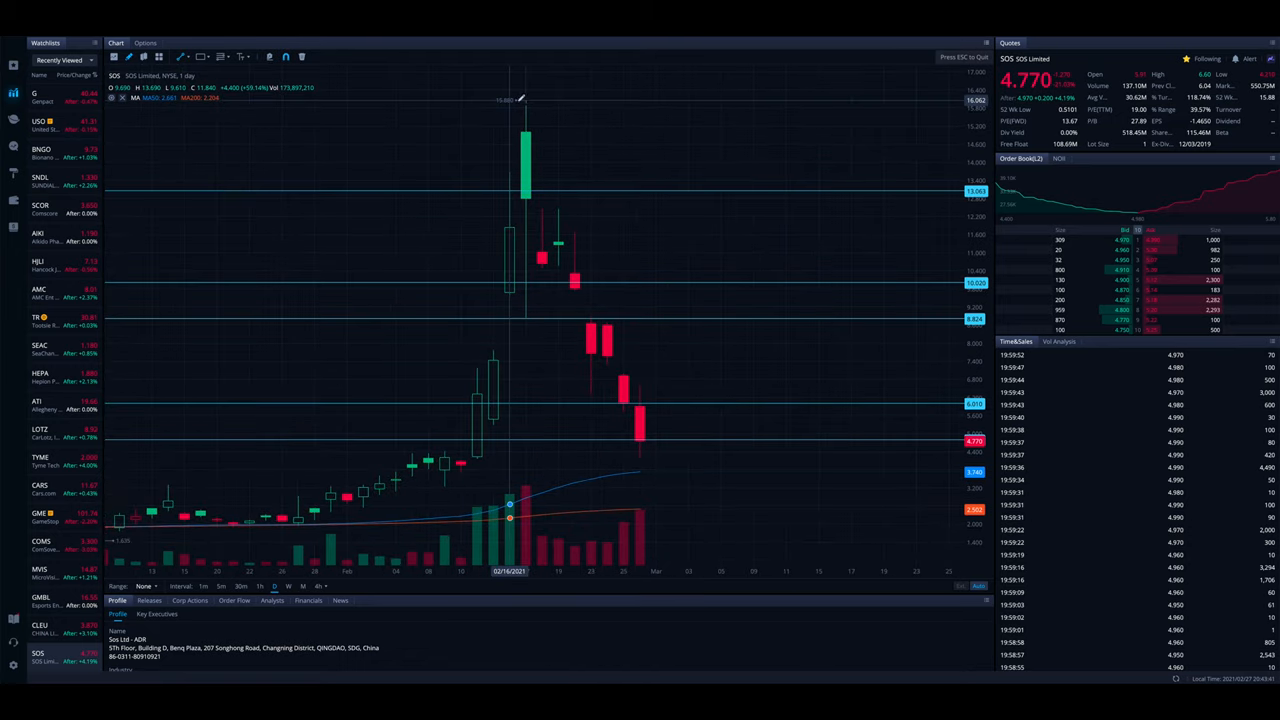
# Draw a descending trendline from the February peak candle down through the latest falling red candles
pyautogui.moveTo(528, 104); pyautogui.dragTo(684, 476)
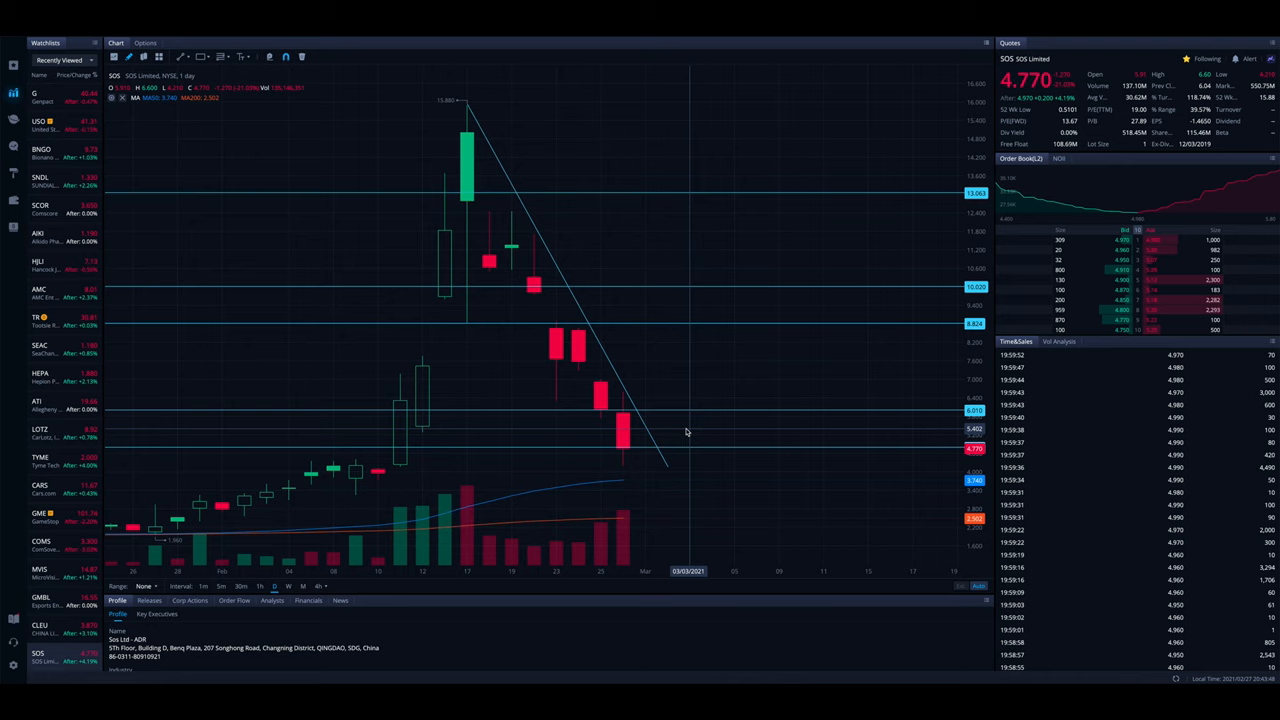
pyautogui.moveTo(500, 482)
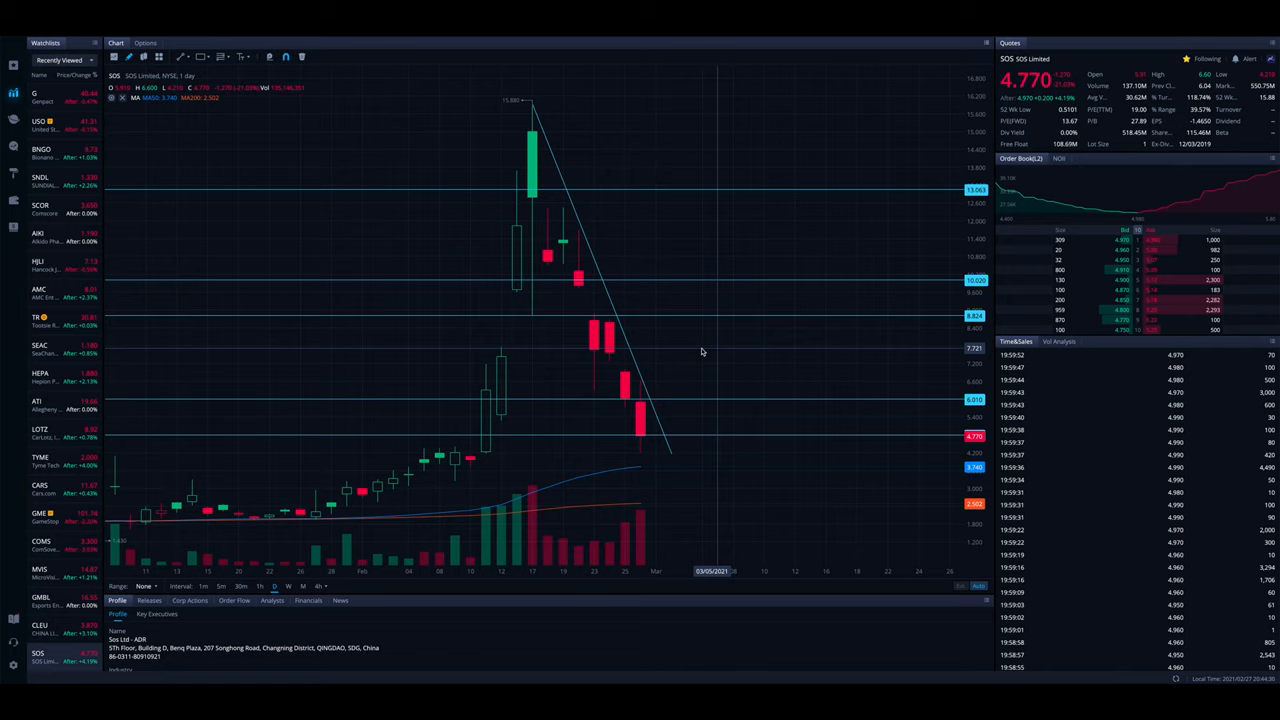
pyautogui.moveTo(592, 424)
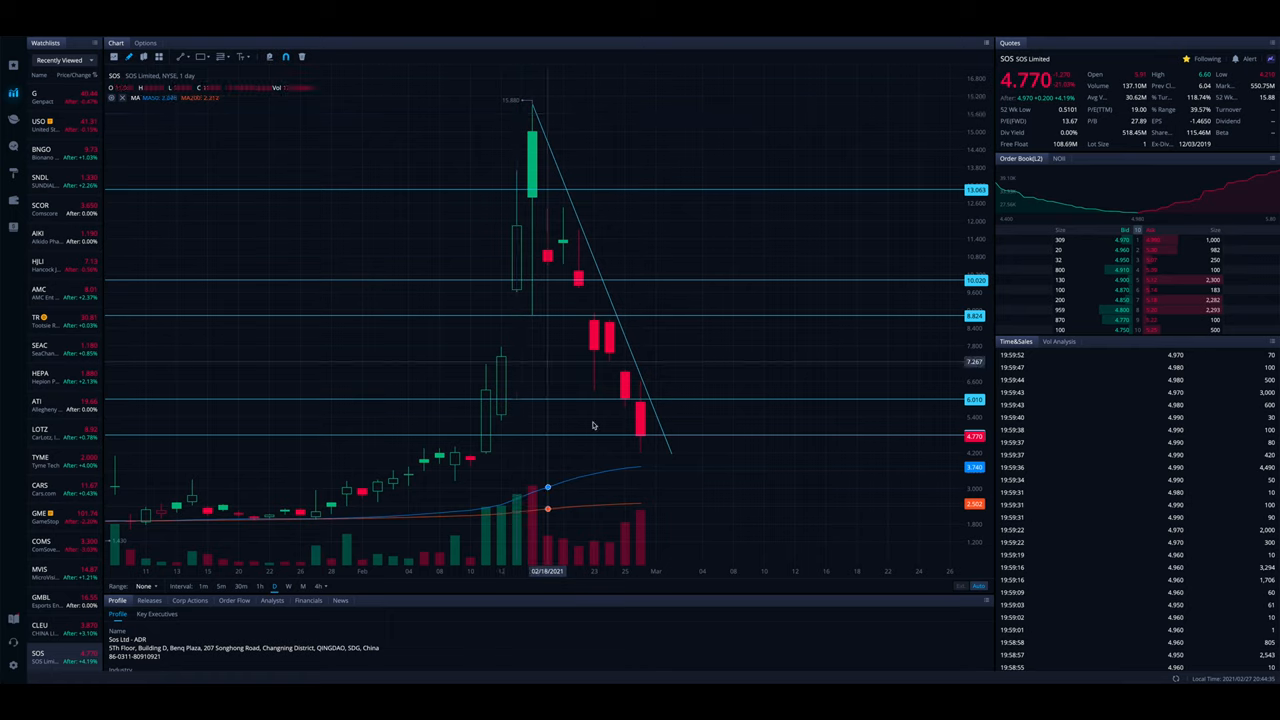
pyautogui.moveTo(640, 456)
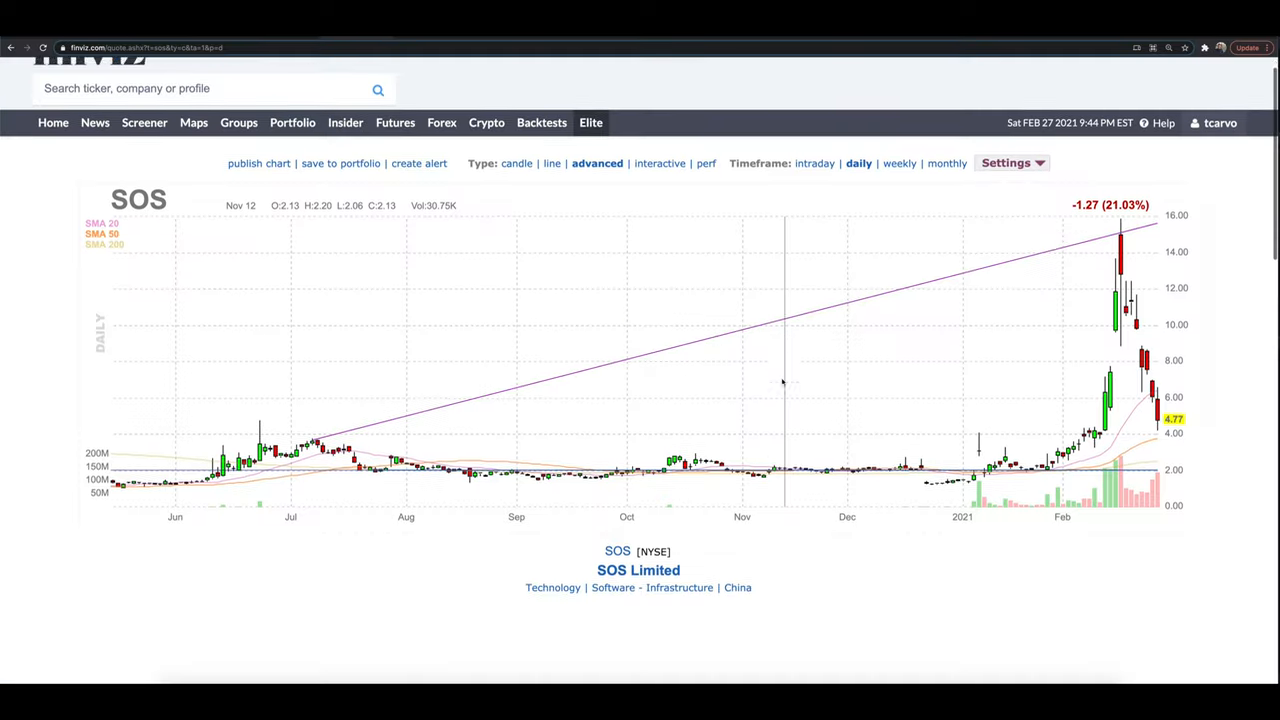
pyautogui.scroll(-3)
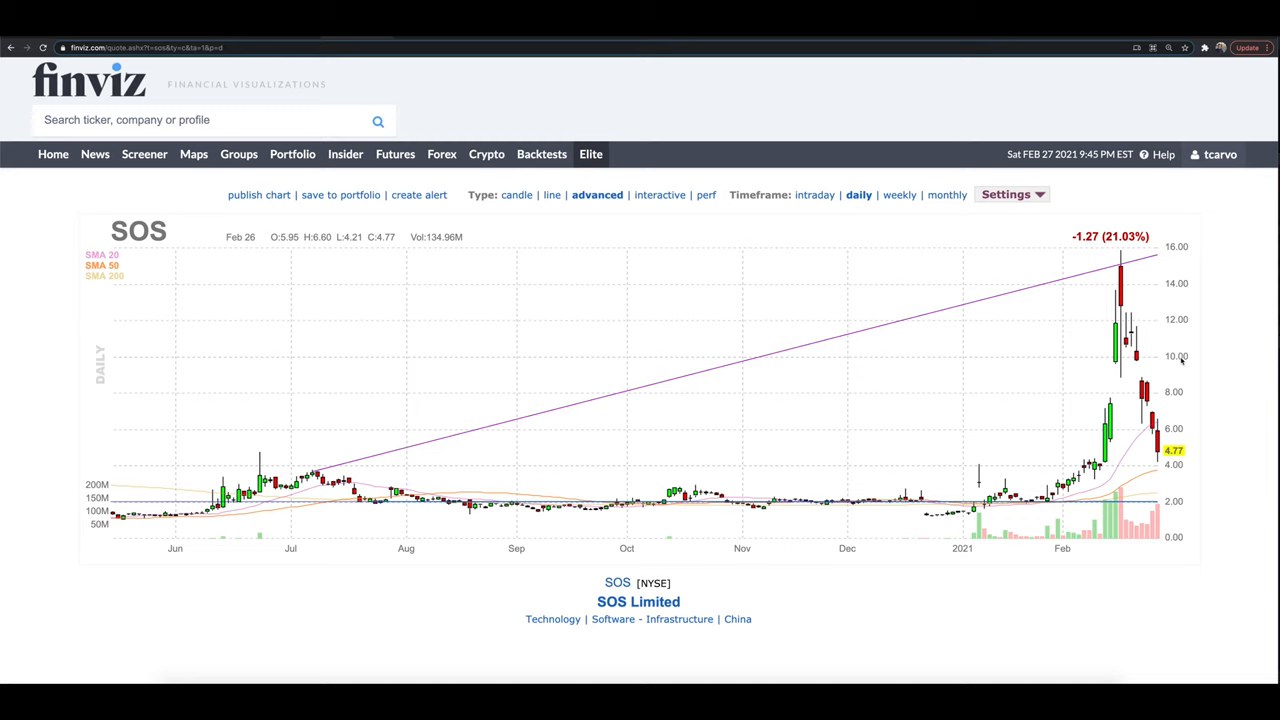
pyautogui.moveTo(674, 336)
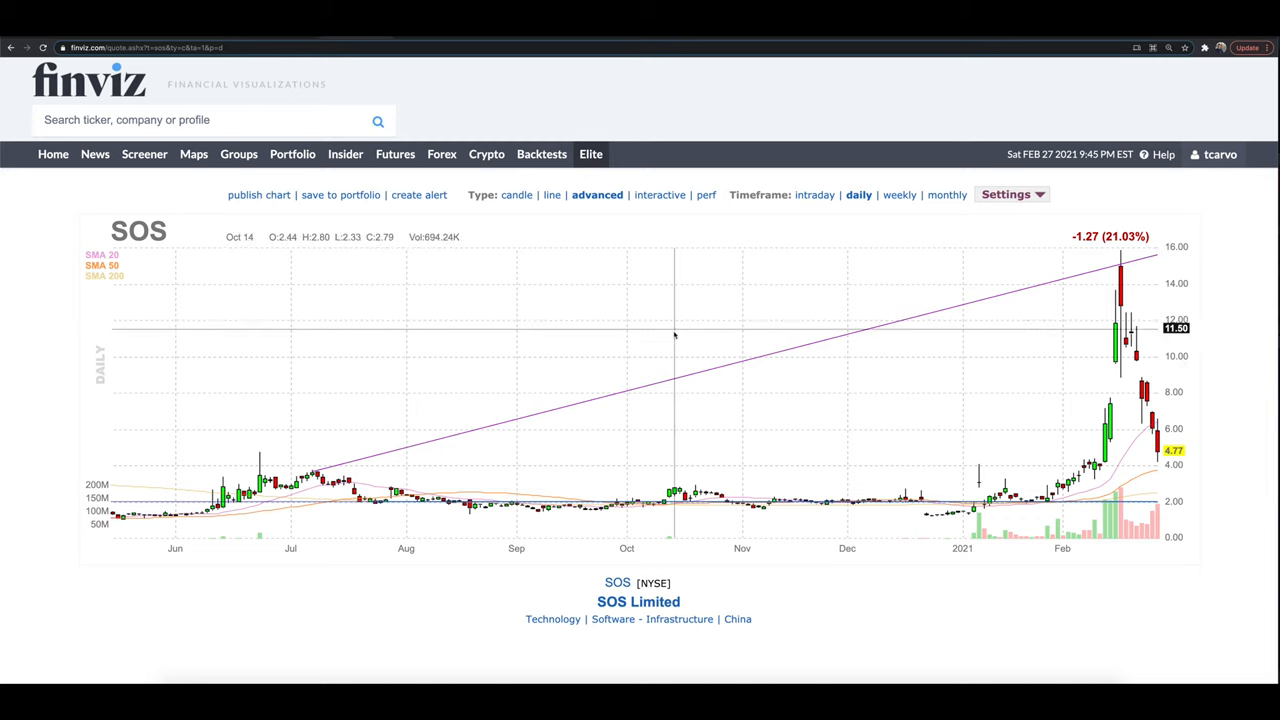
pyautogui.moveTo(604, 356)
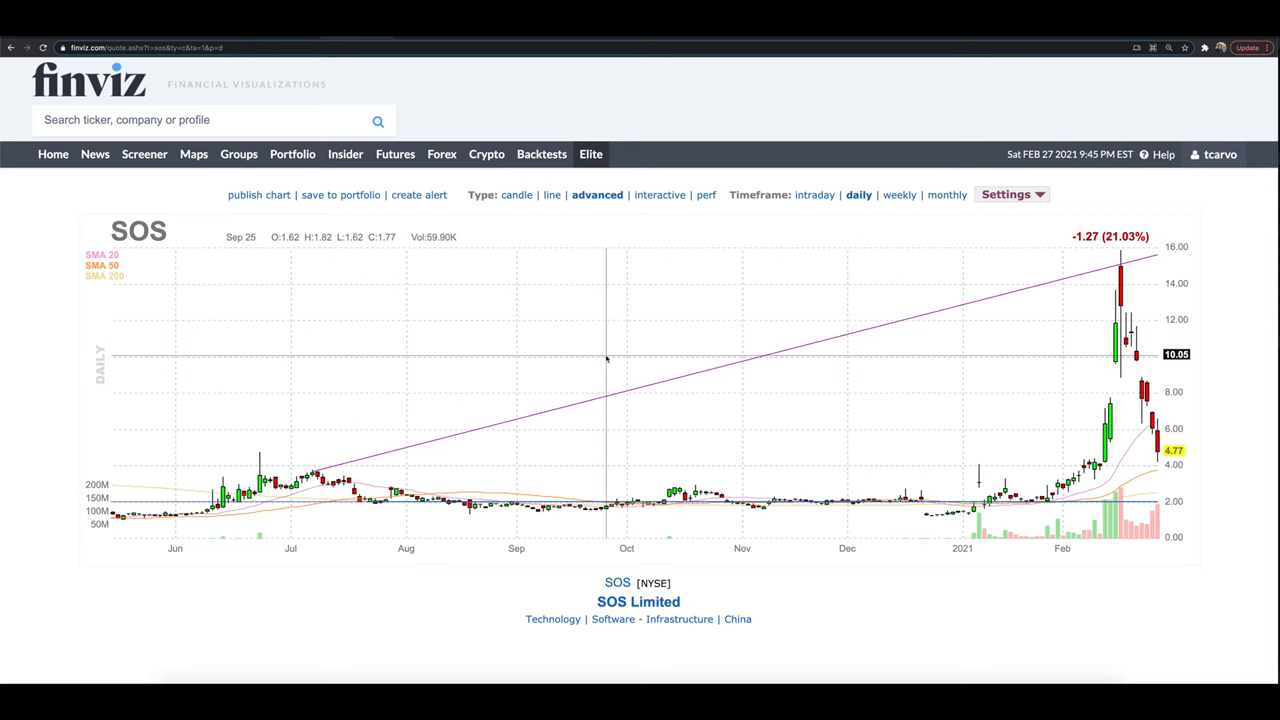
pyautogui.moveTo(584, 358)
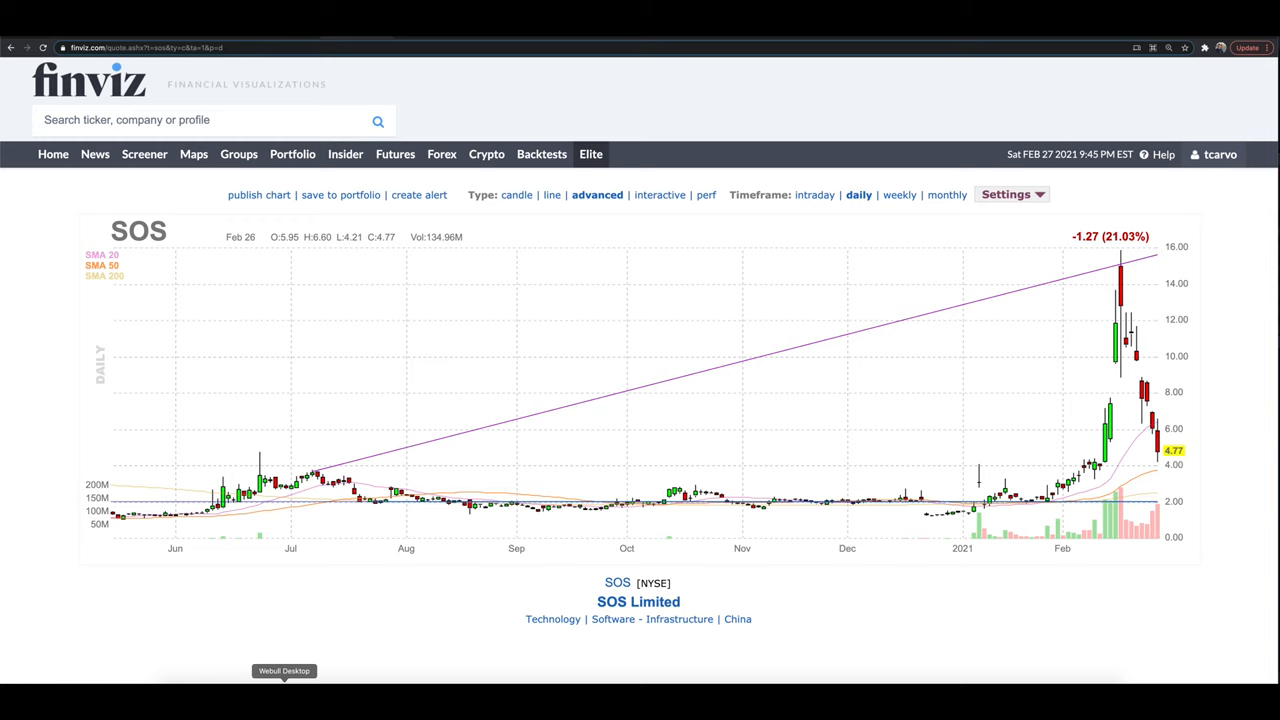
pyautogui.moveTo(368, 610)
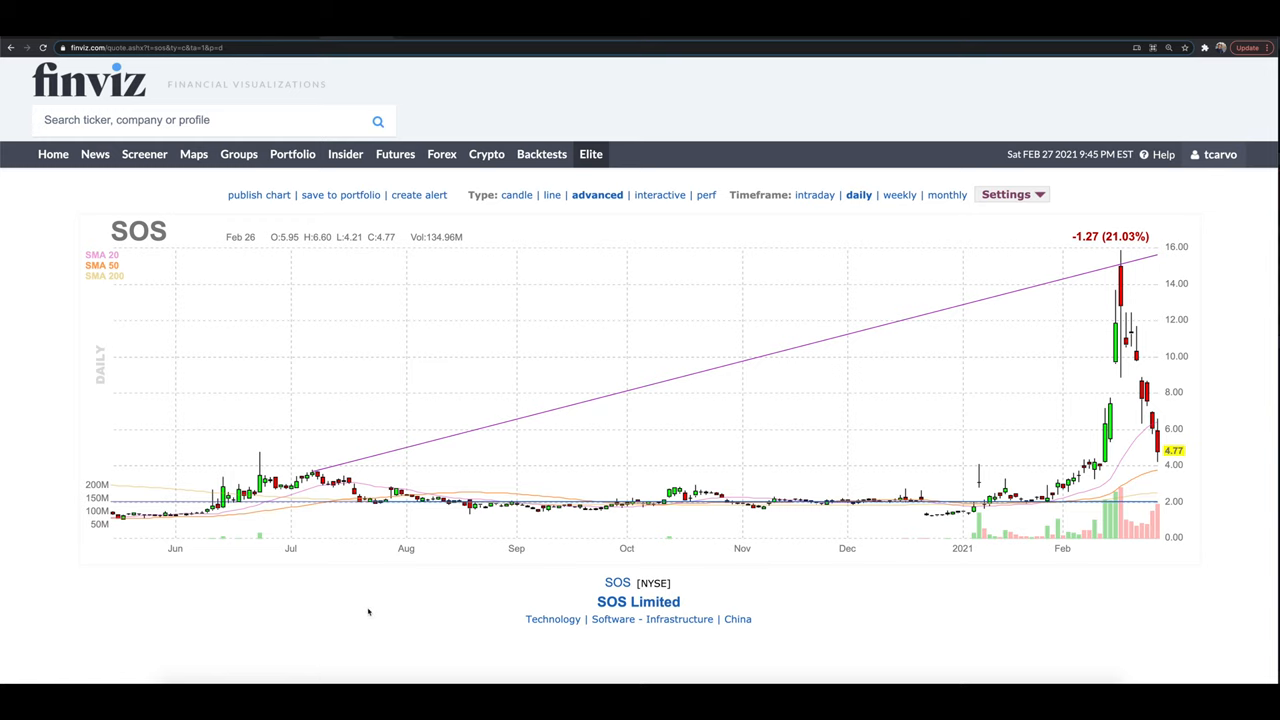
pyautogui.moveTo(376, 606)
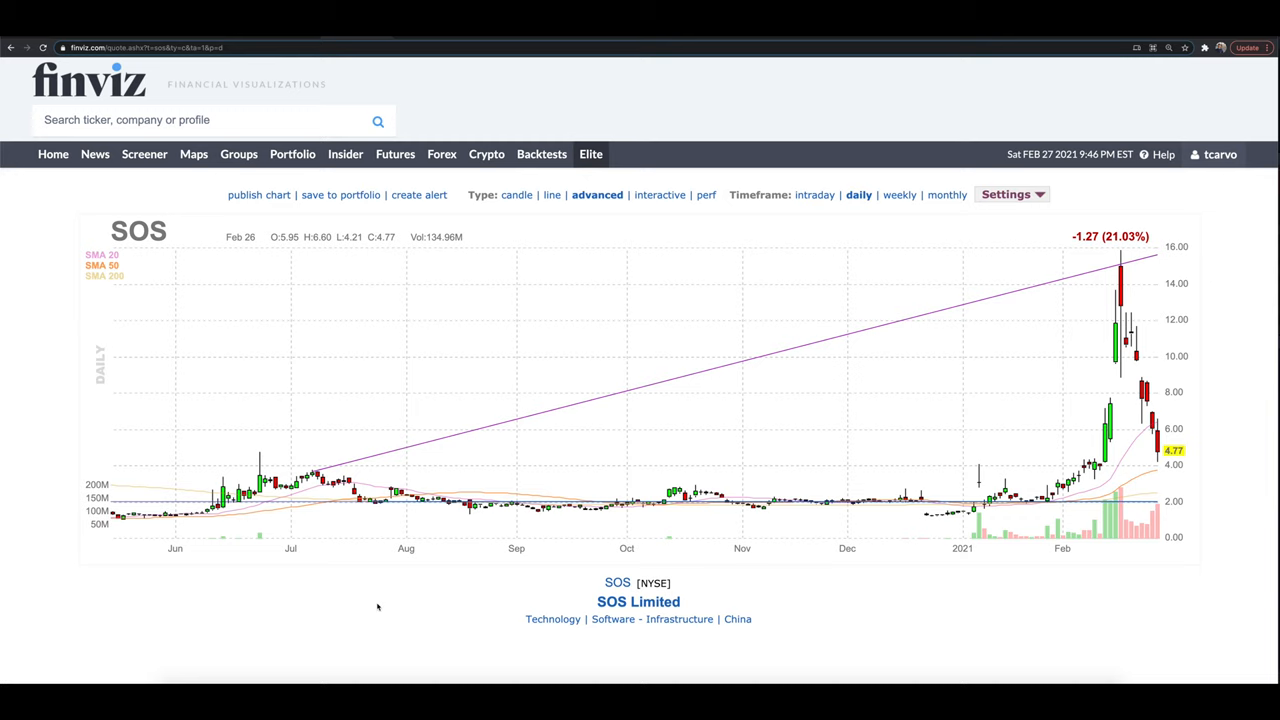
pyautogui.moveTo(512, 480)
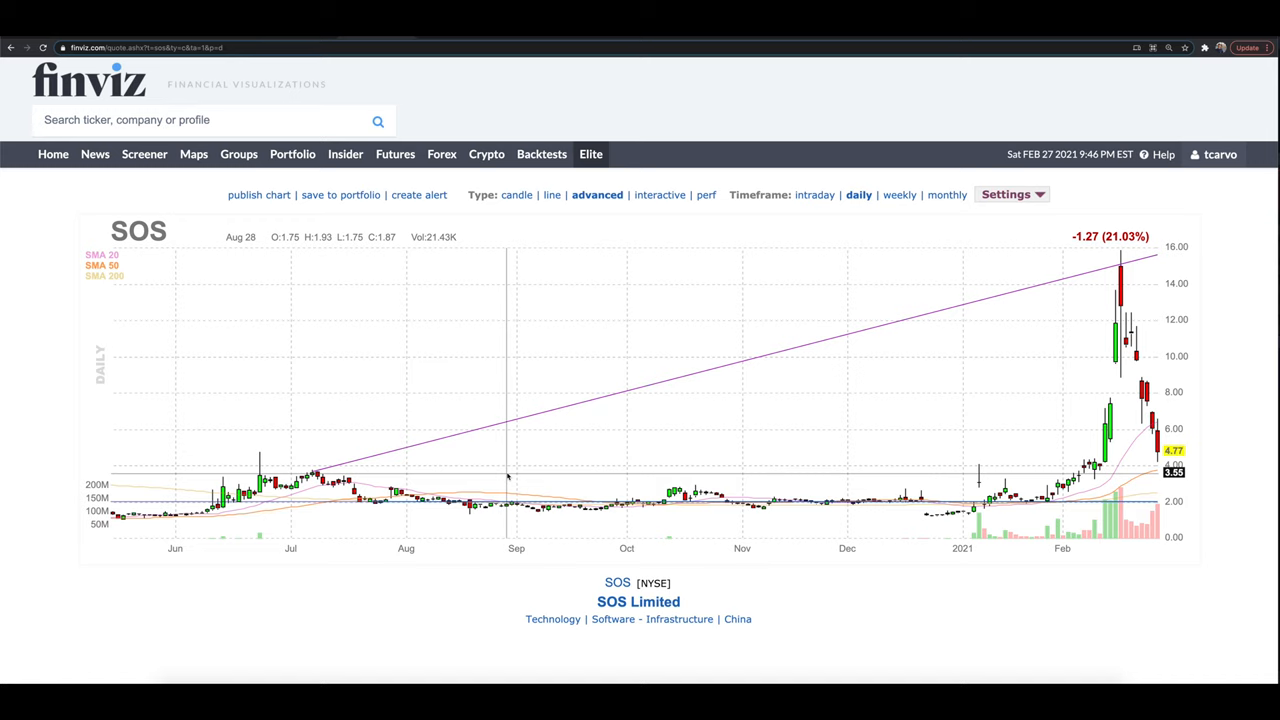
pyautogui.moveTo(498, 478)
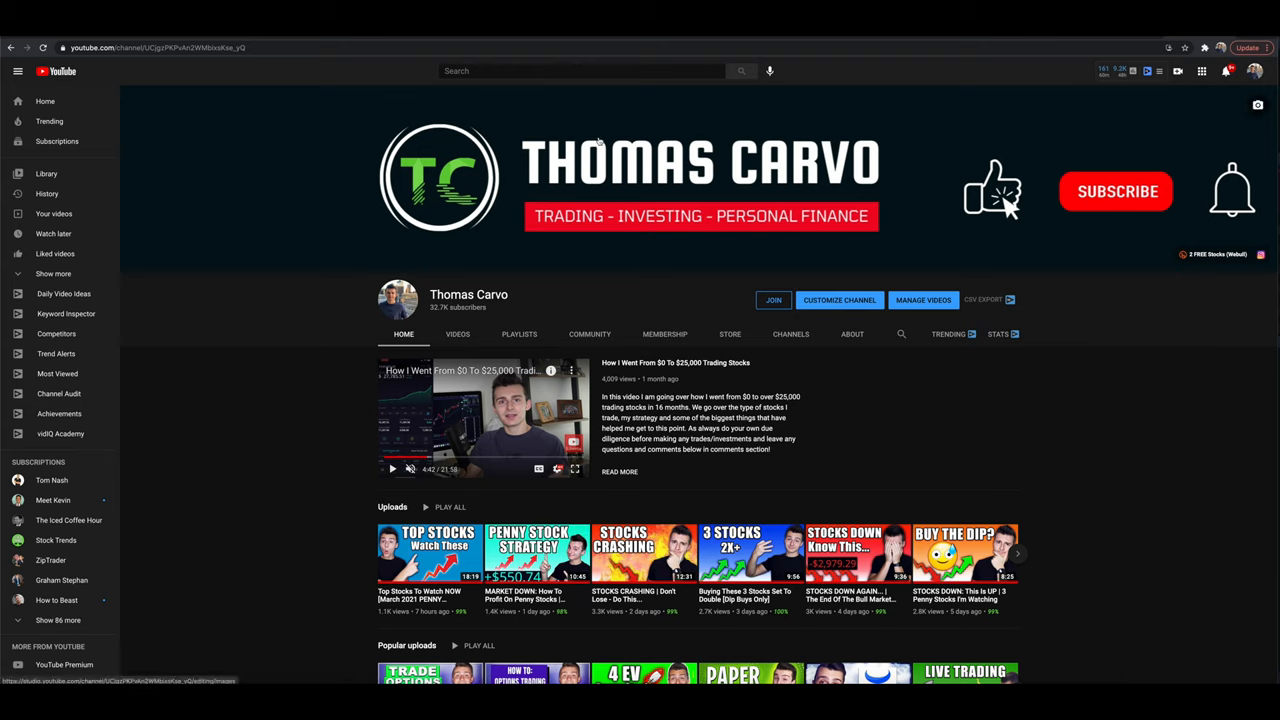
pyautogui.moveTo(744, 268)
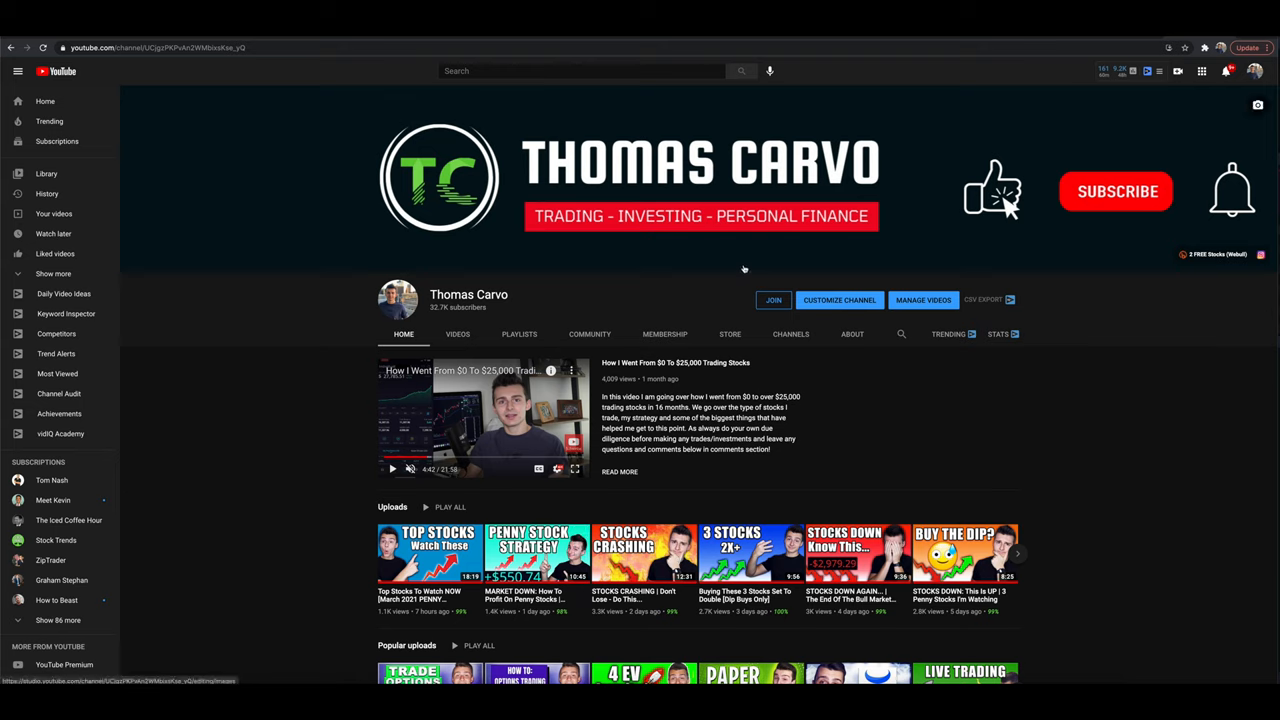
pyautogui.moveTo(578, 280)
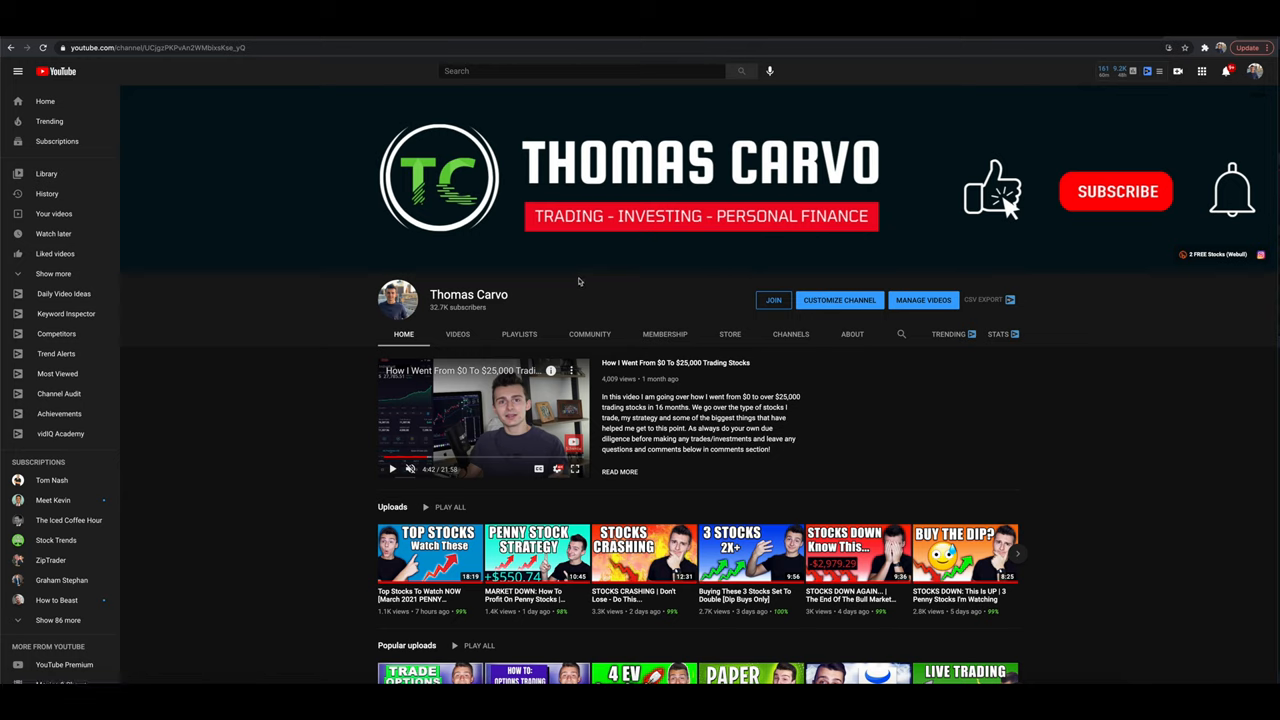